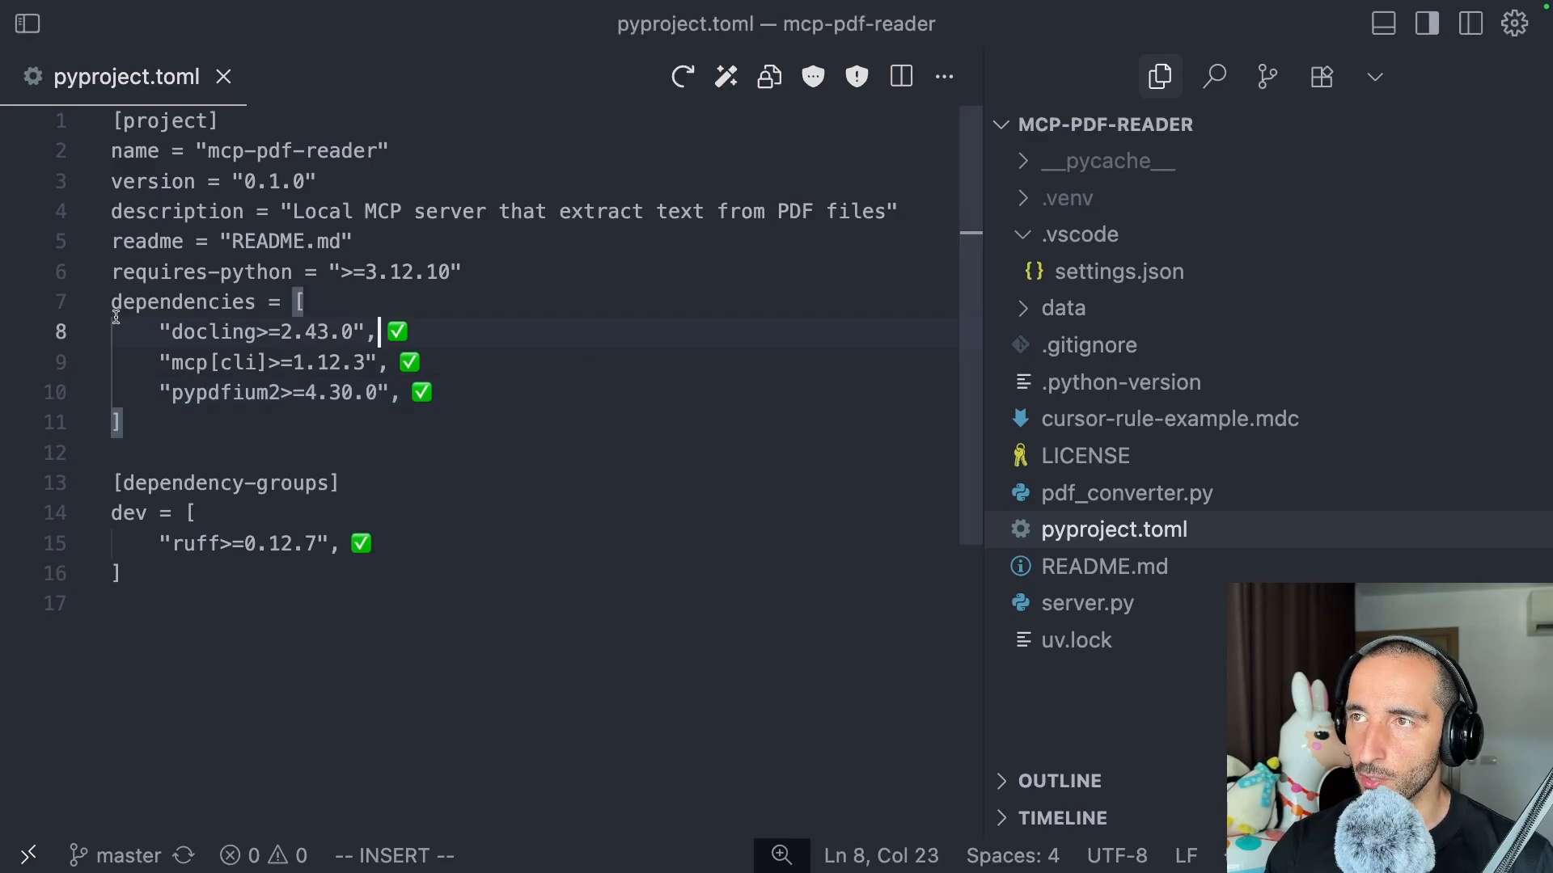
Step: Scroll through the Customer Complaint Policy PDF to the start of the procedure section on page 2
{"action": "double_click", "coordinate": [212, 333]}
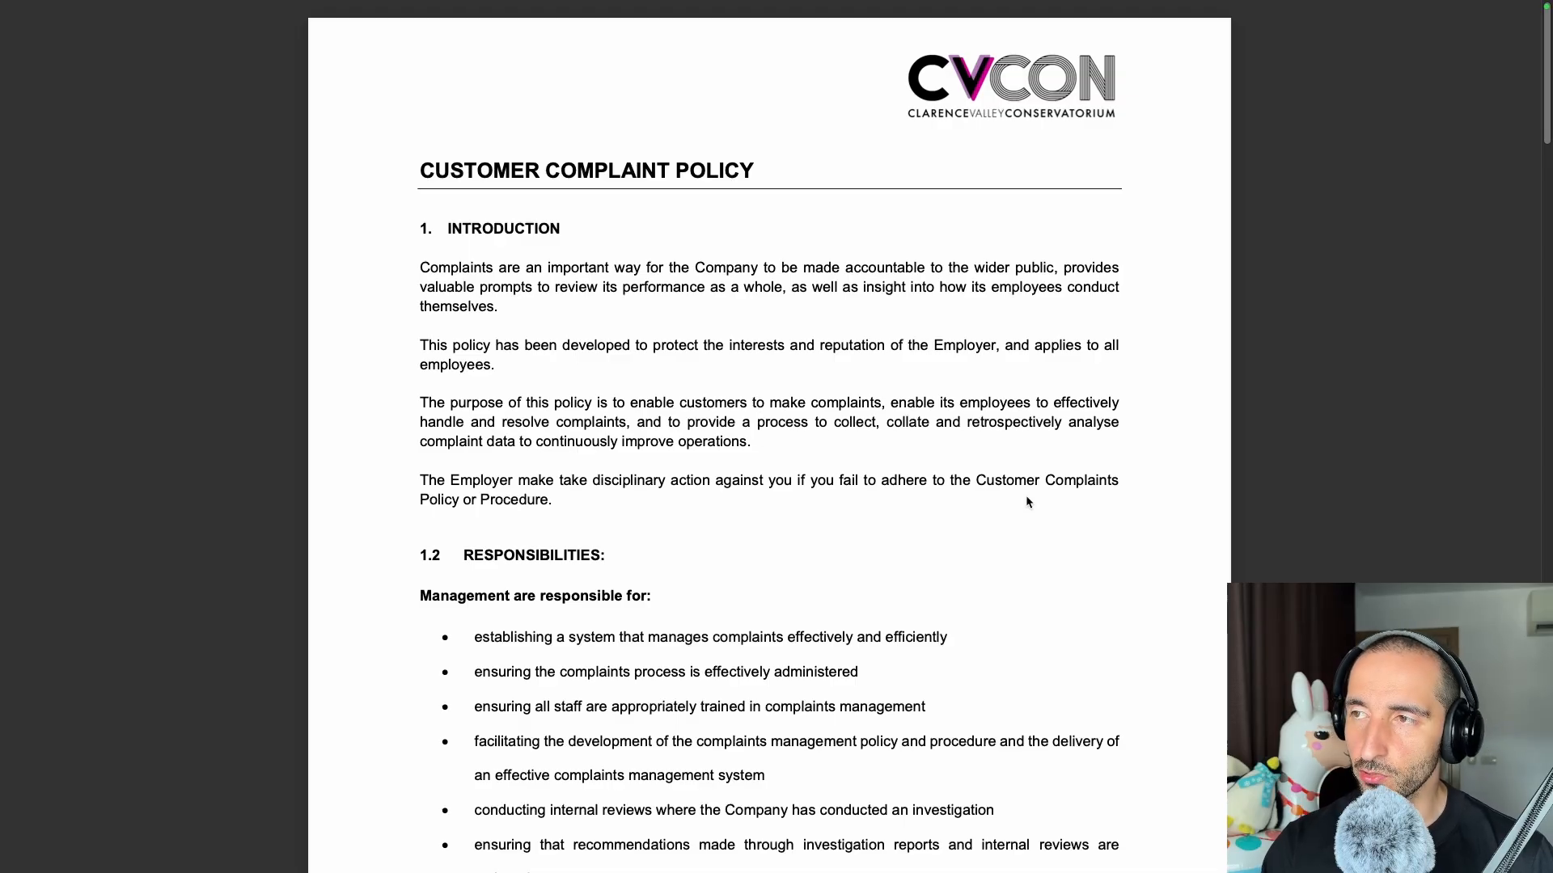
{"action": "scroll", "scroll_direction": "down", "scroll_amount": 3}
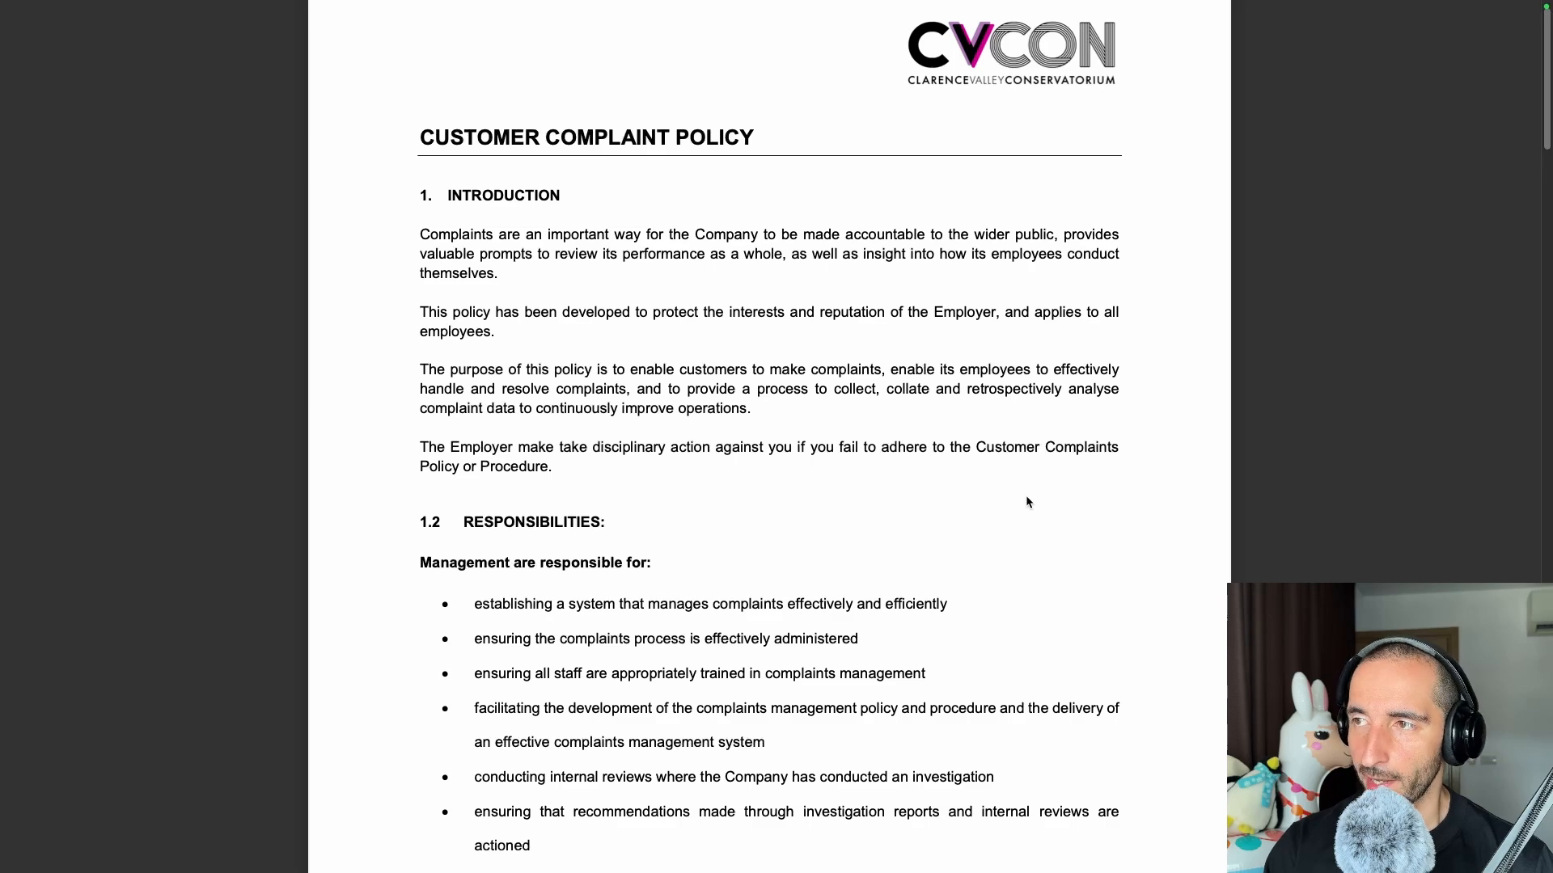
{"action": "scroll", "scroll_direction": "down", "scroll_amount": 3}
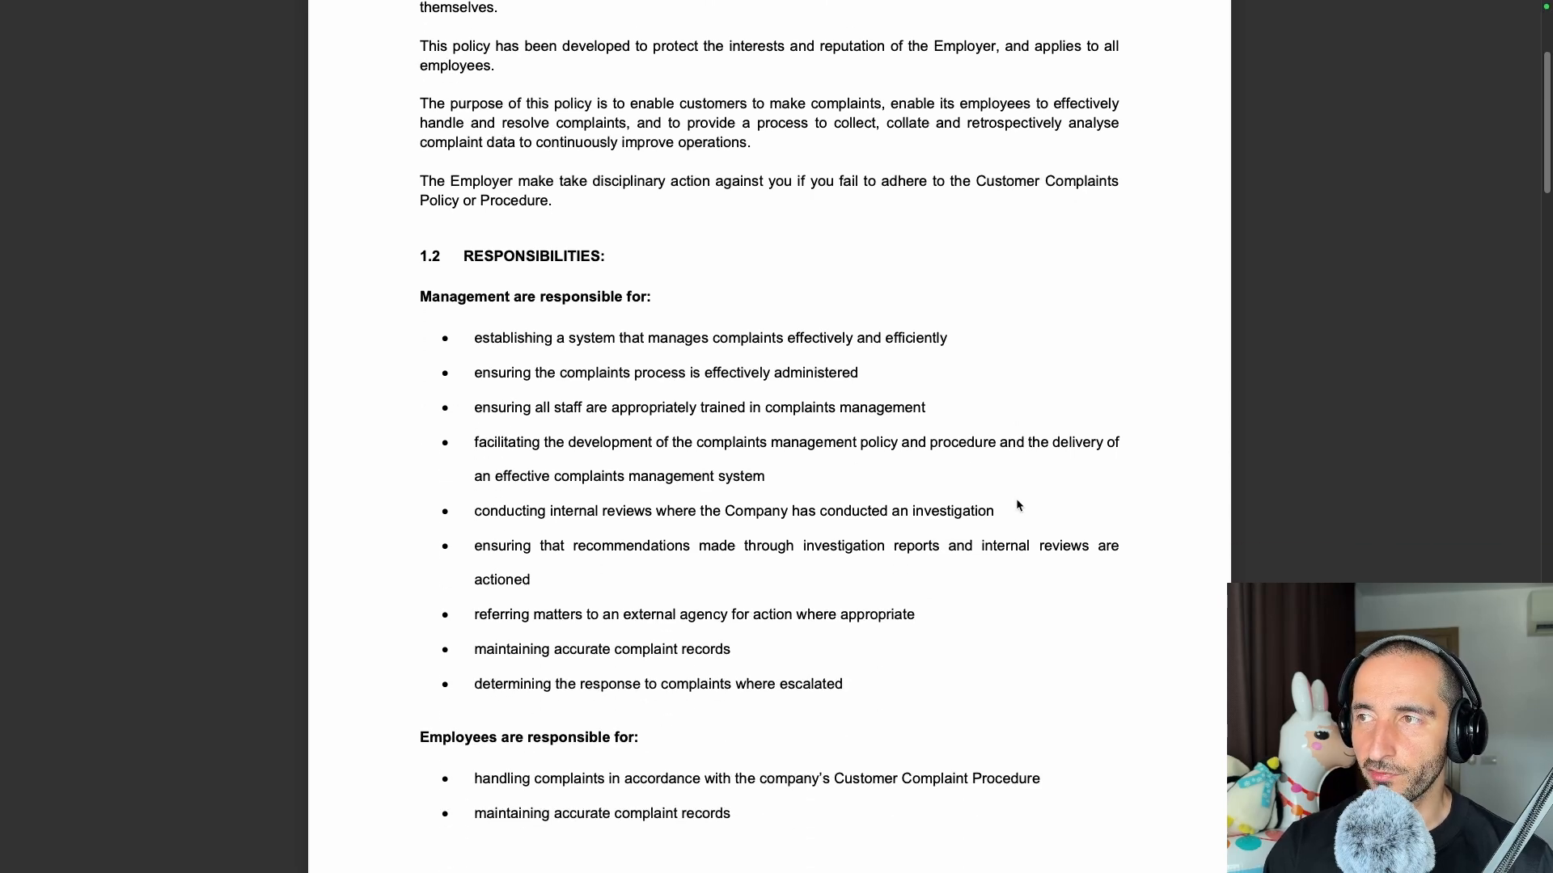
{"action": "scroll", "scroll_direction": "down", "scroll_amount": 3}
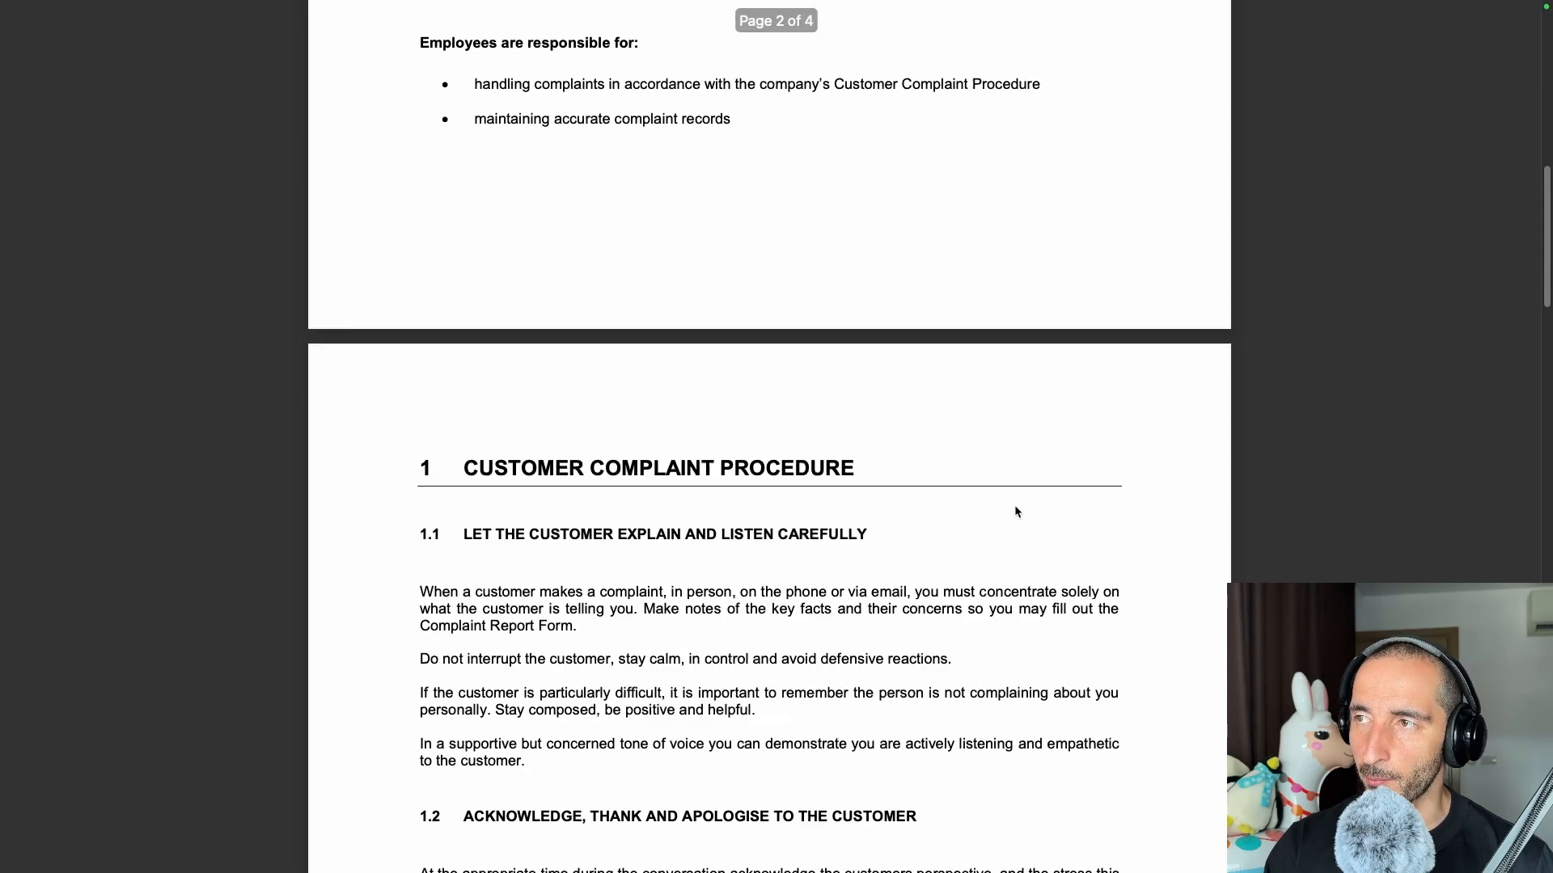
{"action": "scroll", "scroll_direction": "down", "scroll_amount": 3}
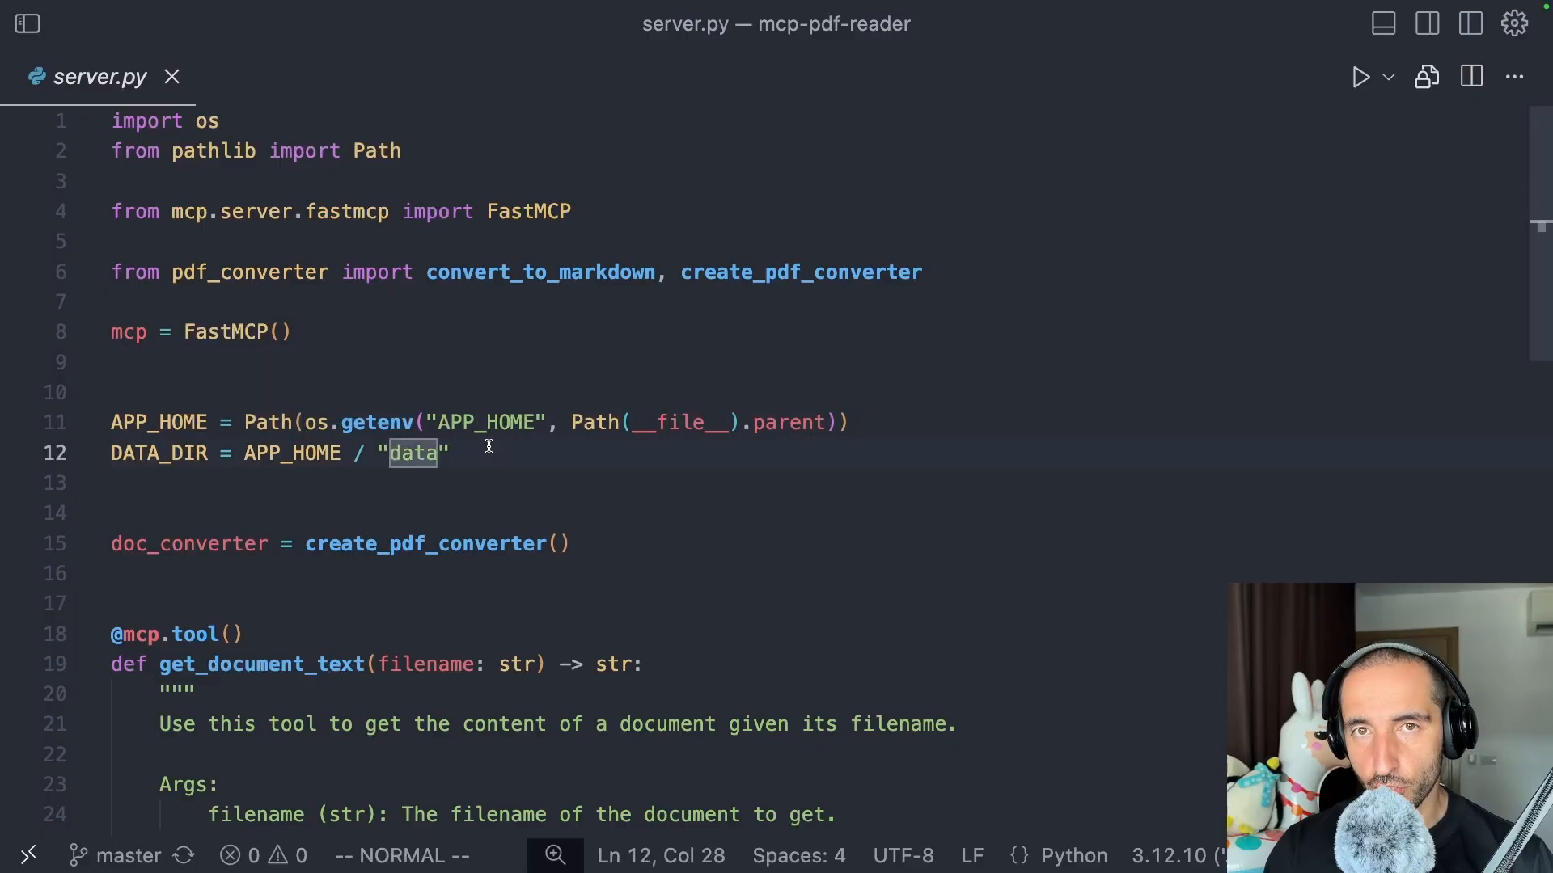
{"action": "mouse_move", "coordinate": [501, 450]}
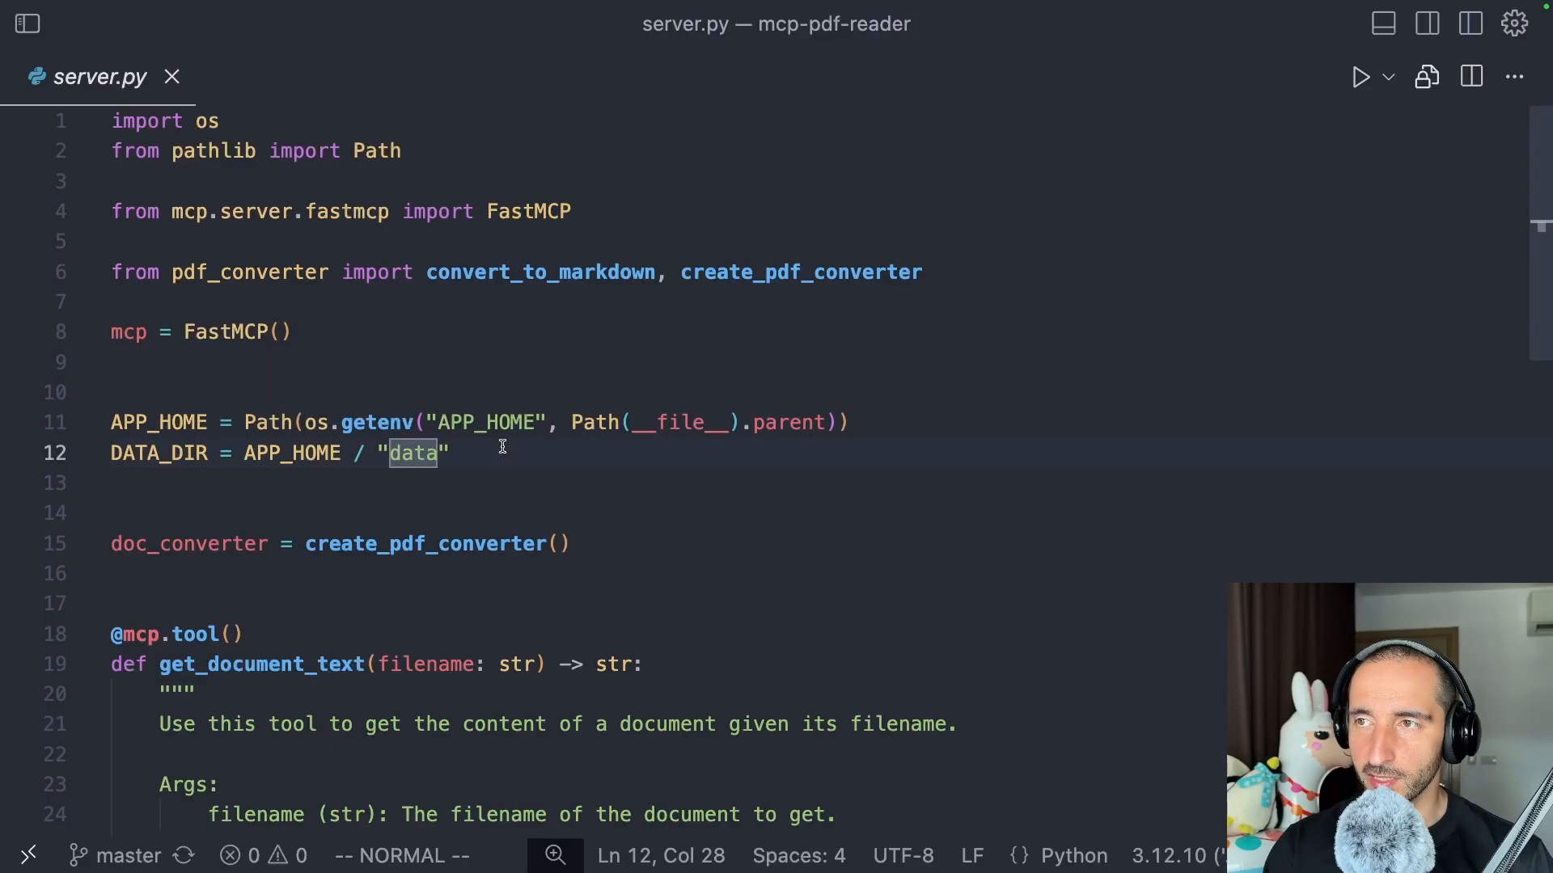
Step: Review server.py's get_document_text tool and highlight the get_document_list function listing PDF filenames
{"action": "scroll", "scroll_direction": "down", "scroll_amount": 3}
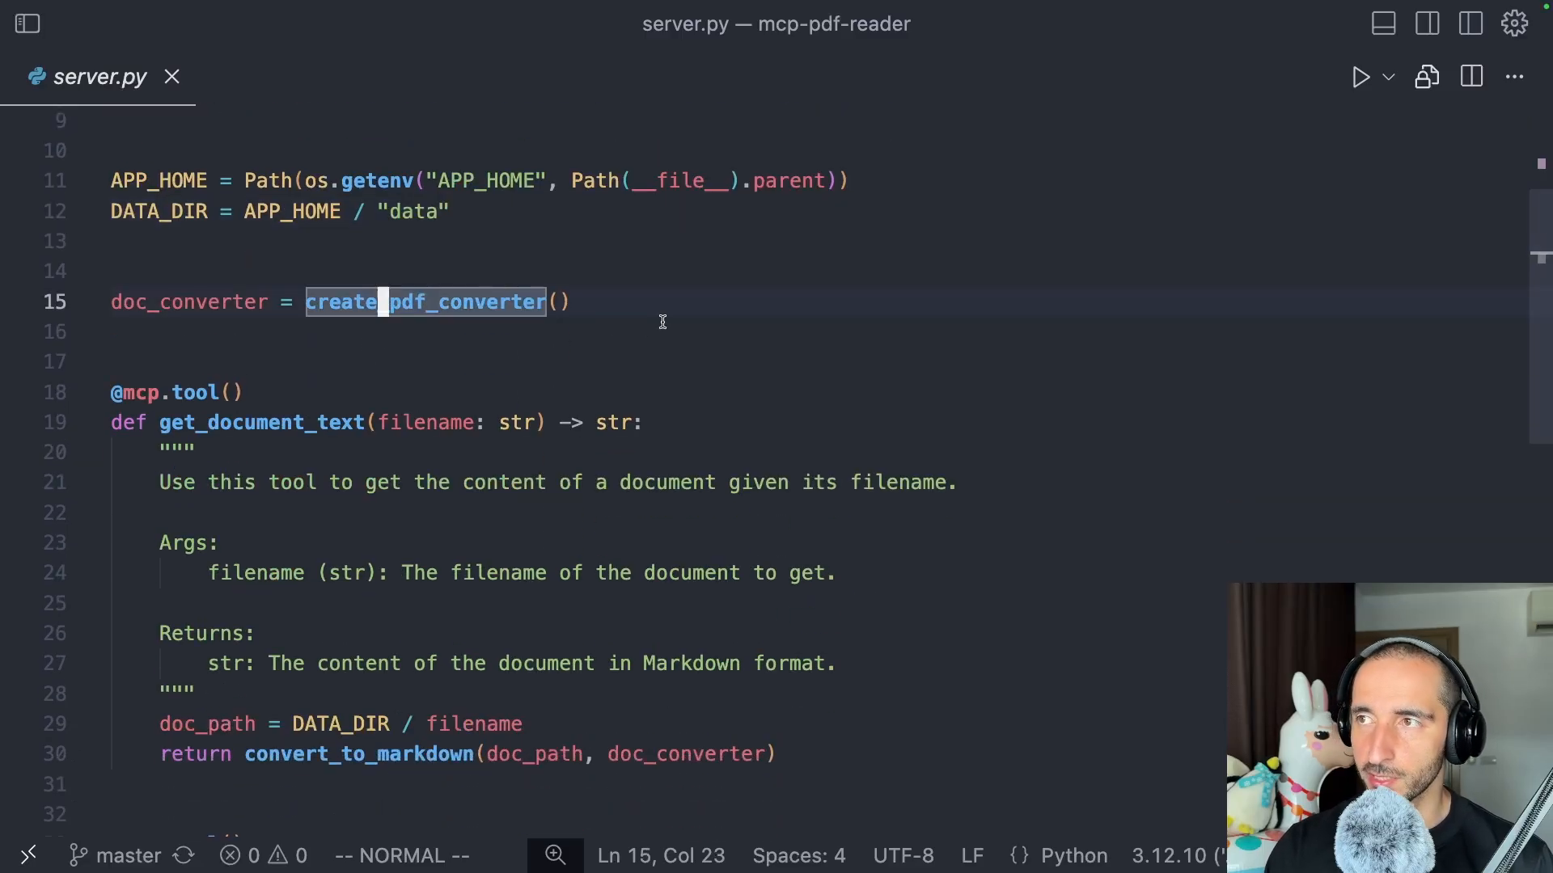
{"action": "scroll", "scroll_direction": "down", "scroll_amount": 3}
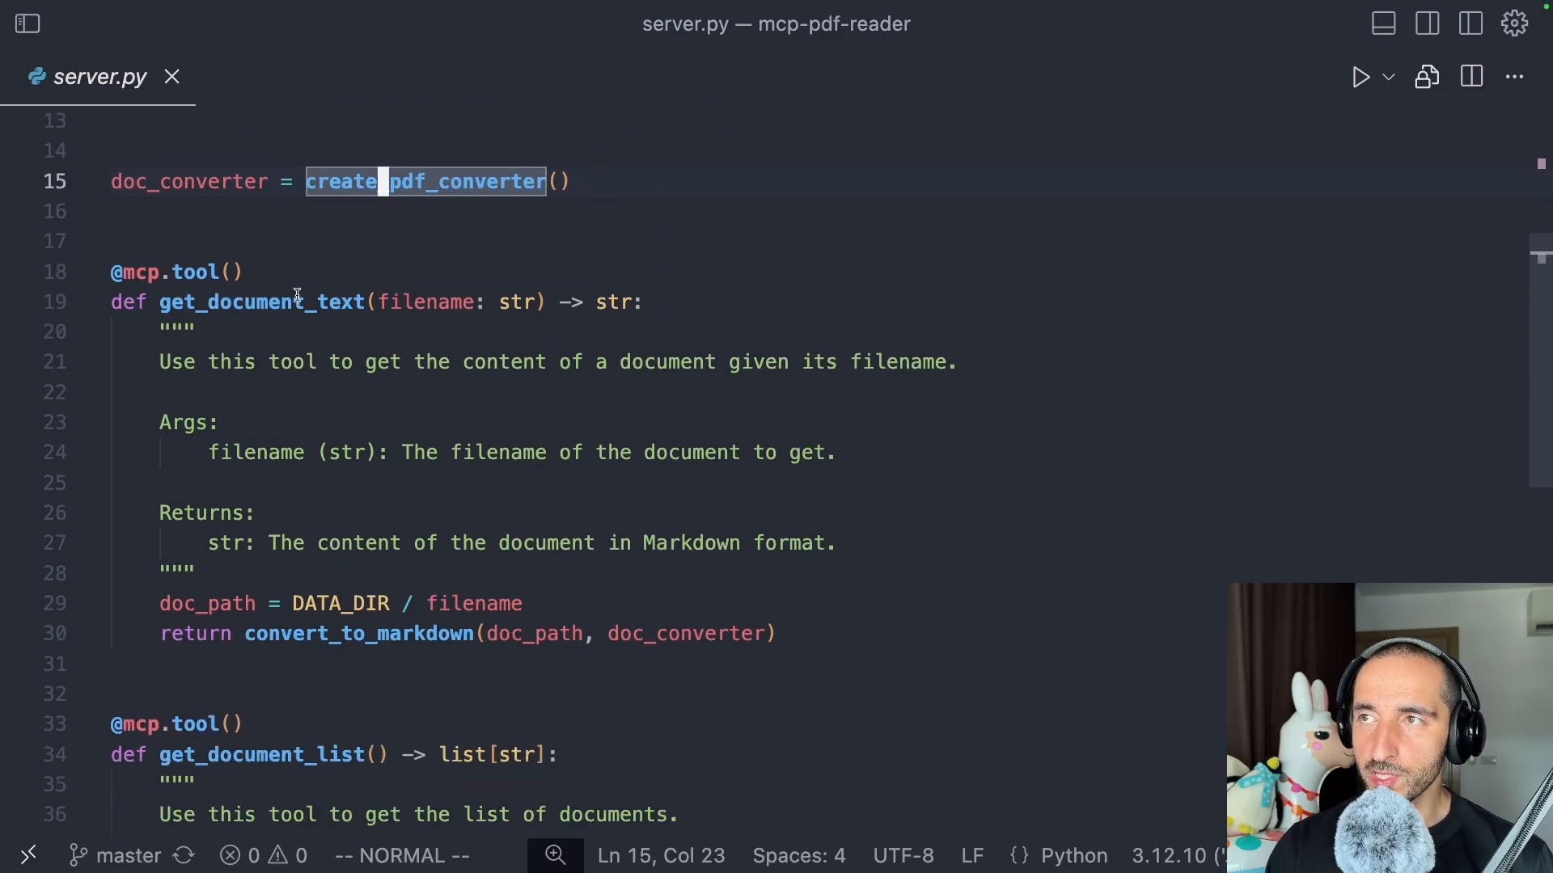
{"action": "scroll", "scroll_direction": "down", "scroll_amount": 3}
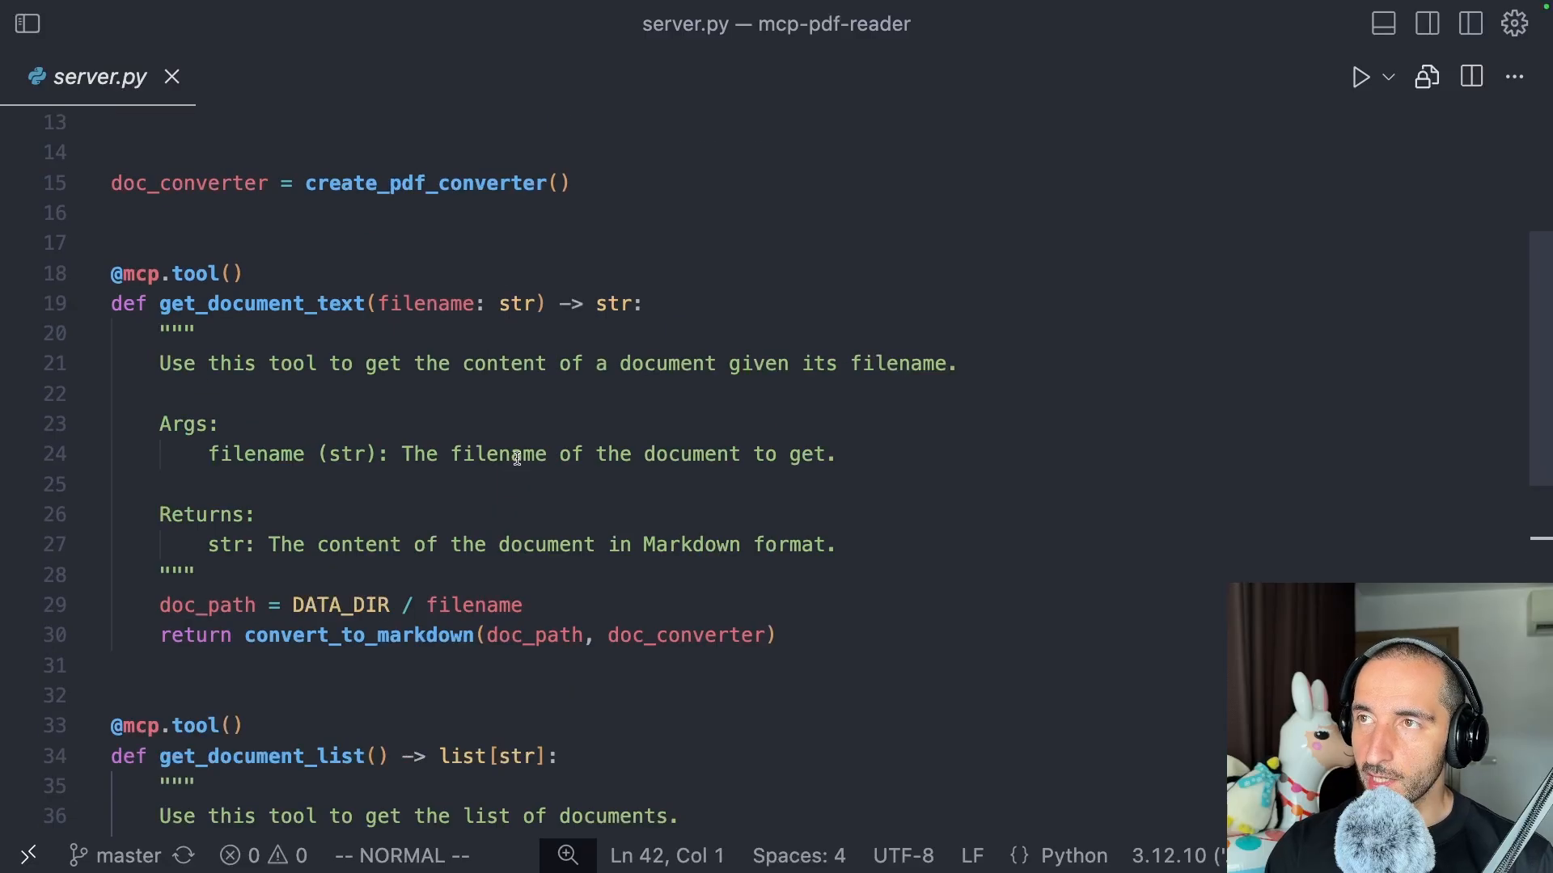
{"action": "left_click", "coordinate": [262, 304]}
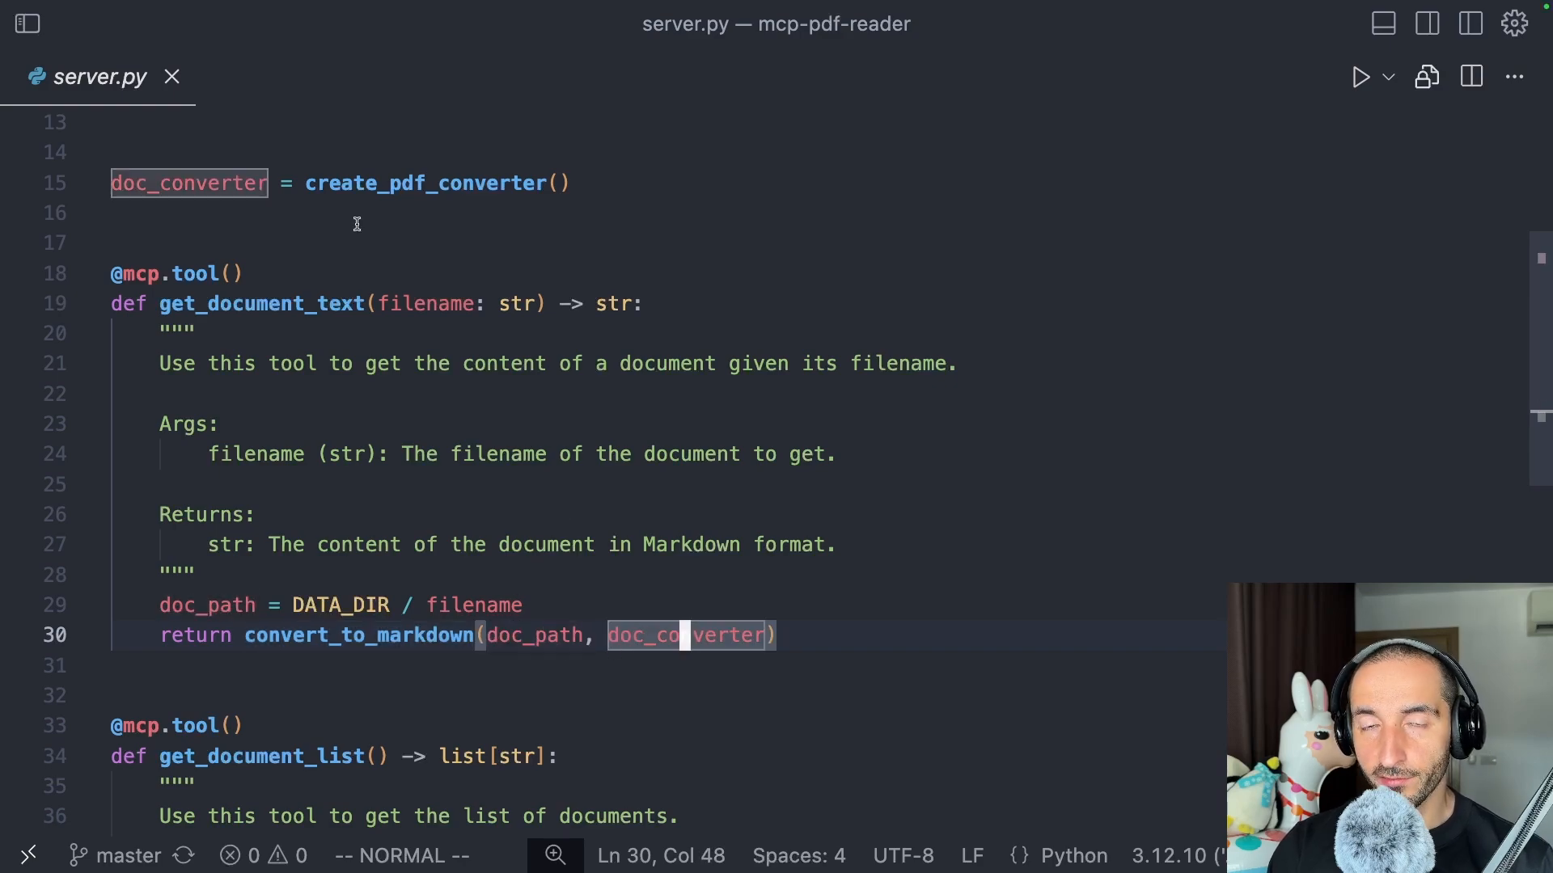
{"action": "mouse_move", "coordinate": [422, 268]}
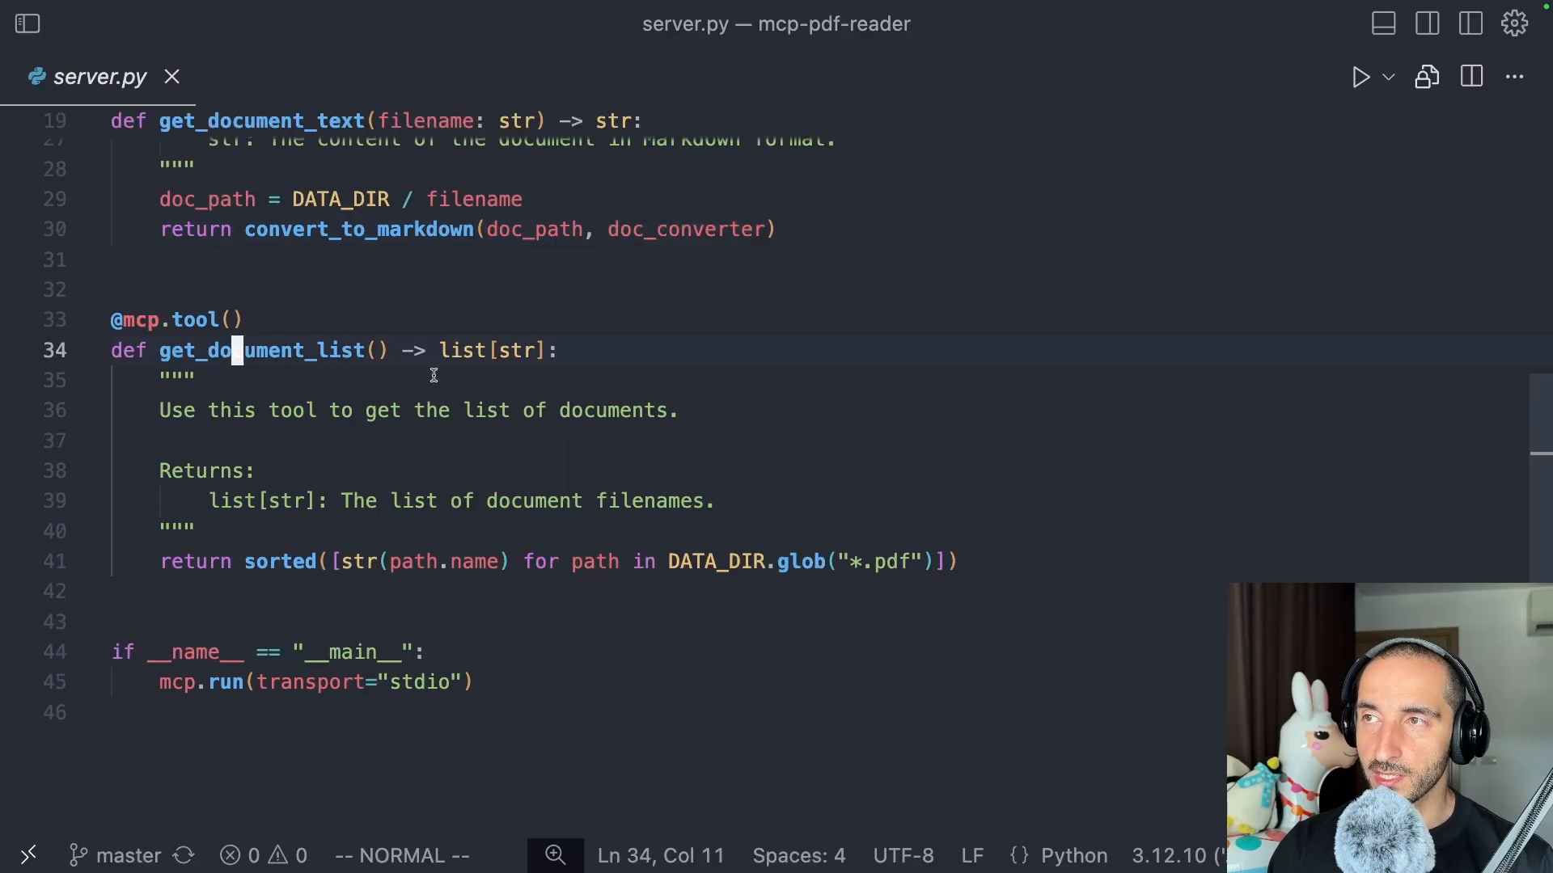
{"action": "double_click", "coordinate": [234, 349]}
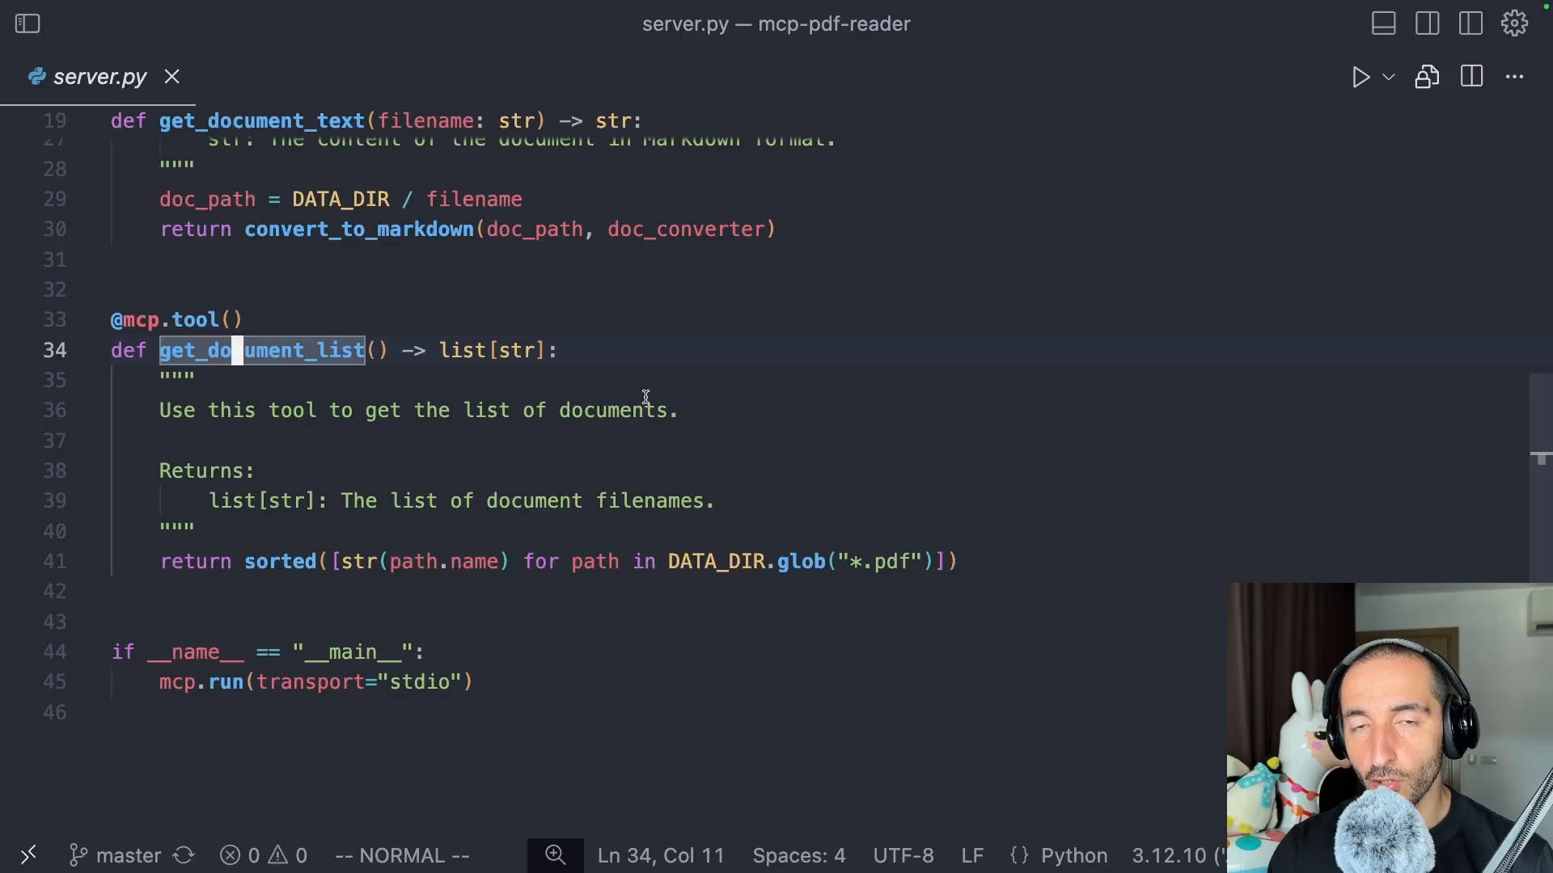
{"action": "mouse_move", "coordinate": [657, 540]}
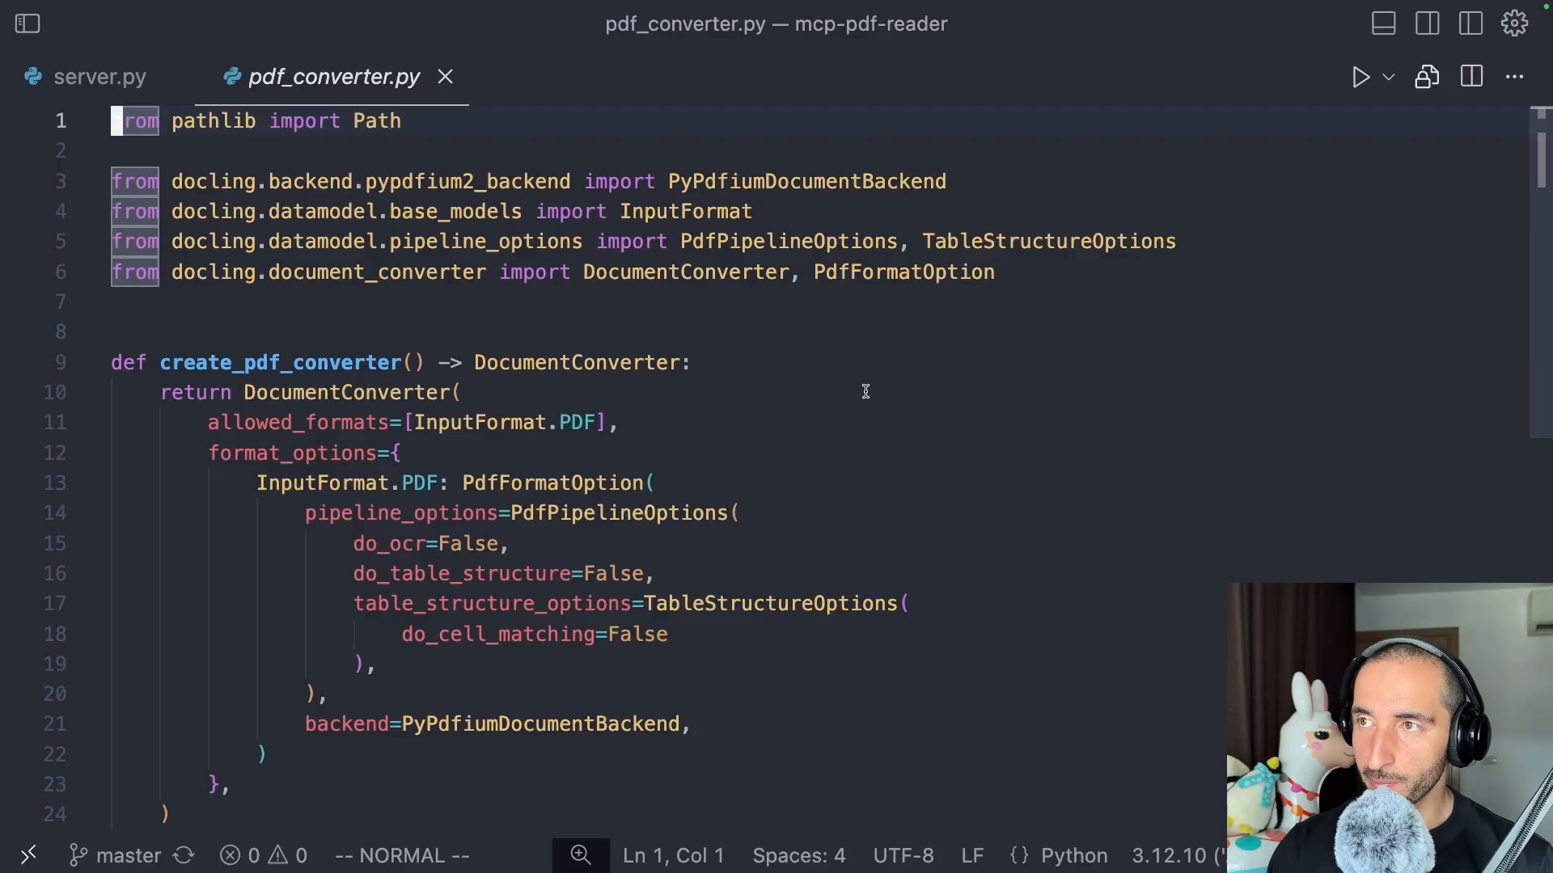
{"action": "mouse_move", "coordinate": [689, 423]}
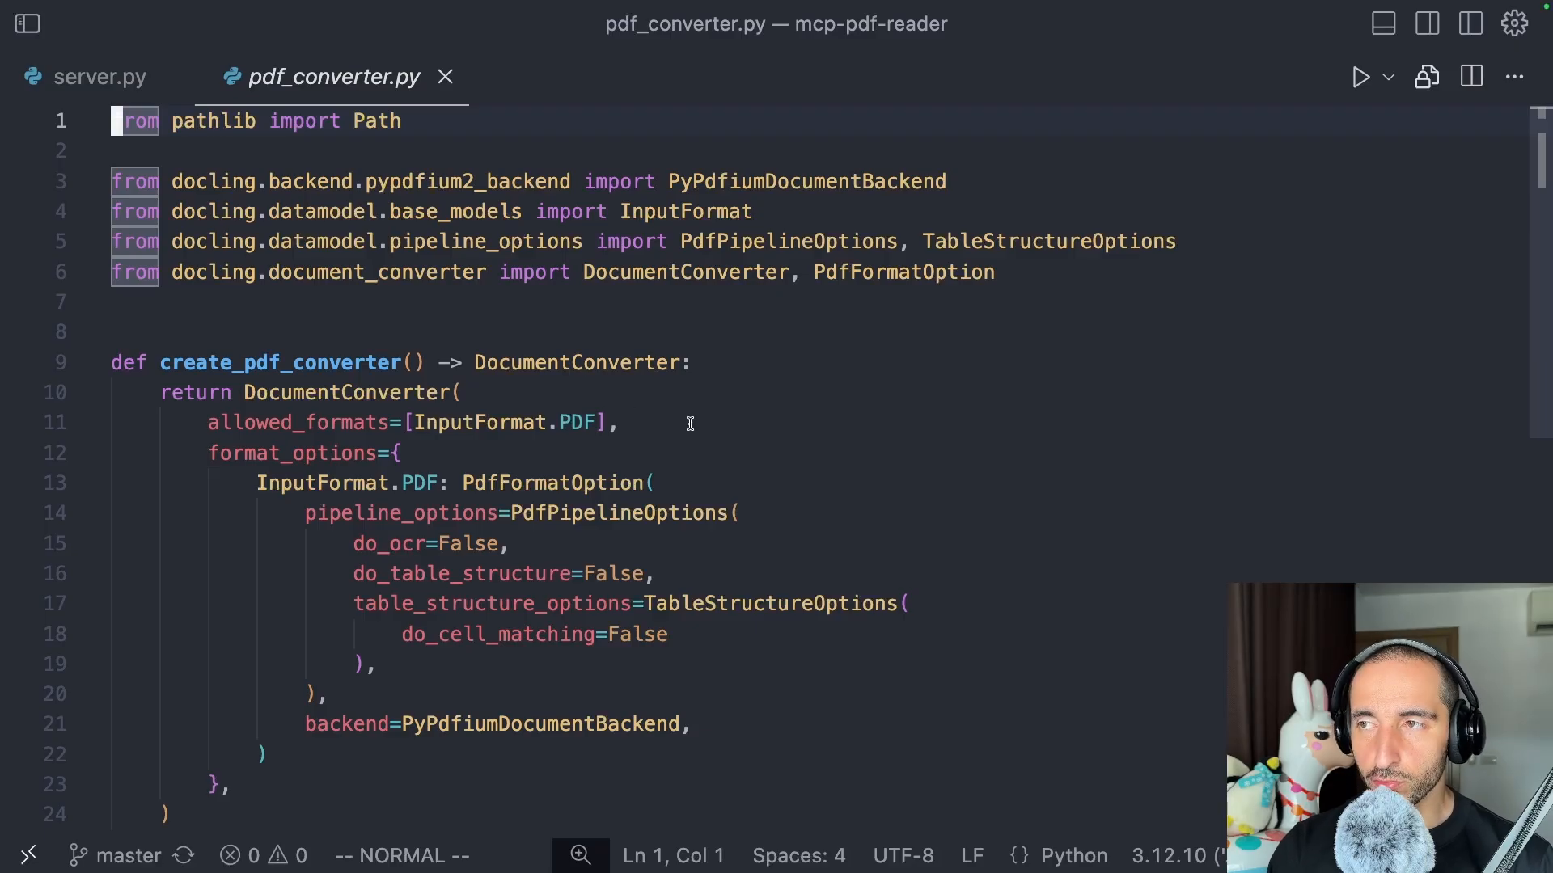
{"action": "mouse_move", "coordinate": [558, 547]}
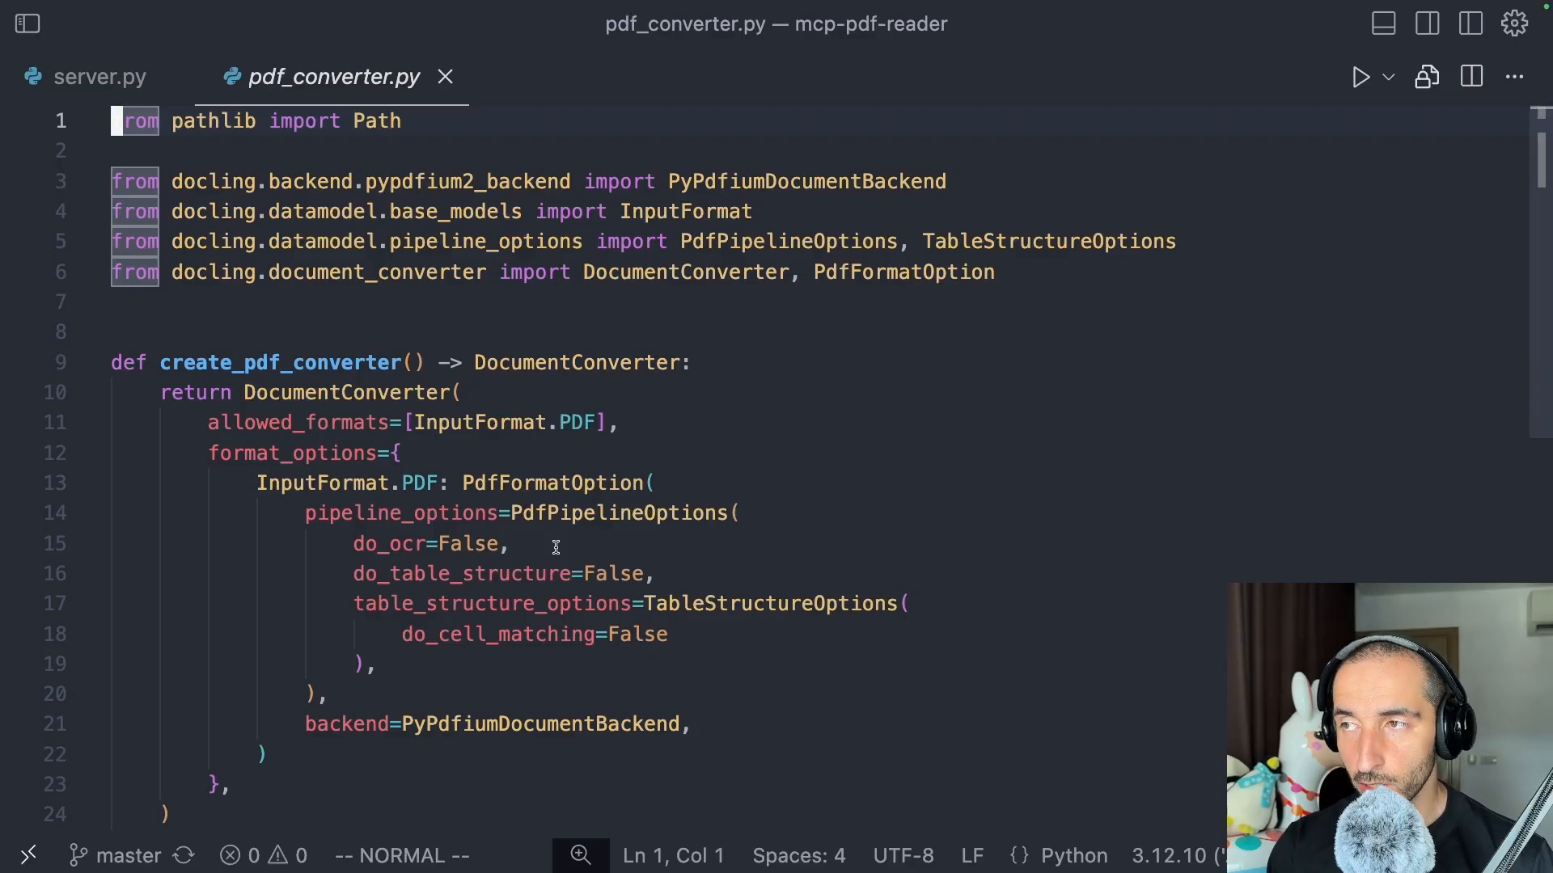
Step: View pdf_converter.py's Docling converter setup and its convert_to_markdown function
{"action": "left_click", "coordinate": [387, 544]}
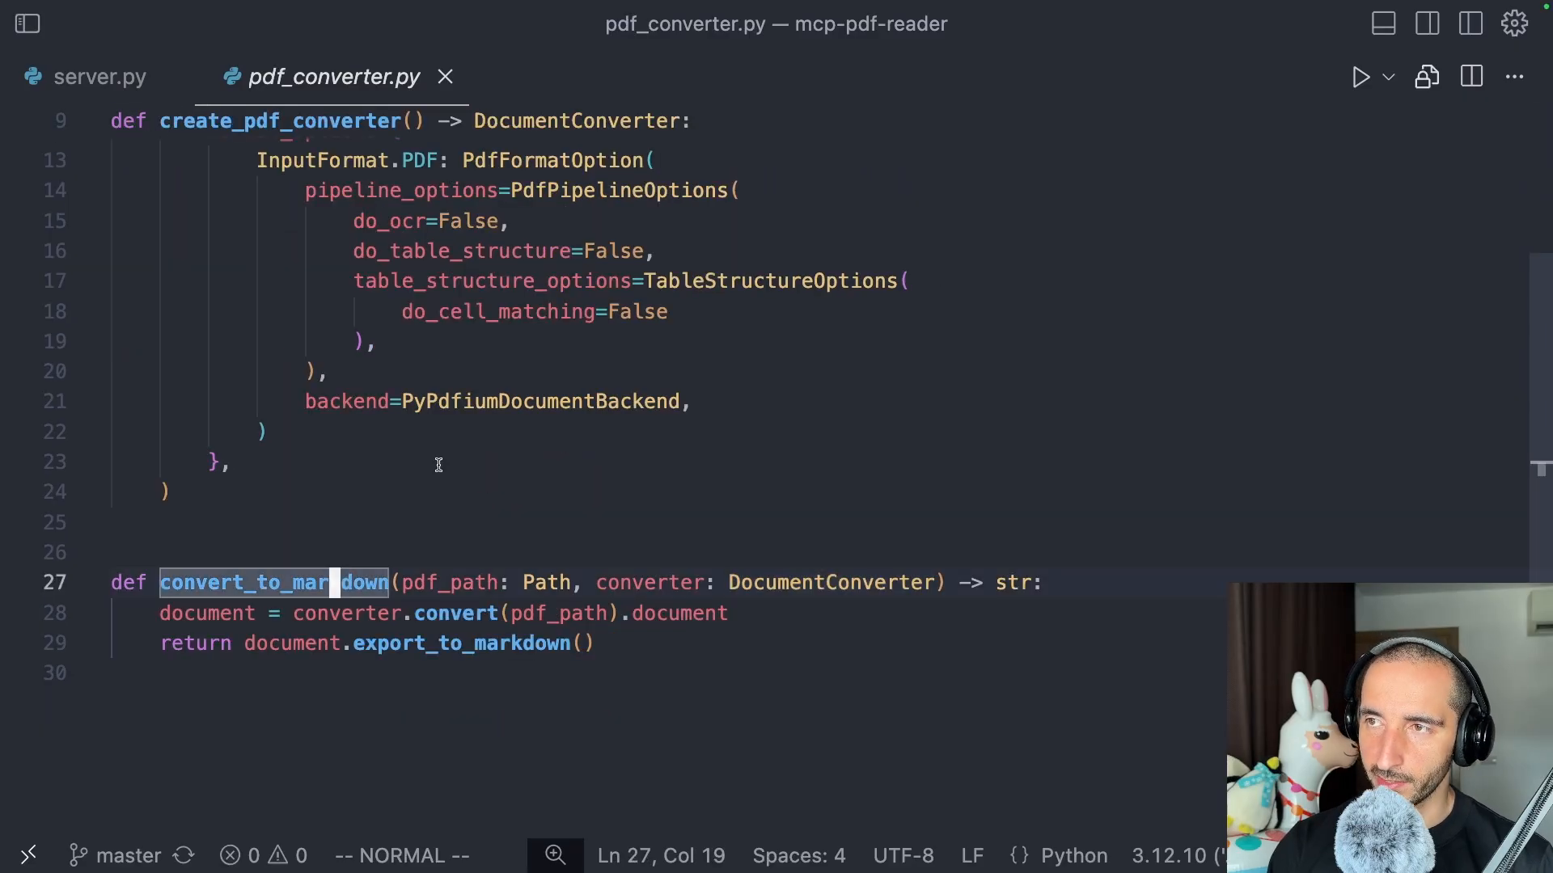
{"action": "mouse_move", "coordinate": [381, 475]}
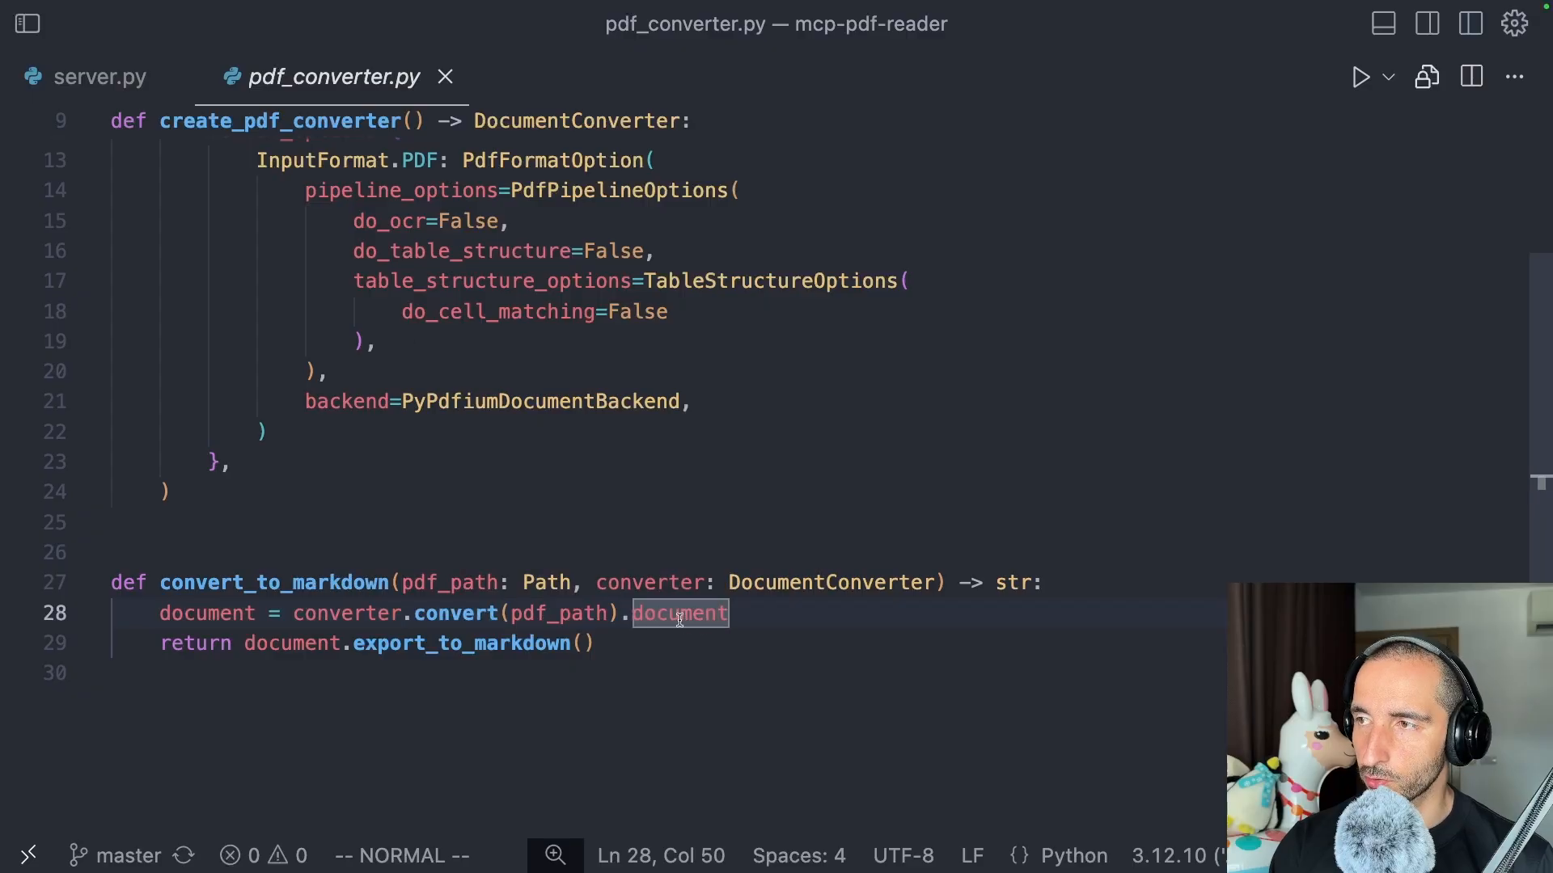
{"action": "mouse_move", "coordinate": [292, 637]}
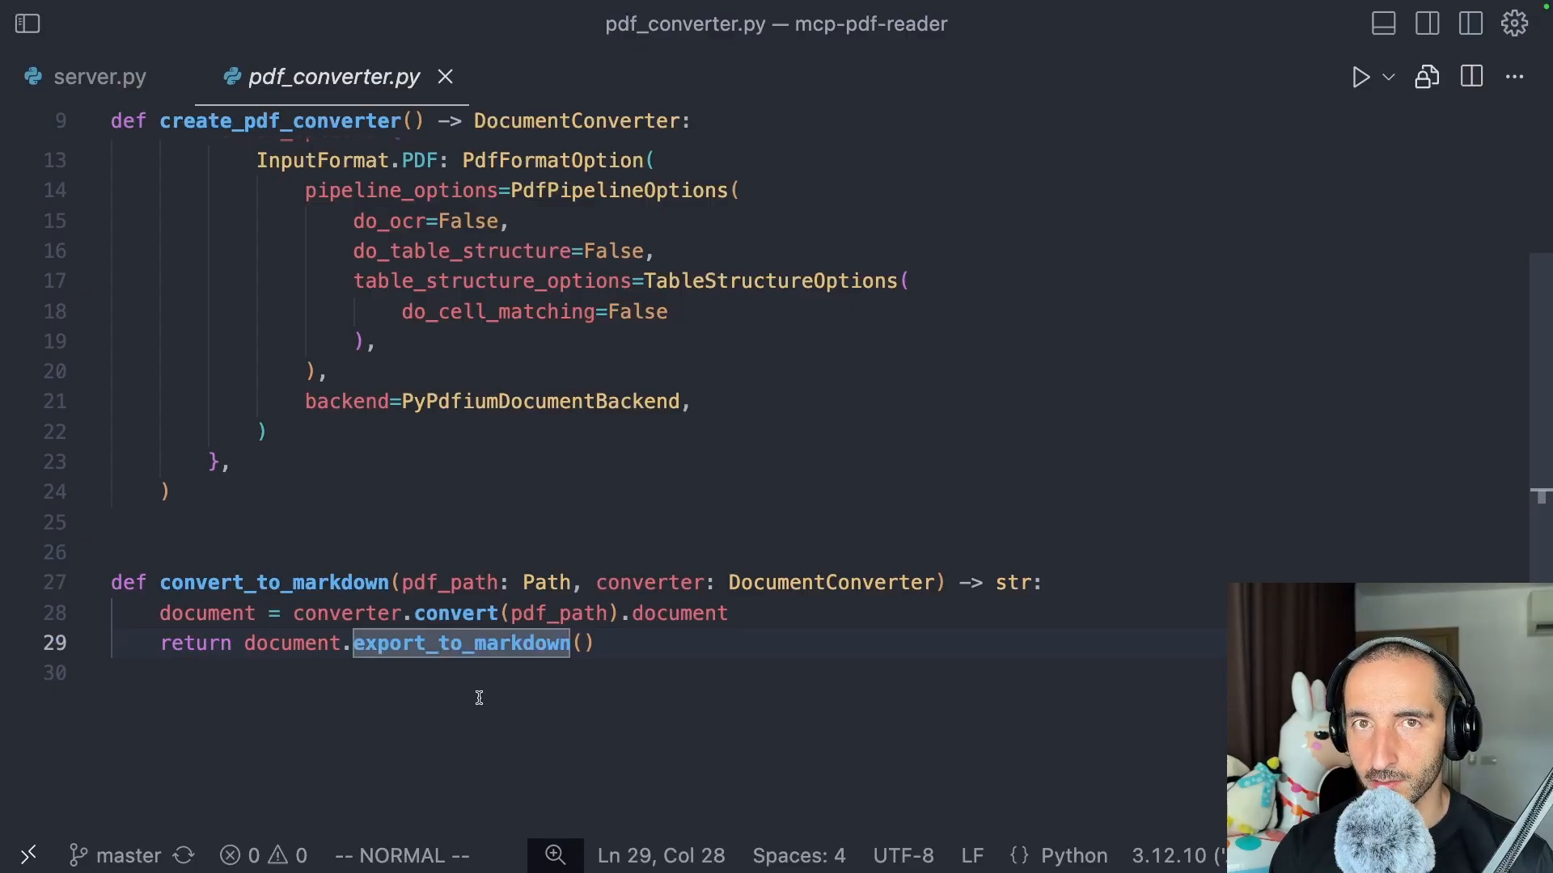
{"action": "mouse_move", "coordinate": [166, 24]}
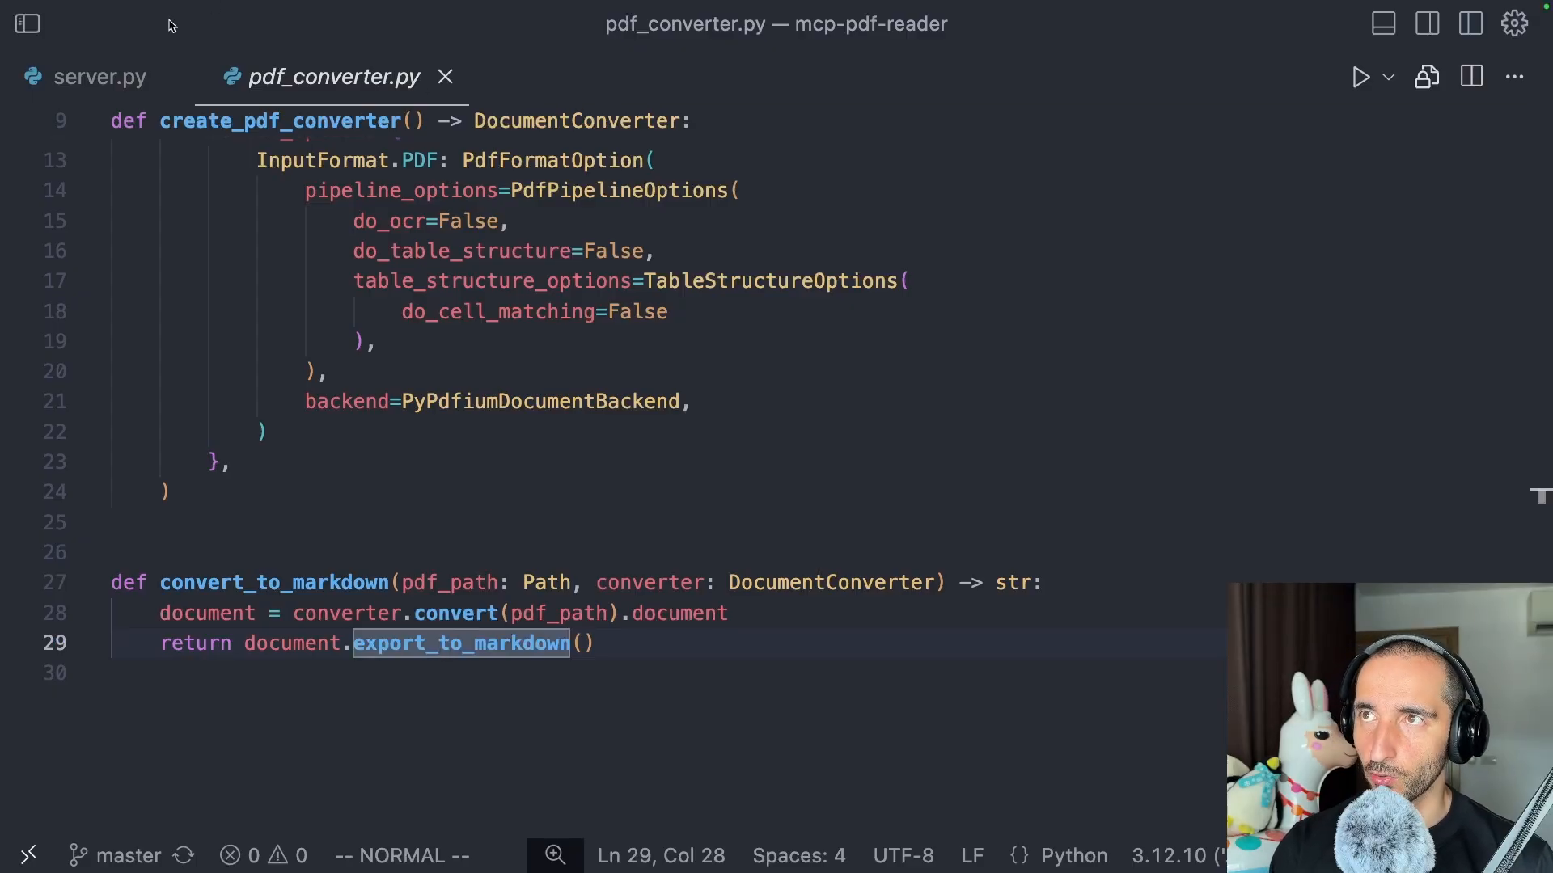
{"action": "left_click", "coordinate": [97, 76]}
{"action": "type", "text": "python server.py"}
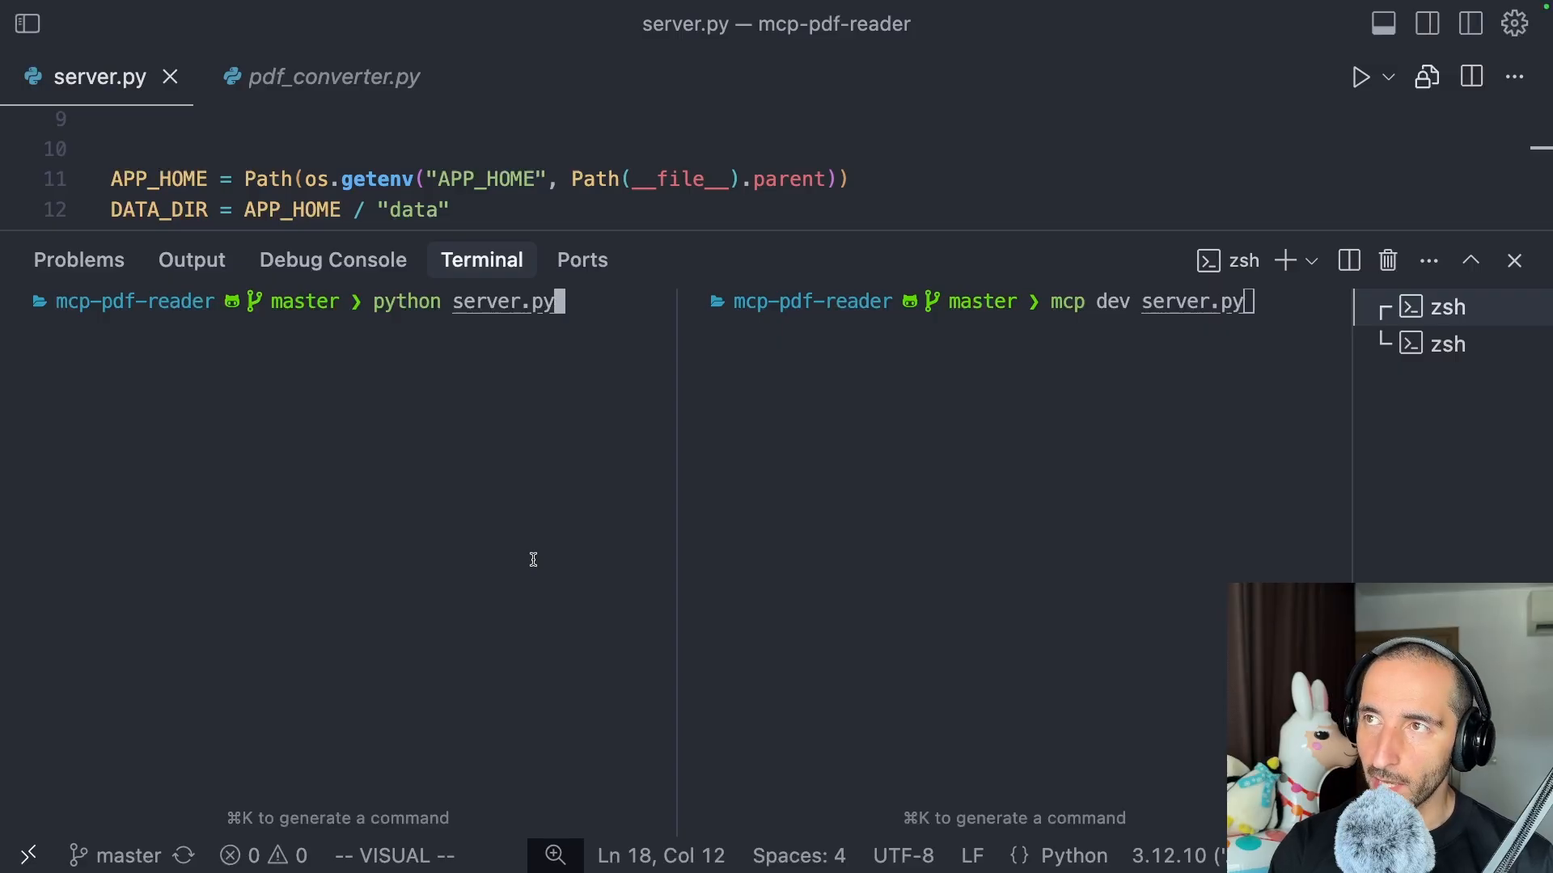
Step: Run 'mcp dev server.py' to launch the server in MCP Inspector dev mode
{"action": "key", "text": "Enter"}
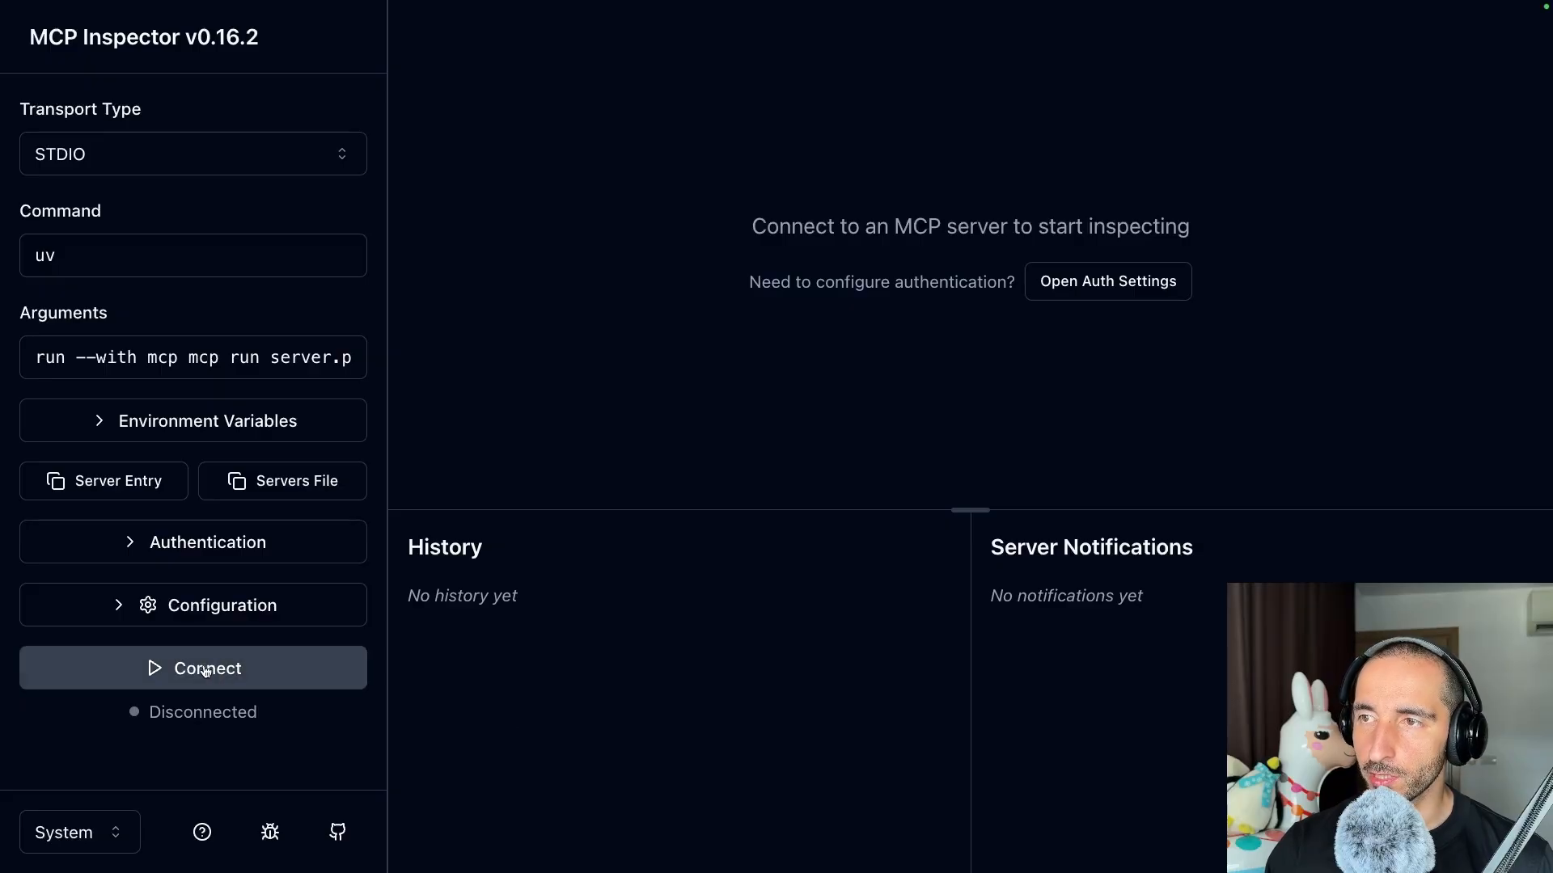
Step: Connect the inspector, list the server's tools and run get_document_list, returning the two PDF filenames
{"action": "left_click", "coordinate": [202, 670]}
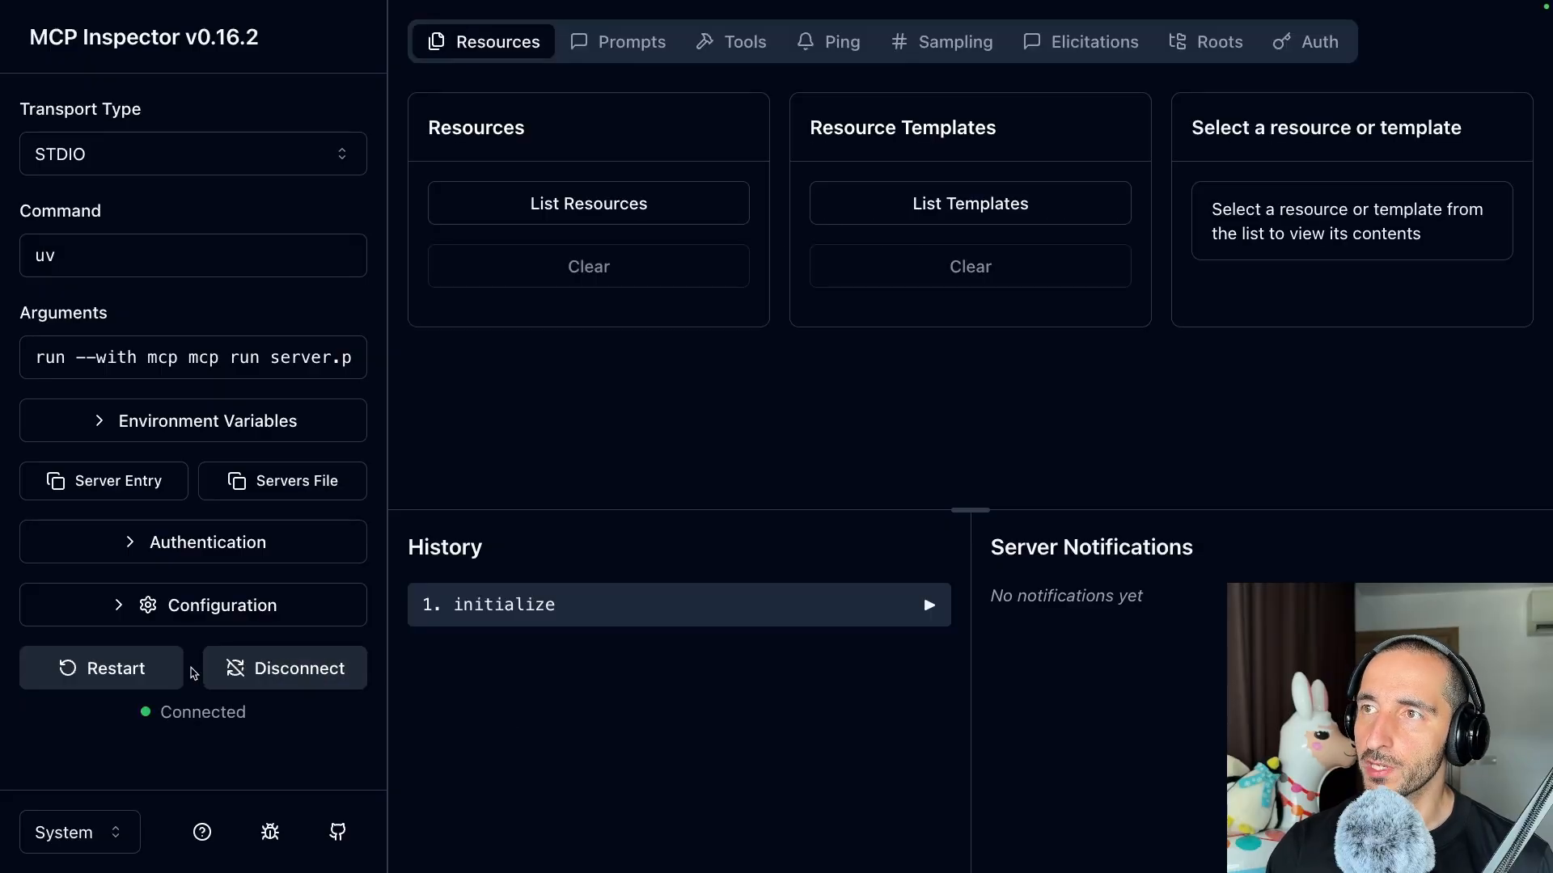
{"action": "left_click", "coordinate": [730, 42]}
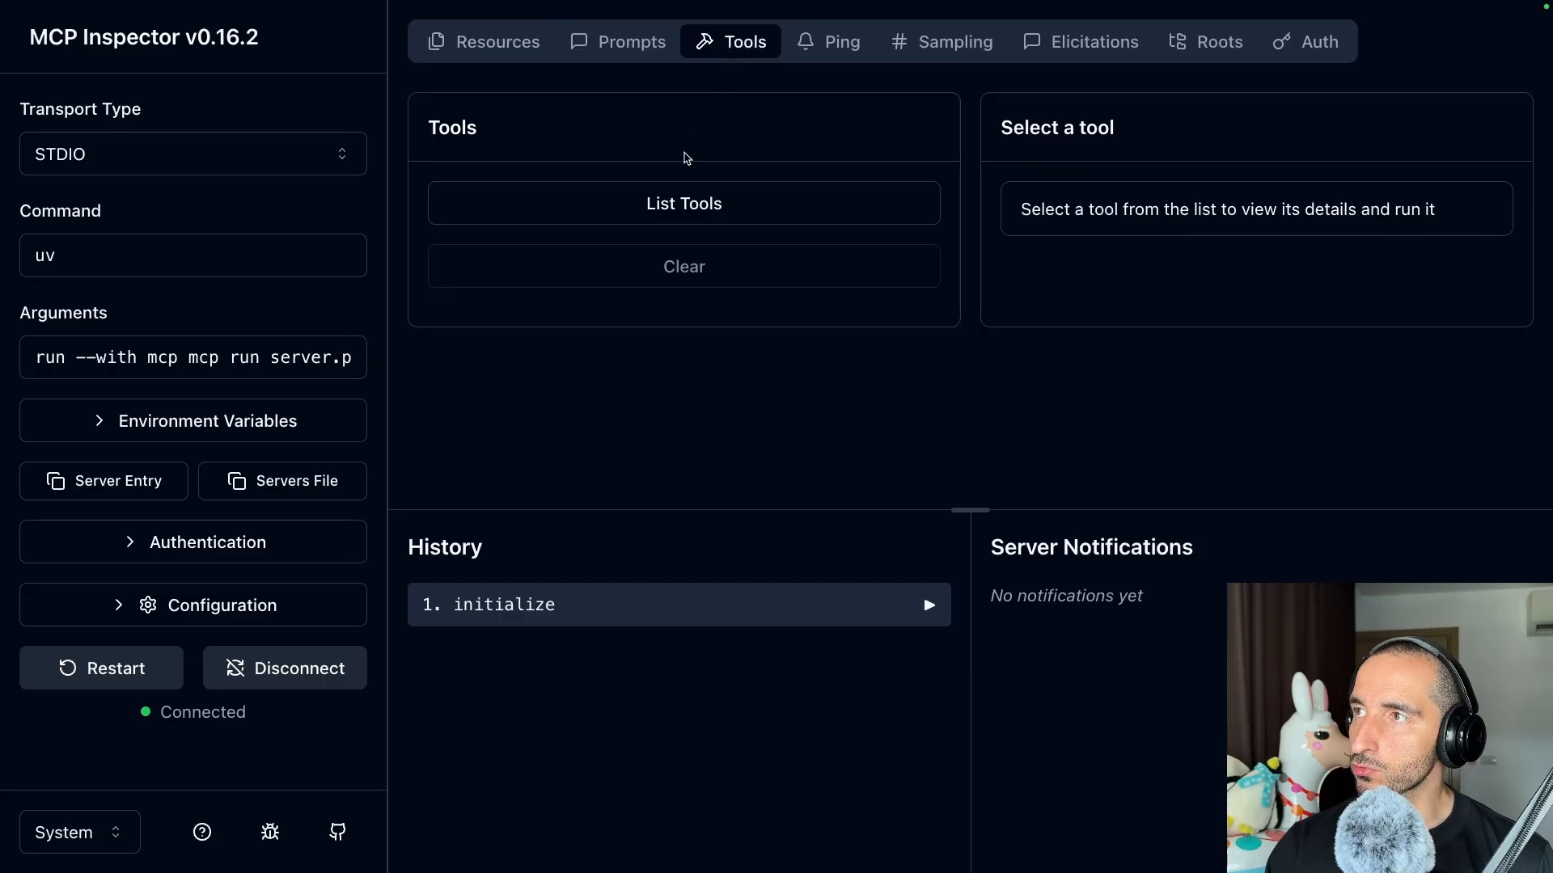
{"action": "left_click", "coordinate": [683, 204]}
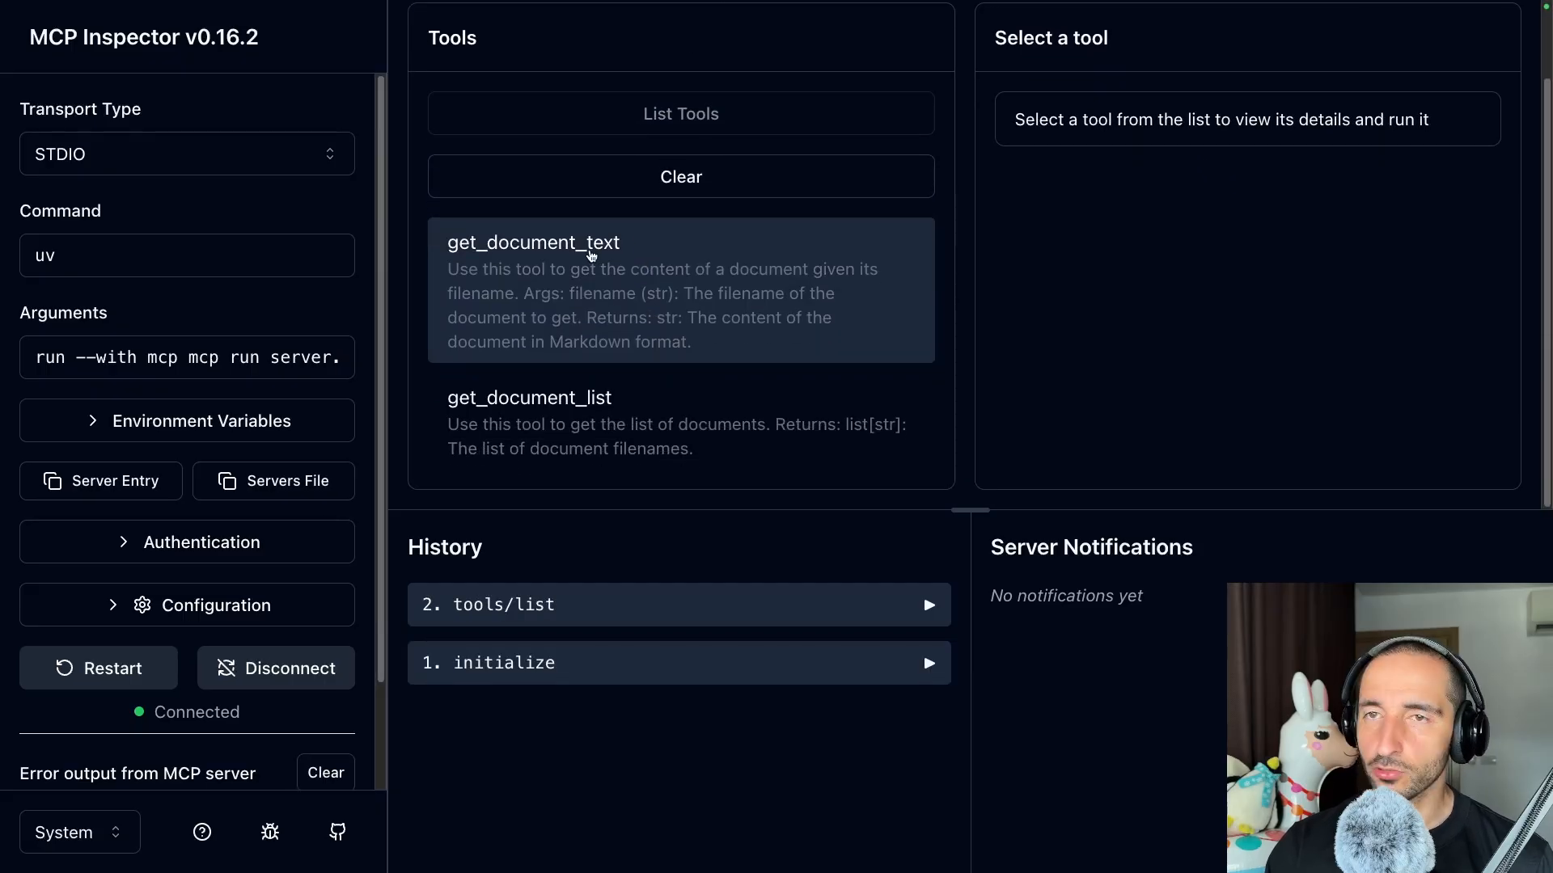
{"action": "mouse_move", "coordinate": [553, 405]}
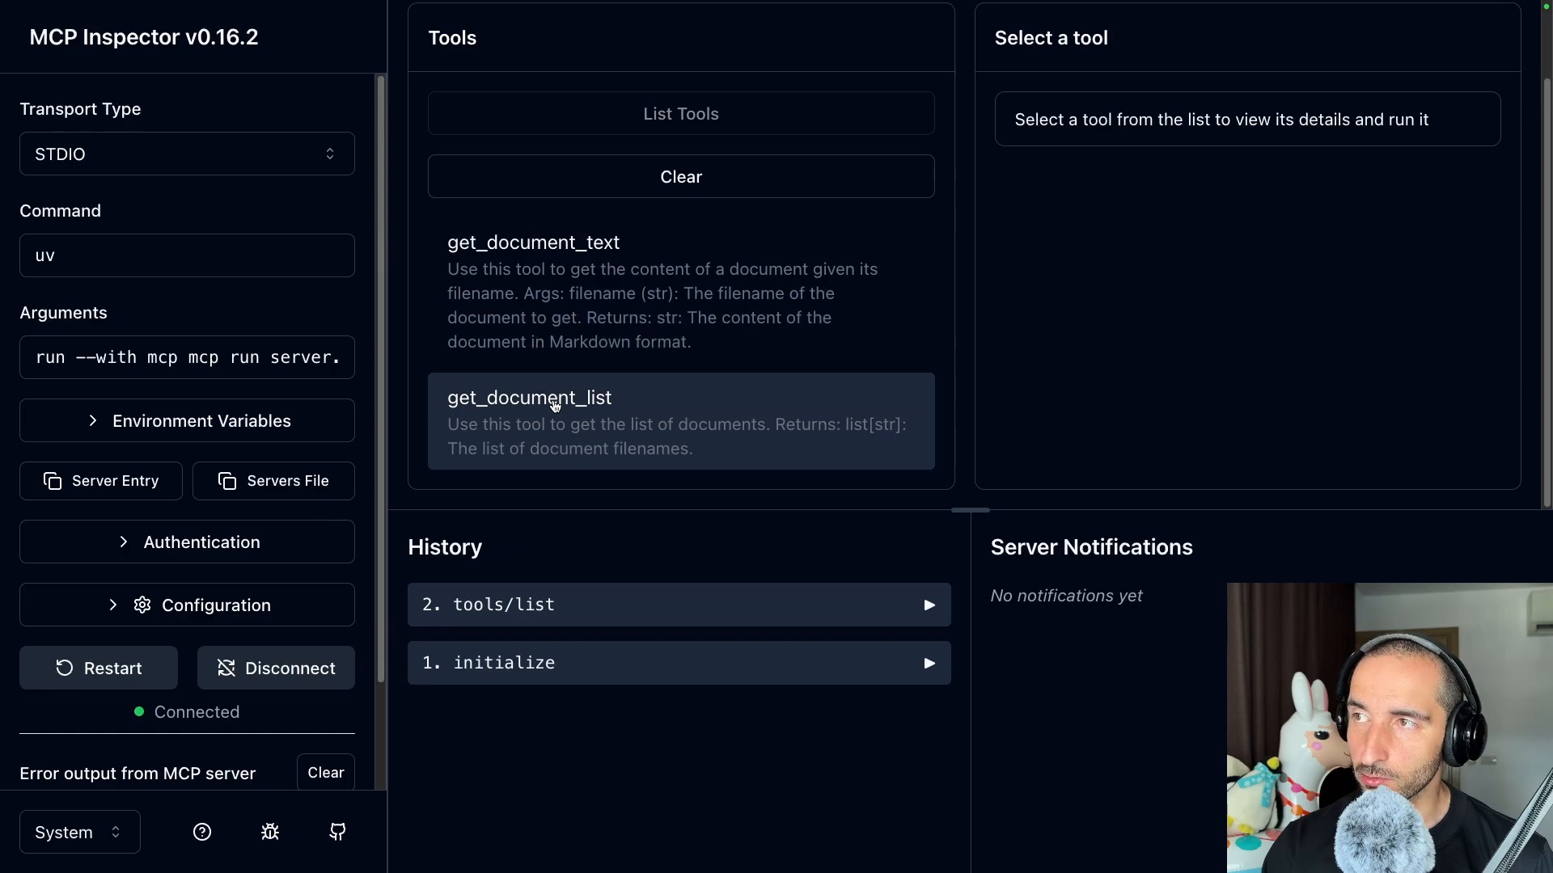
{"action": "left_click", "coordinate": [553, 405]}
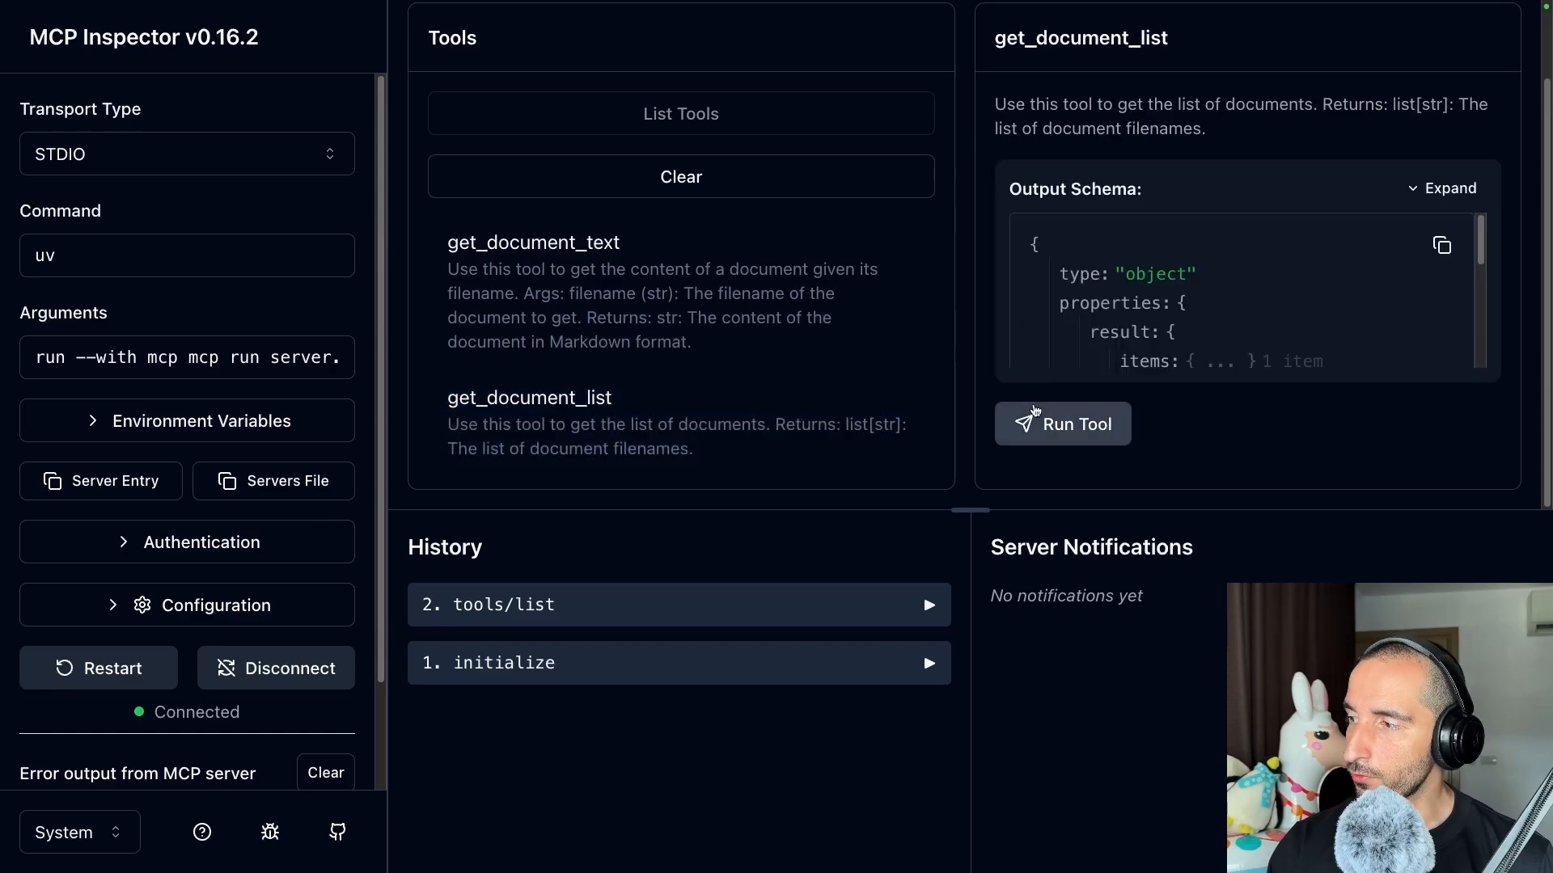
{"action": "left_click", "coordinate": [1063, 424]}
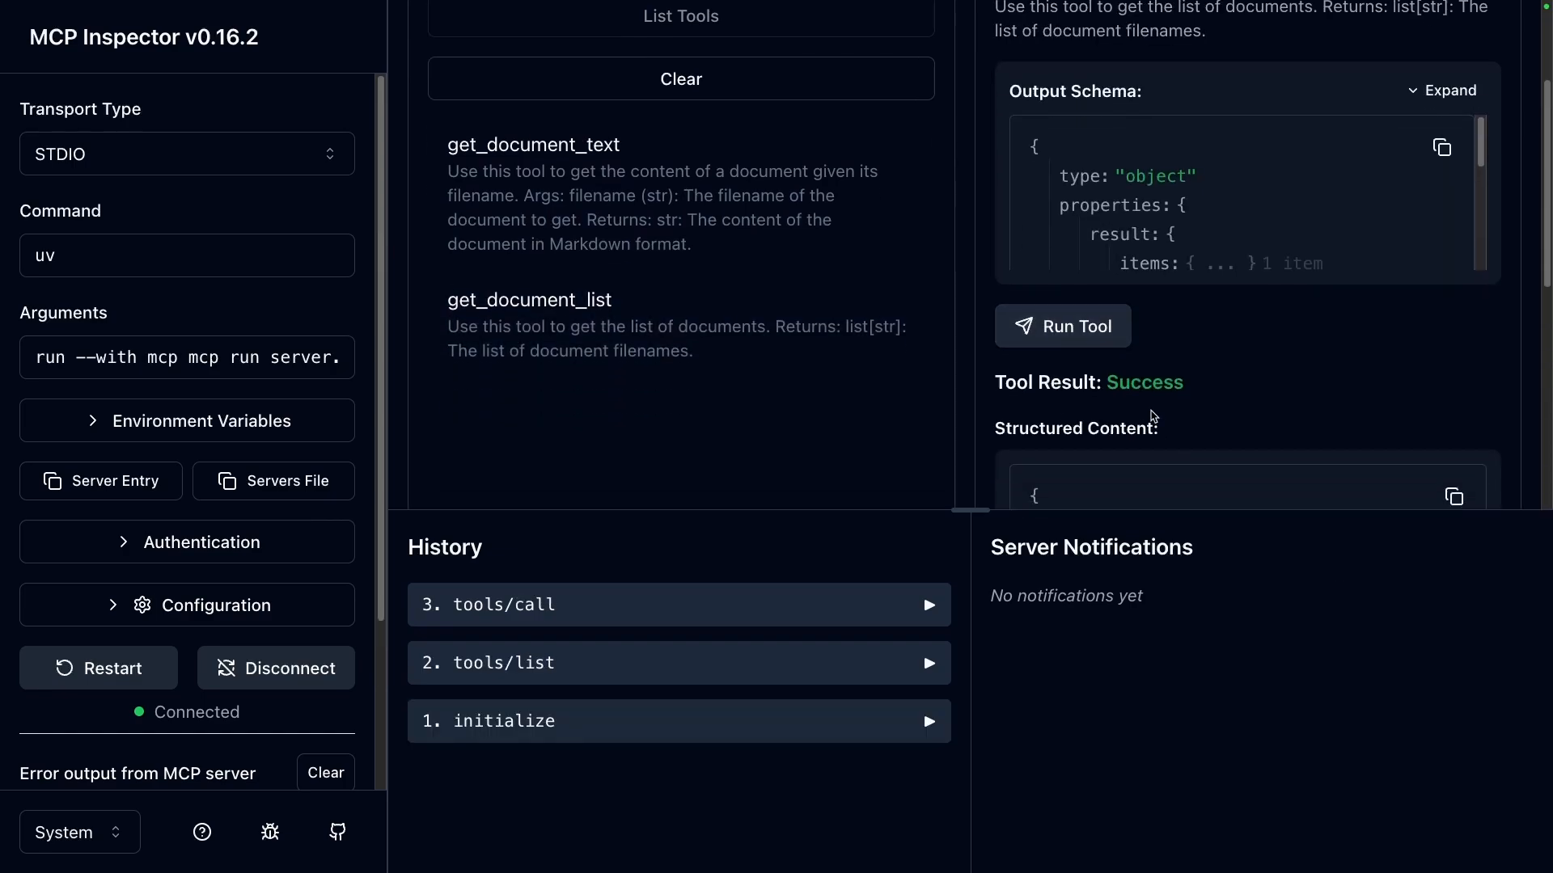
{"action": "scroll", "scroll_direction": "down", "scroll_amount": 3}
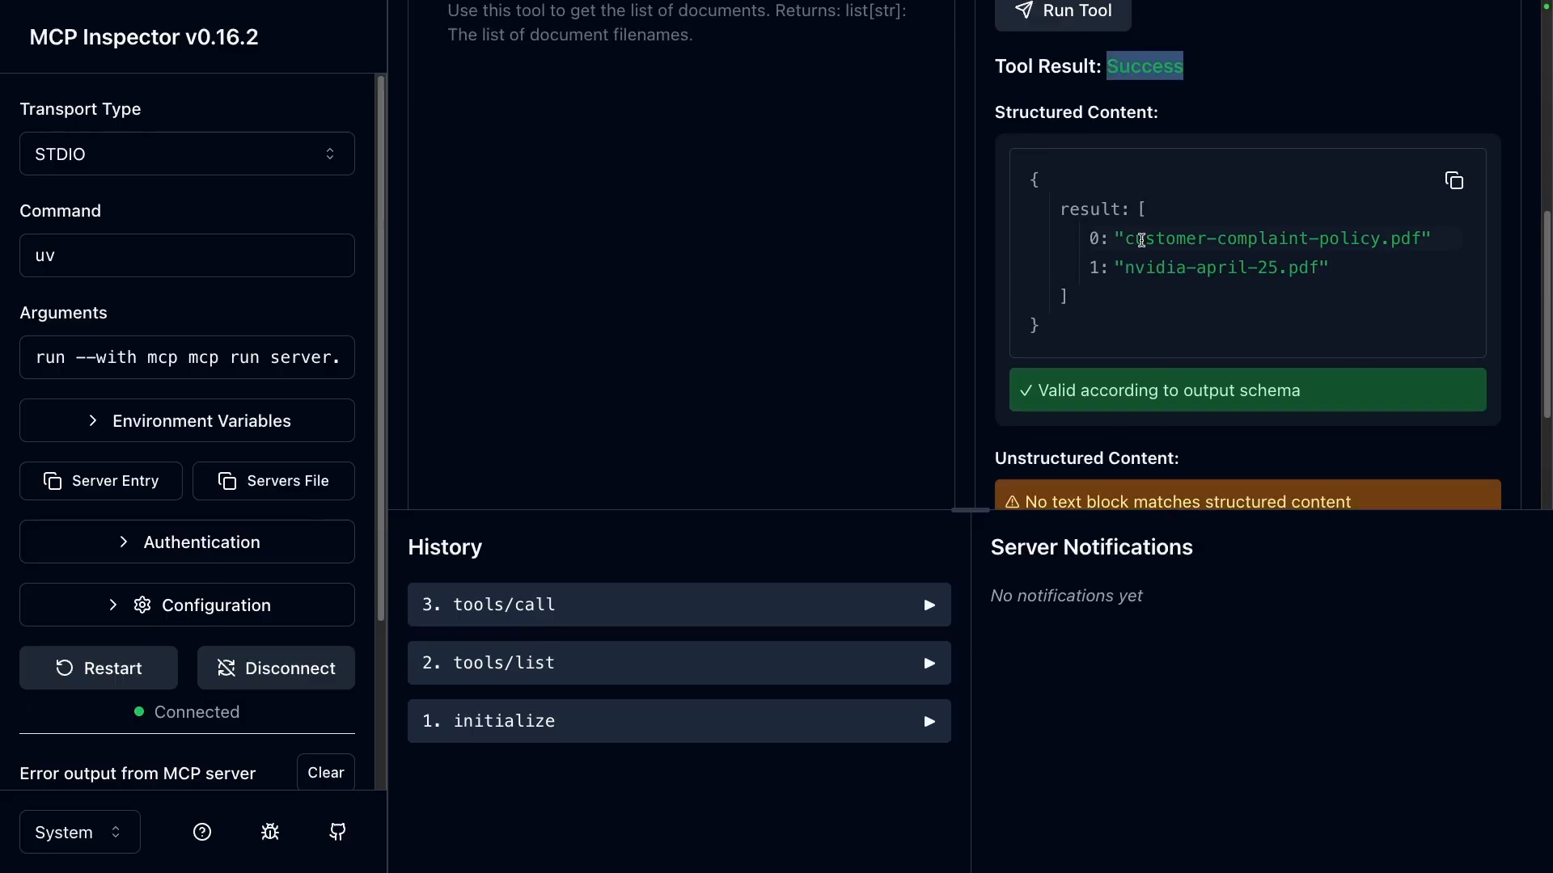
{"action": "scroll", "scroll_direction": "down", "scroll_amount": 3}
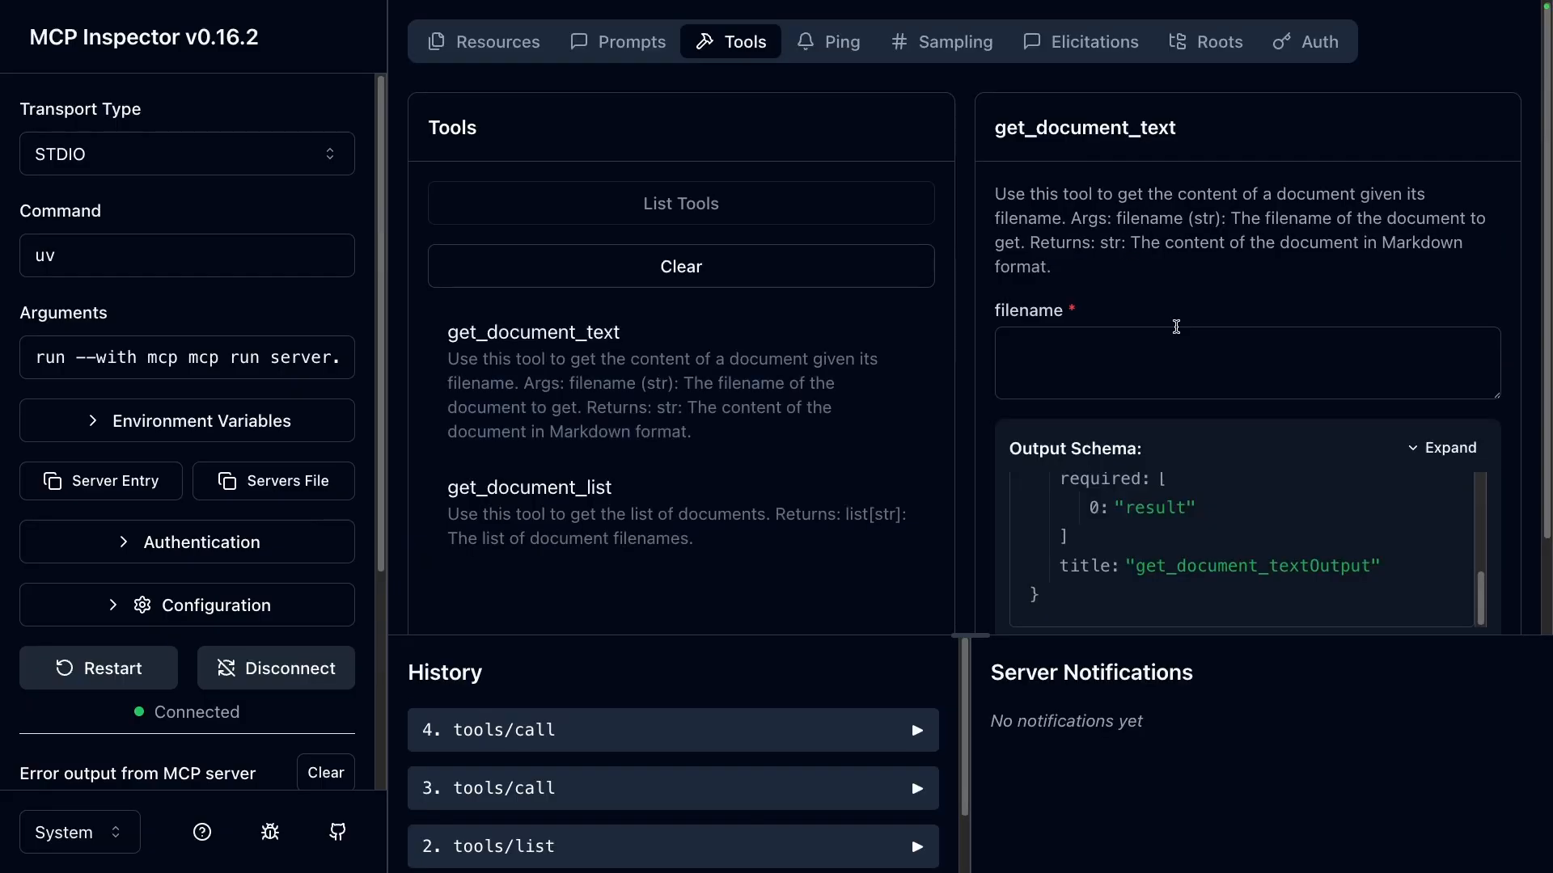
Step: Run get_document_text with filename customer-complaint-policy.pdf and scroll through the returned Markdown
{"action": "type", "text": "customer-complaint-policy.pdf"}
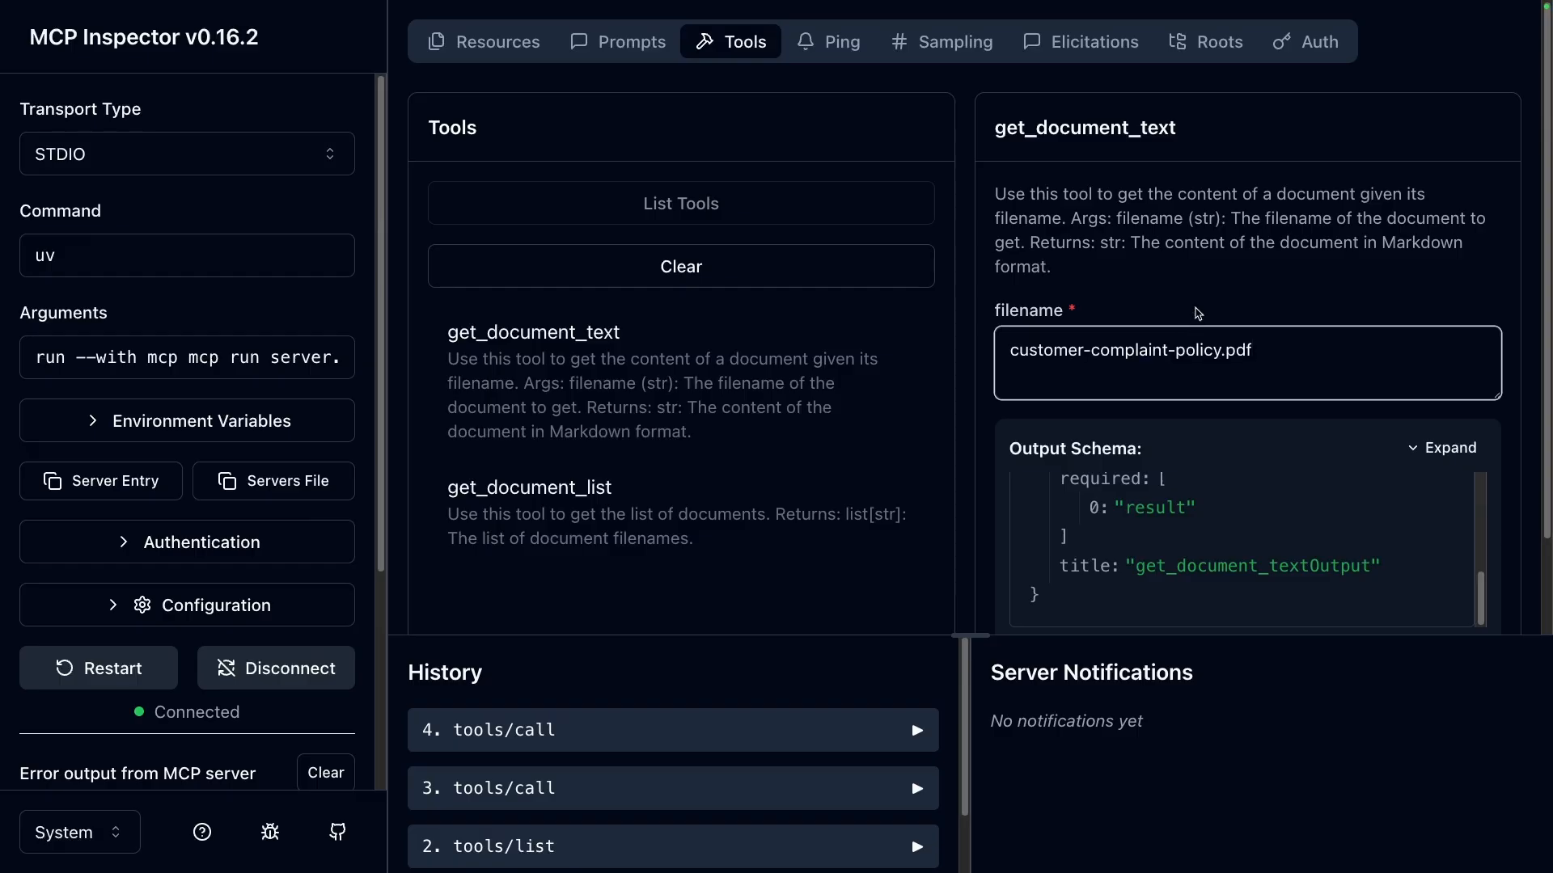
{"action": "scroll", "scroll_direction": "down", "scroll_amount": 3}
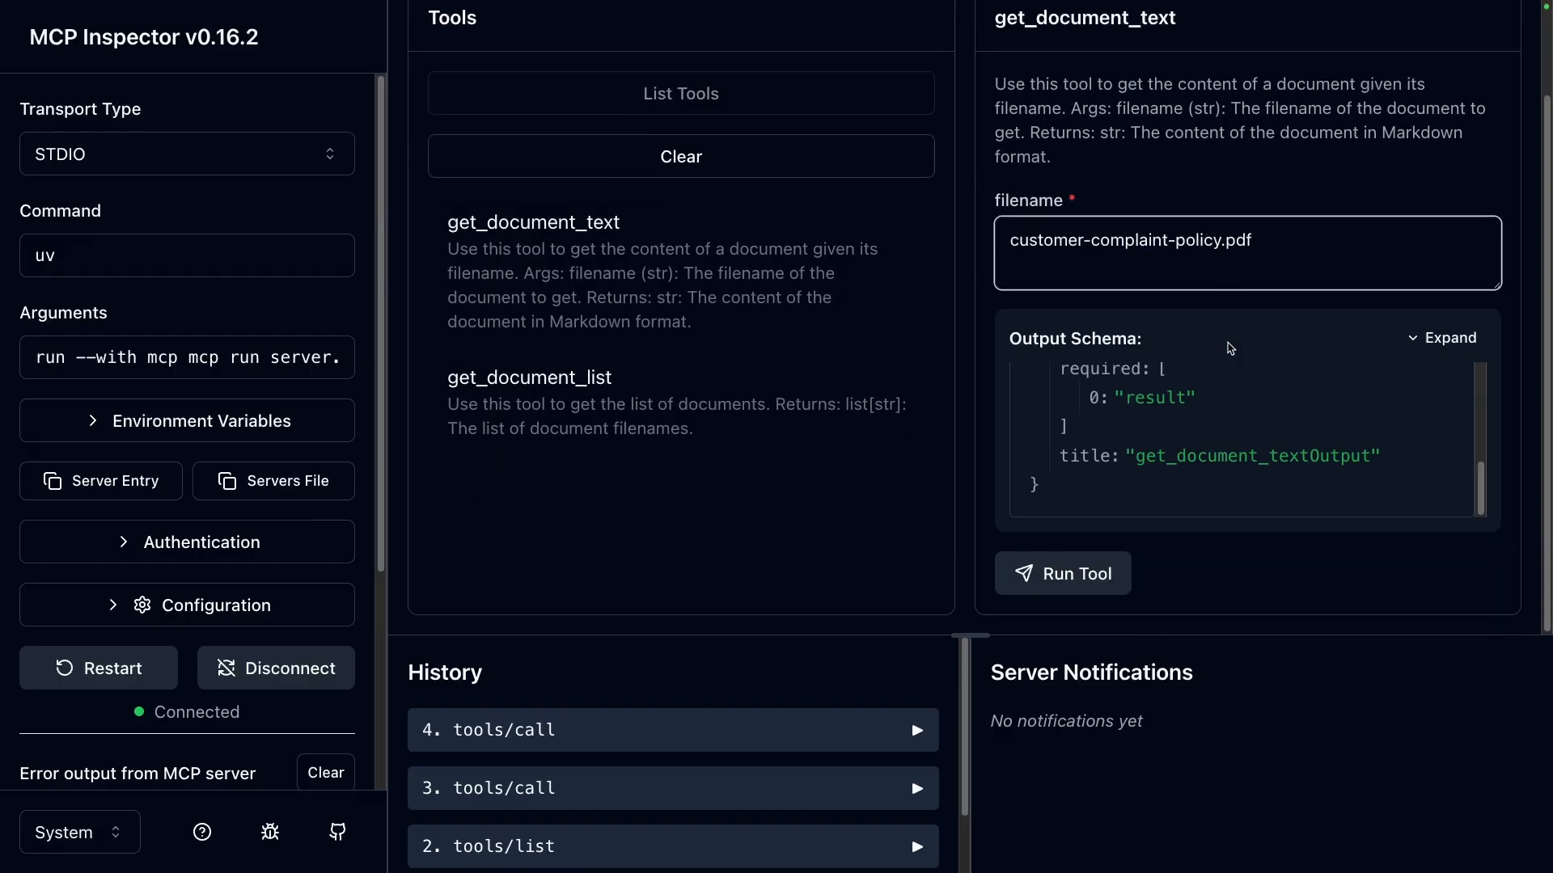
{"action": "left_click", "coordinate": [1063, 572]}
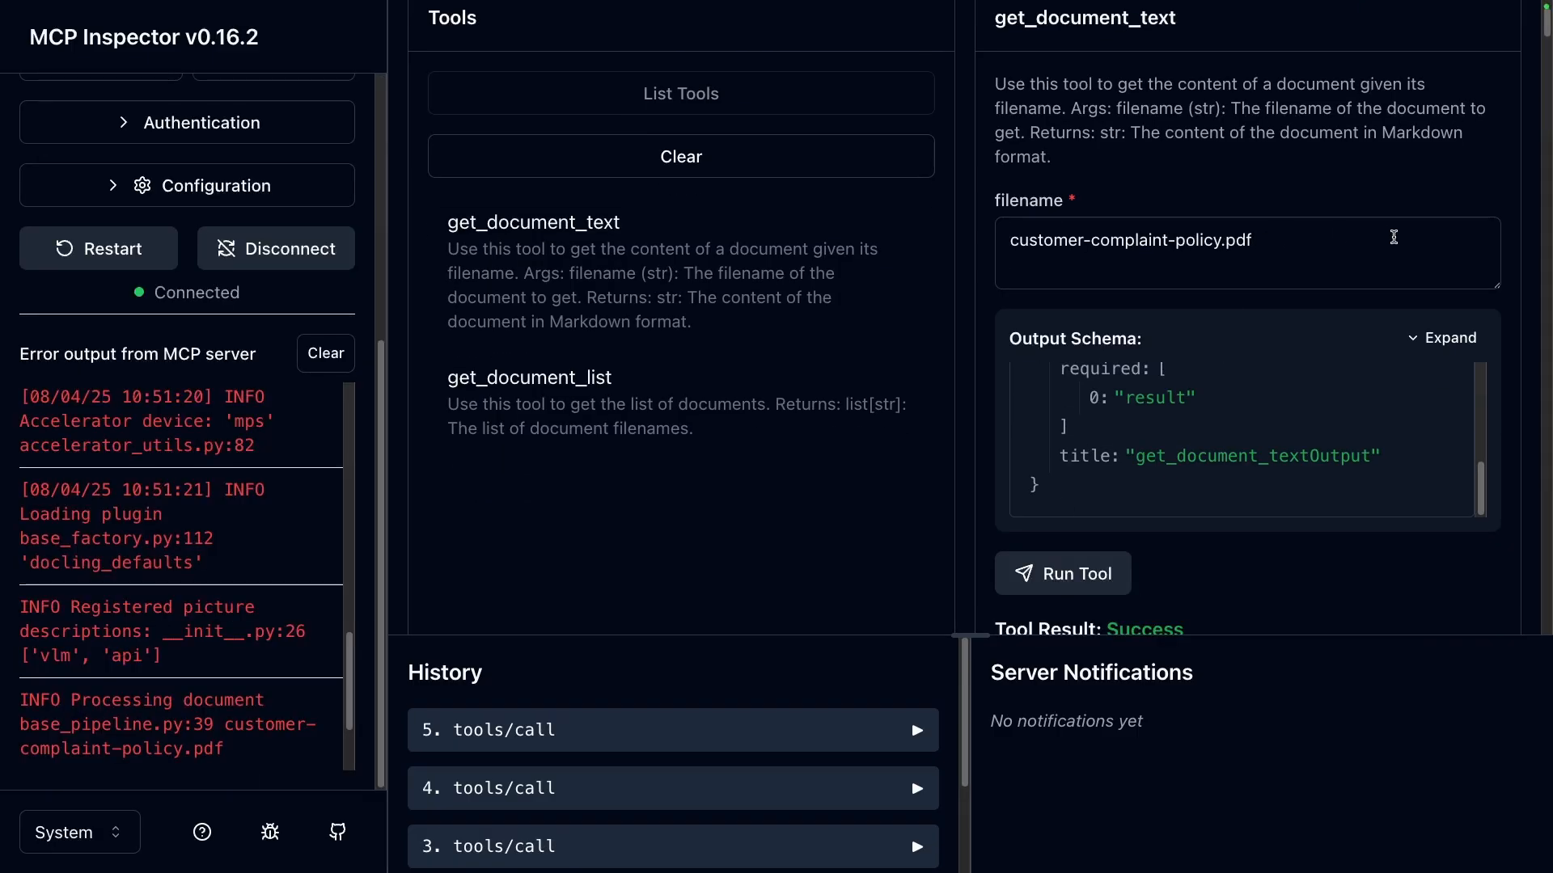
{"action": "scroll", "scroll_direction": "down", "scroll_amount": 3}
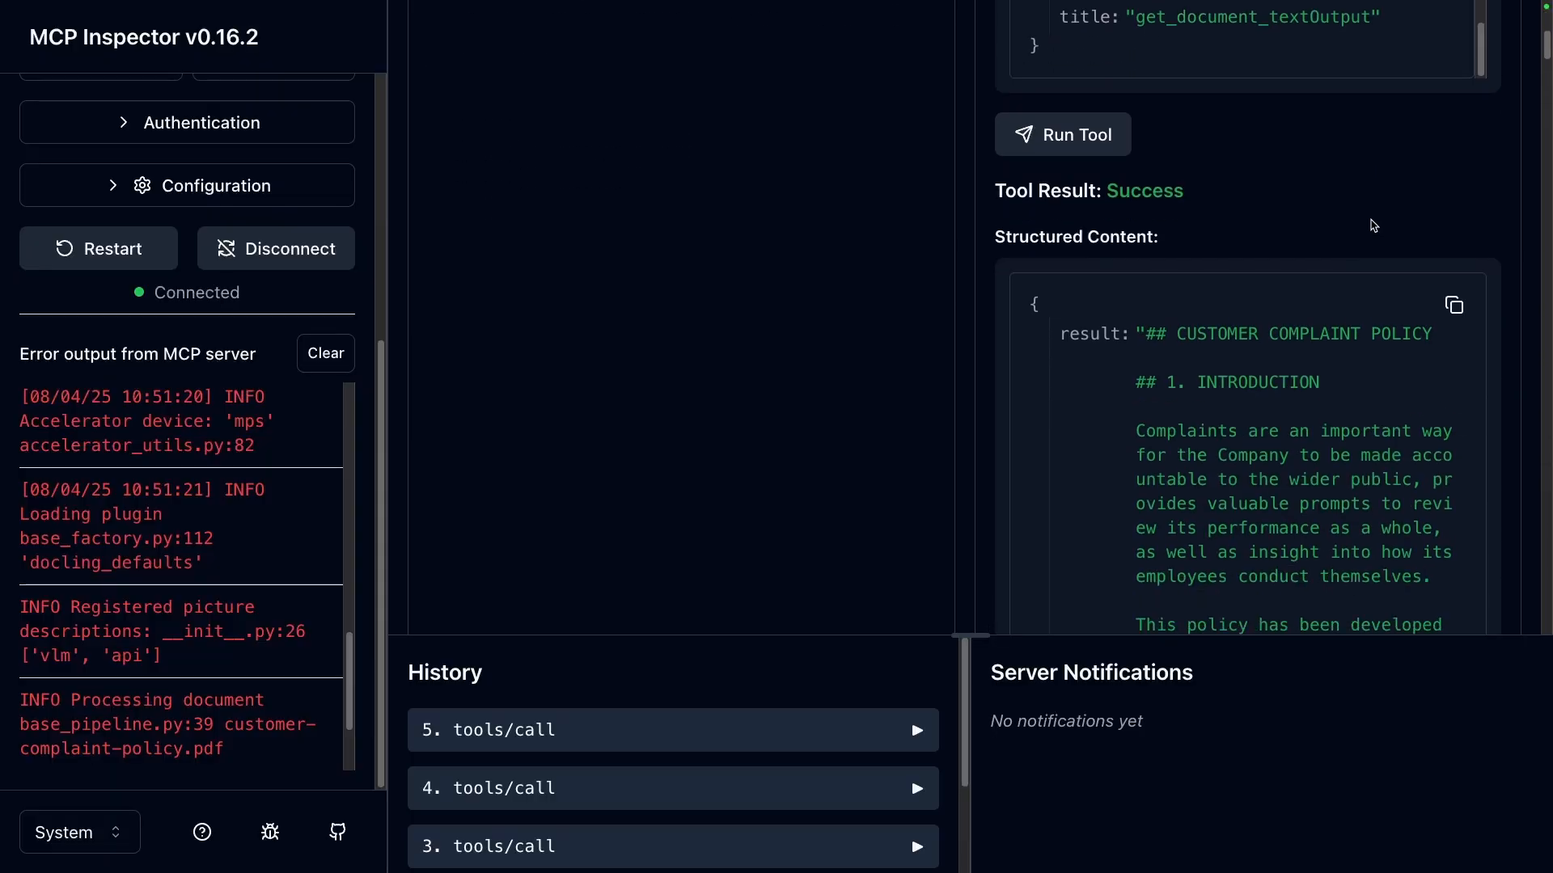
{"action": "scroll", "scroll_direction": "down", "scroll_amount": 3}
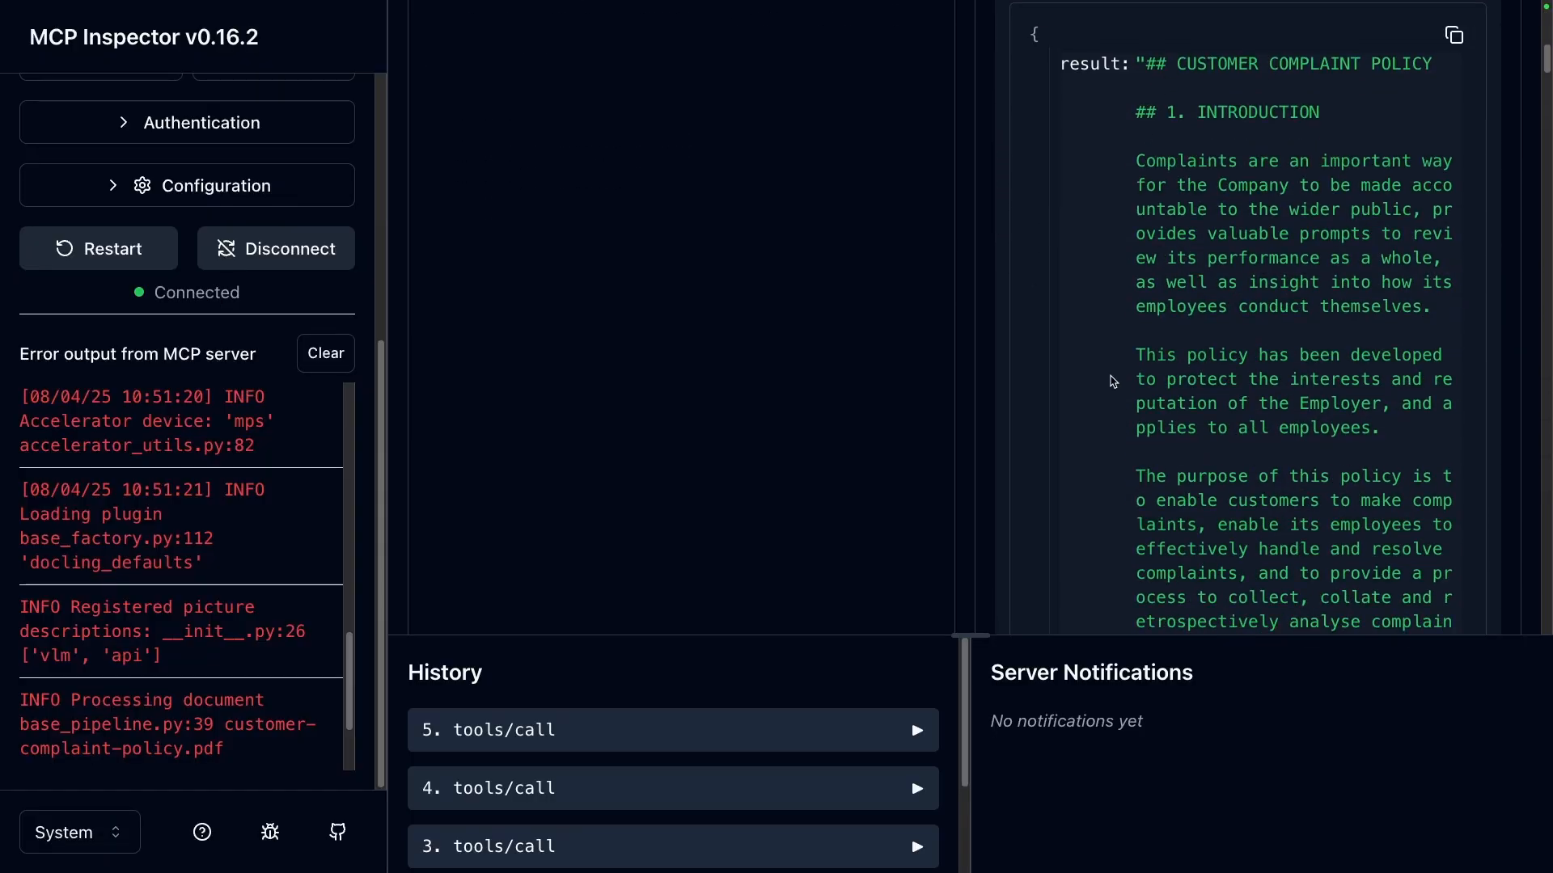
{"action": "scroll", "scroll_direction": "down", "scroll_amount": 3}
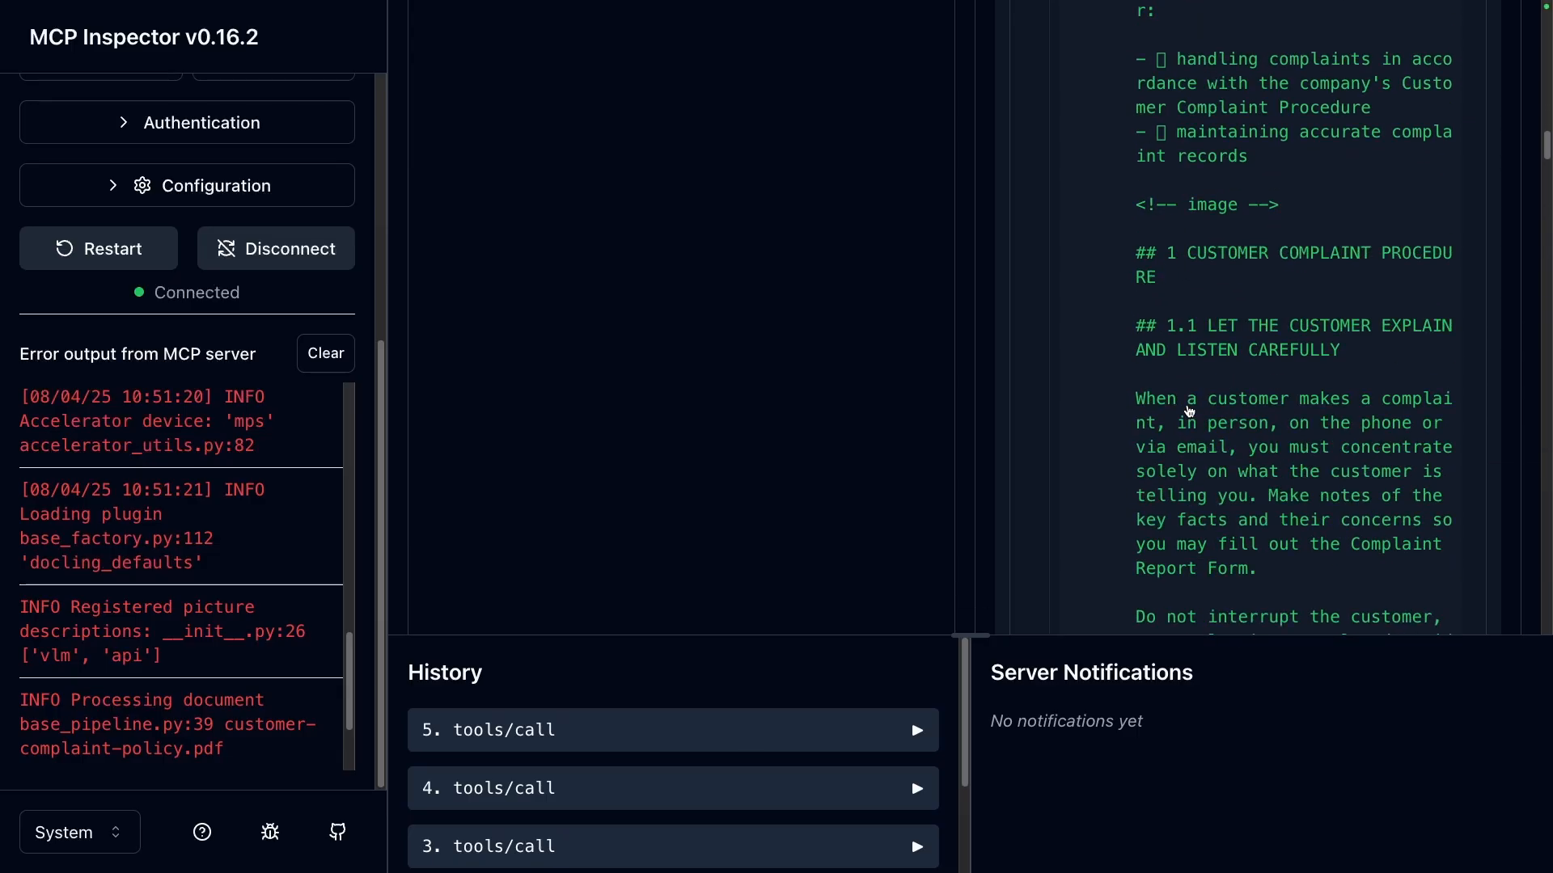
{"action": "mouse_move", "coordinate": [1215, 201]}
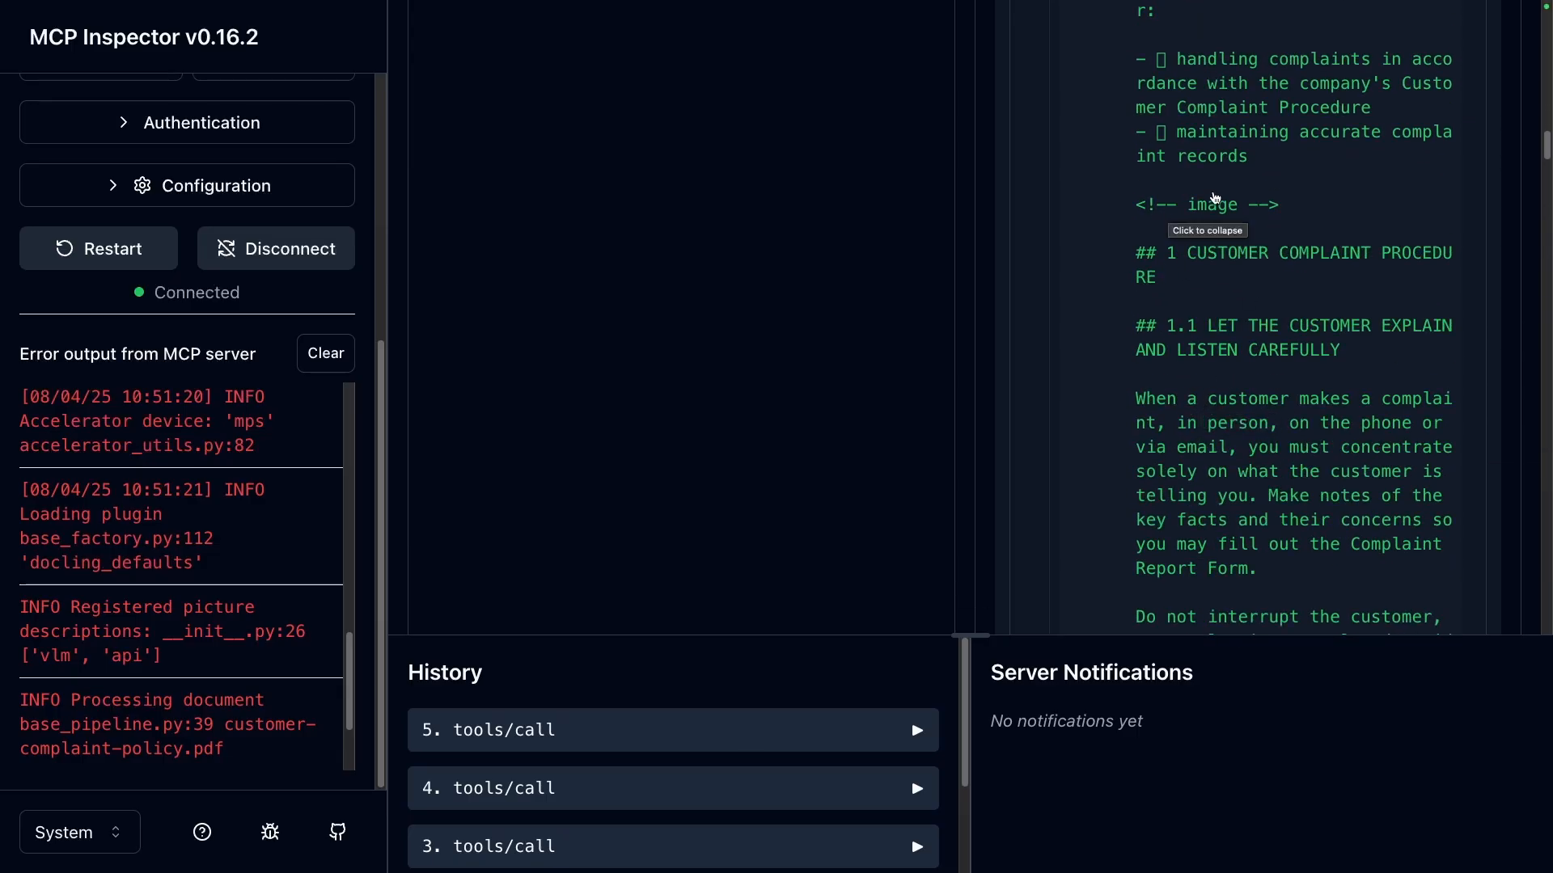
{"action": "mouse_move", "coordinate": [1191, 223]}
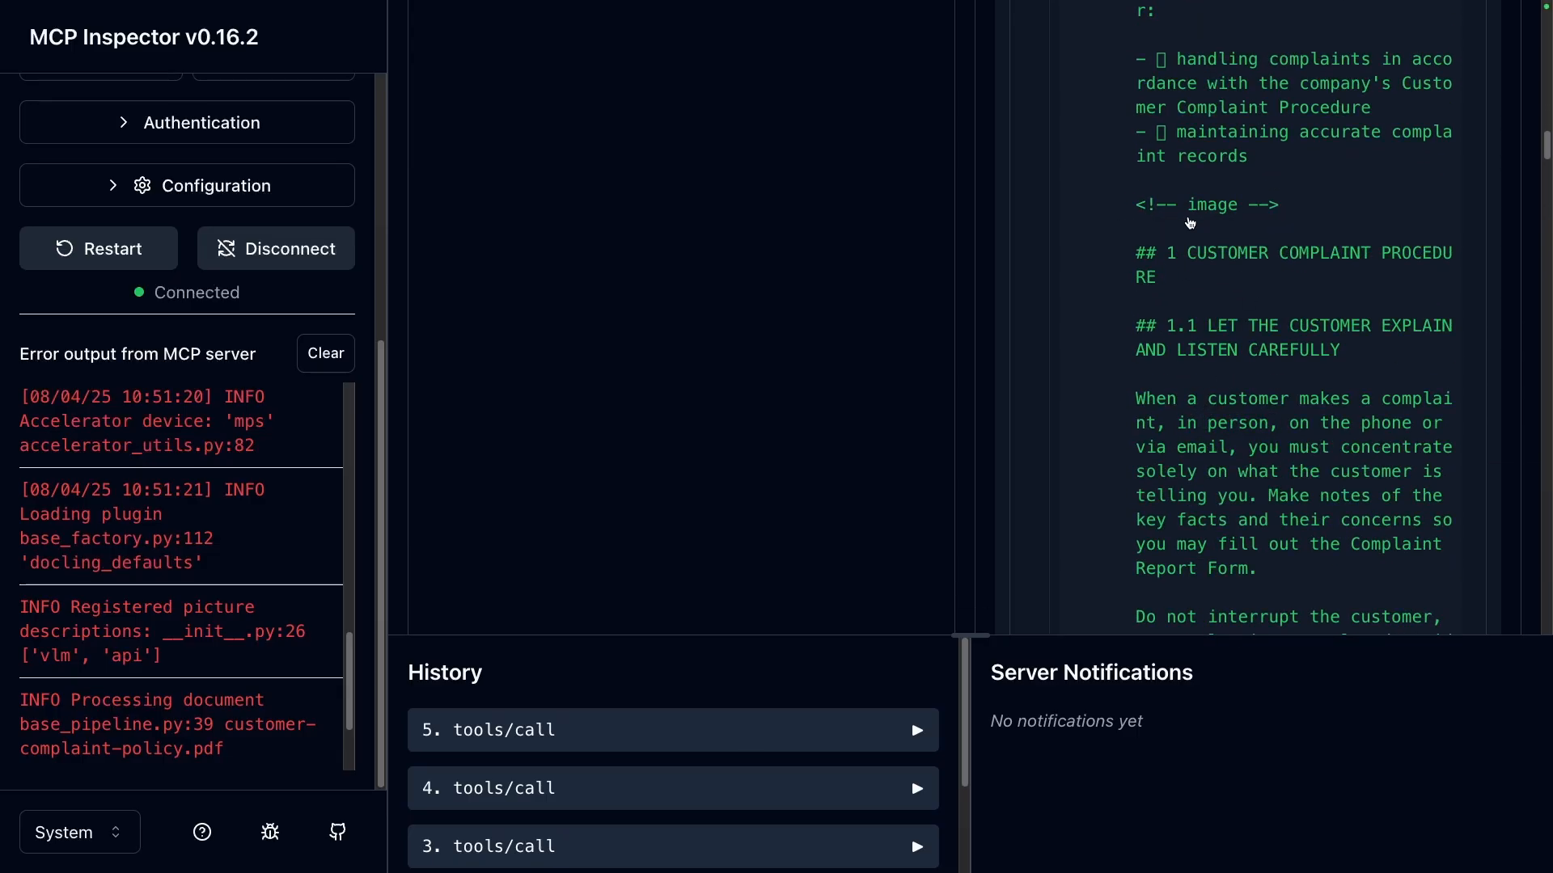
{"action": "scroll", "scroll_direction": "down", "scroll_amount": 3}
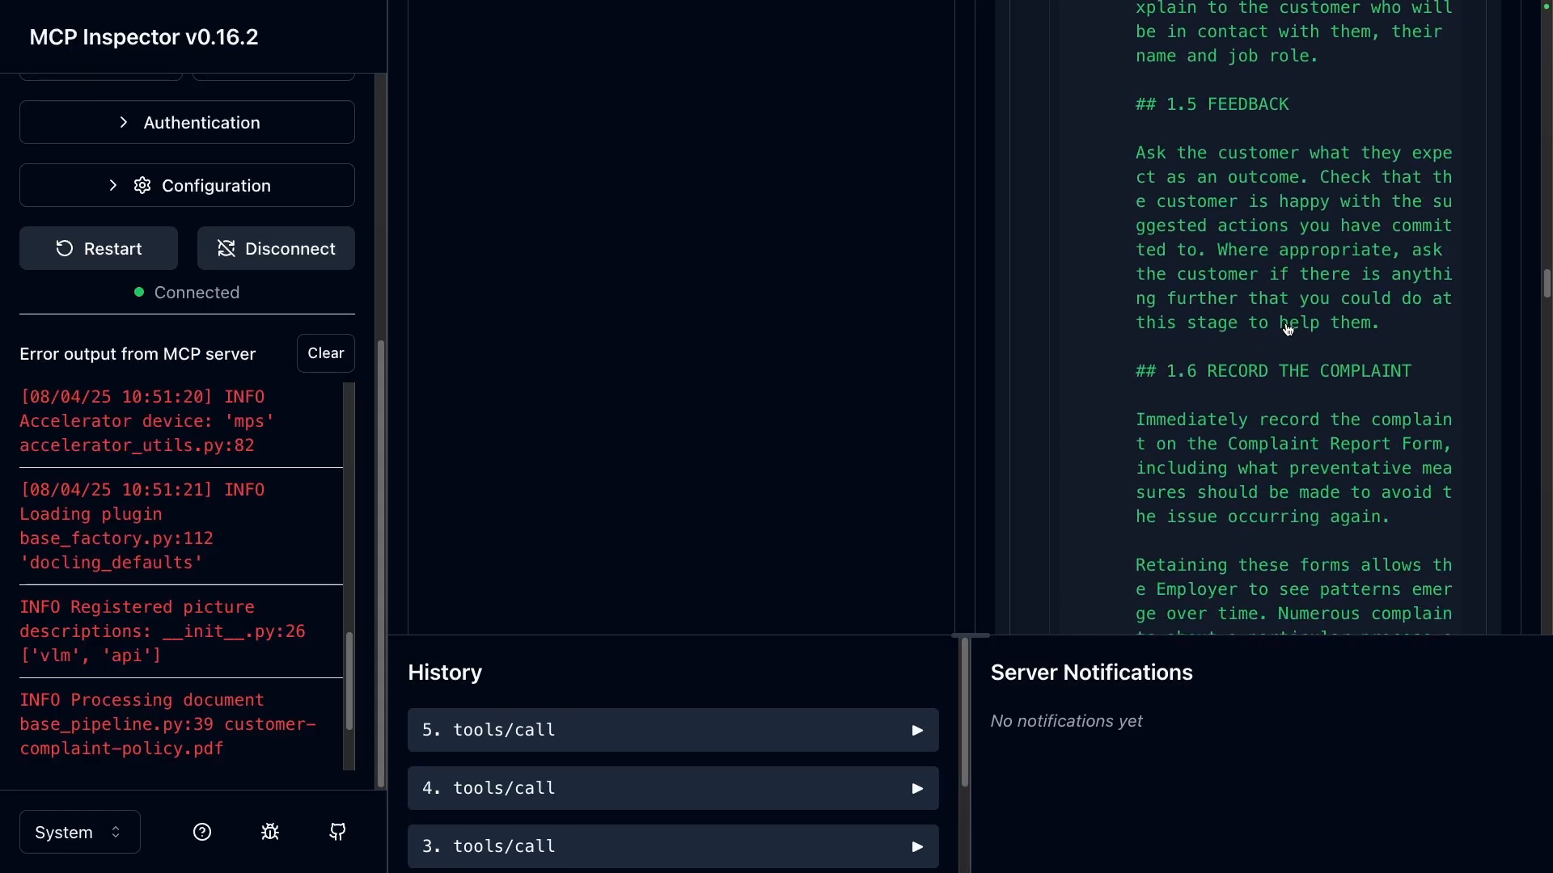
{"action": "scroll", "scroll_direction": "down", "scroll_amount": 3}
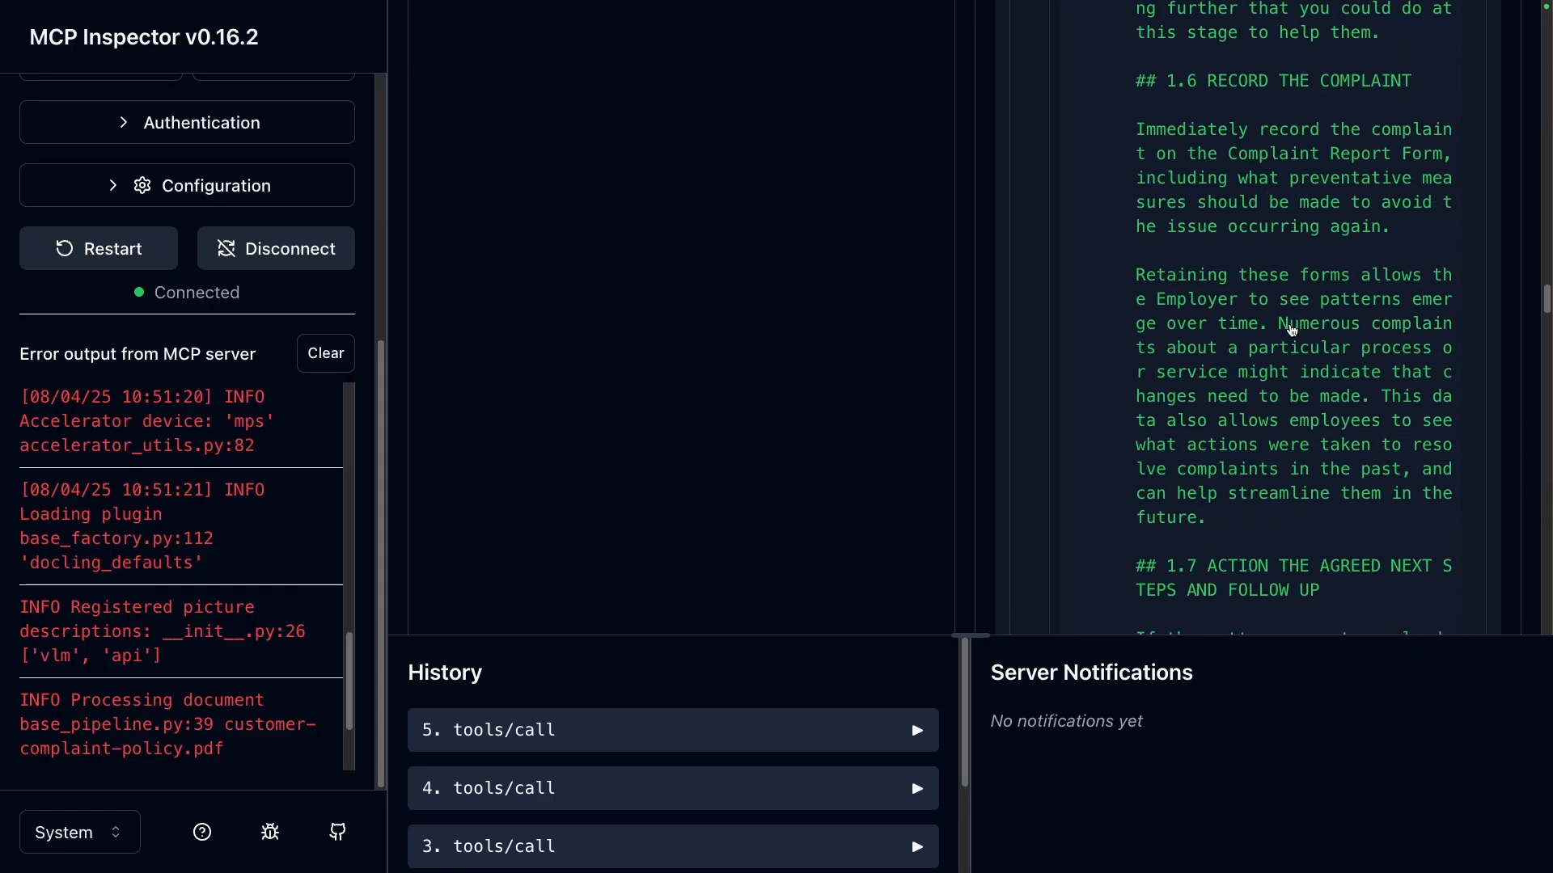
{"action": "scroll", "scroll_direction": "down", "scroll_amount": 3}
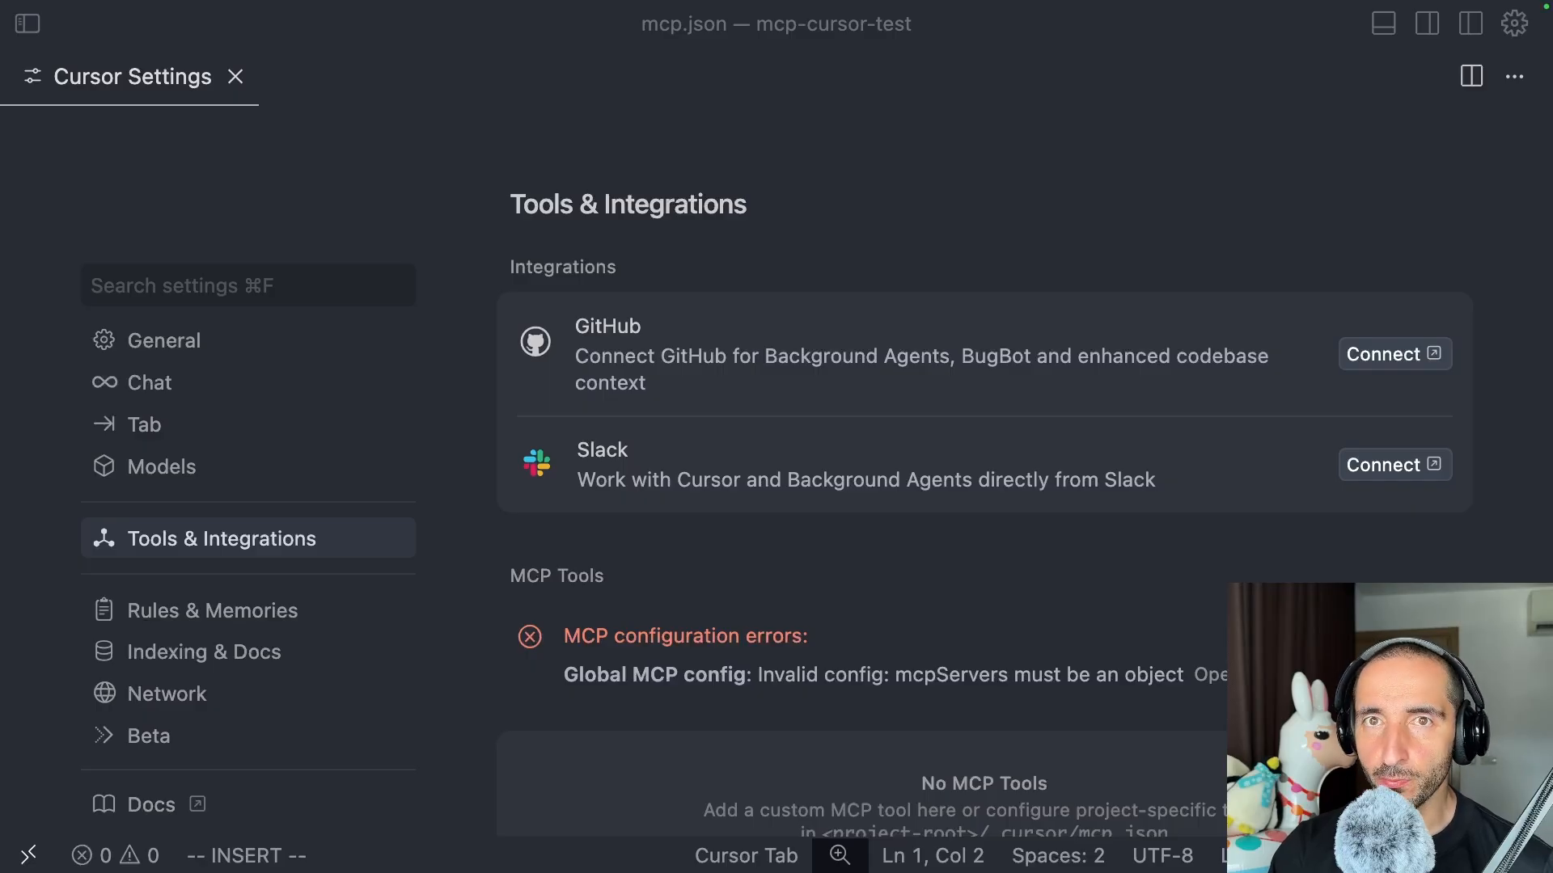
{"action": "mouse_move", "coordinate": [844, 207]}
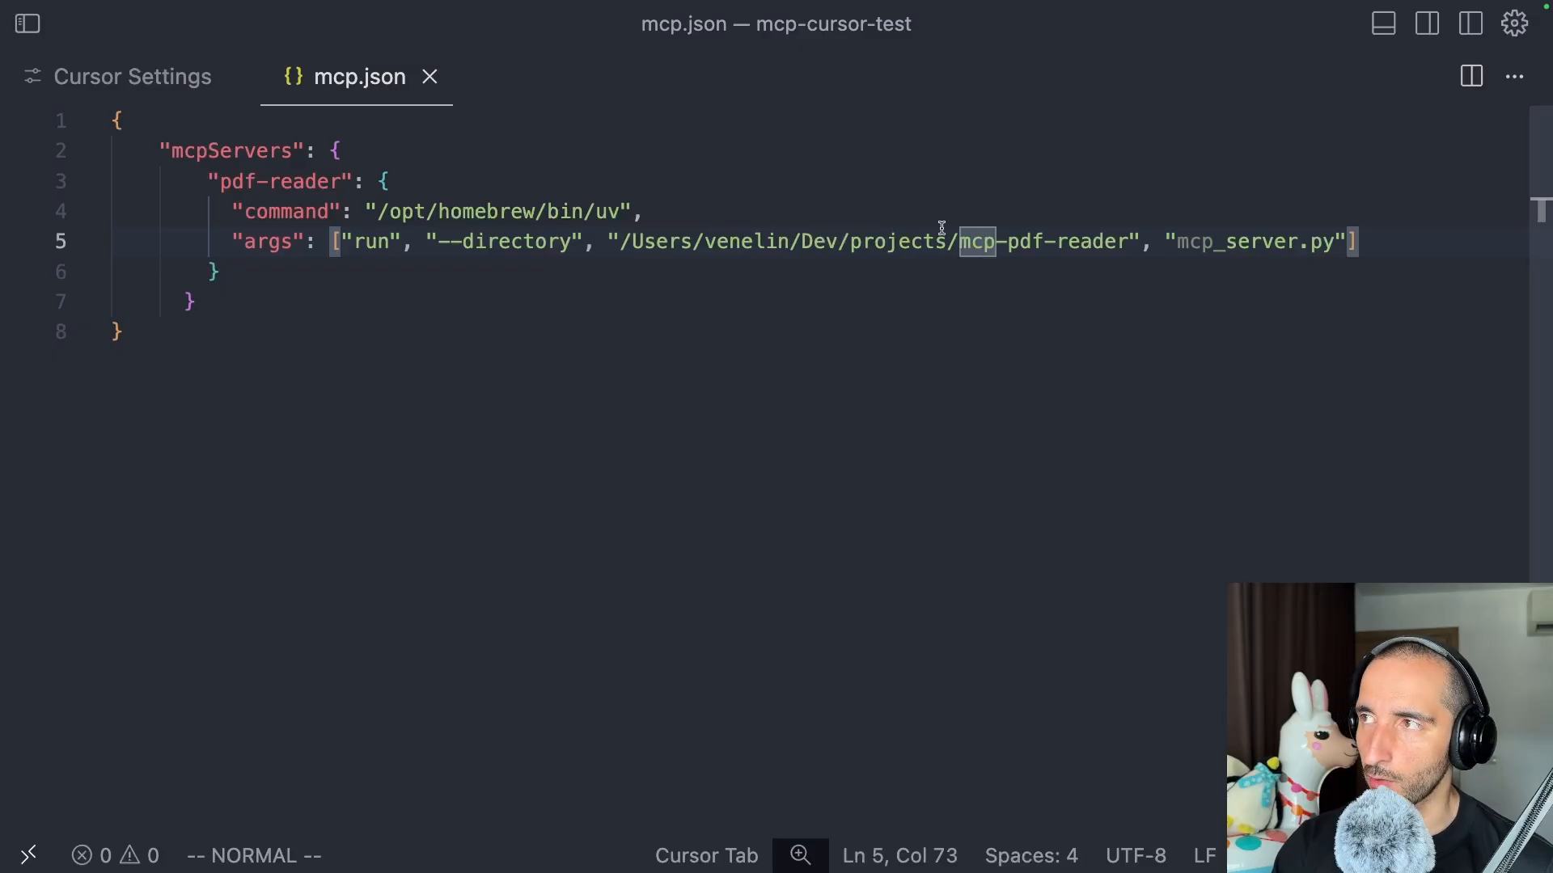
{"action": "mouse_move", "coordinate": [1256, 249]}
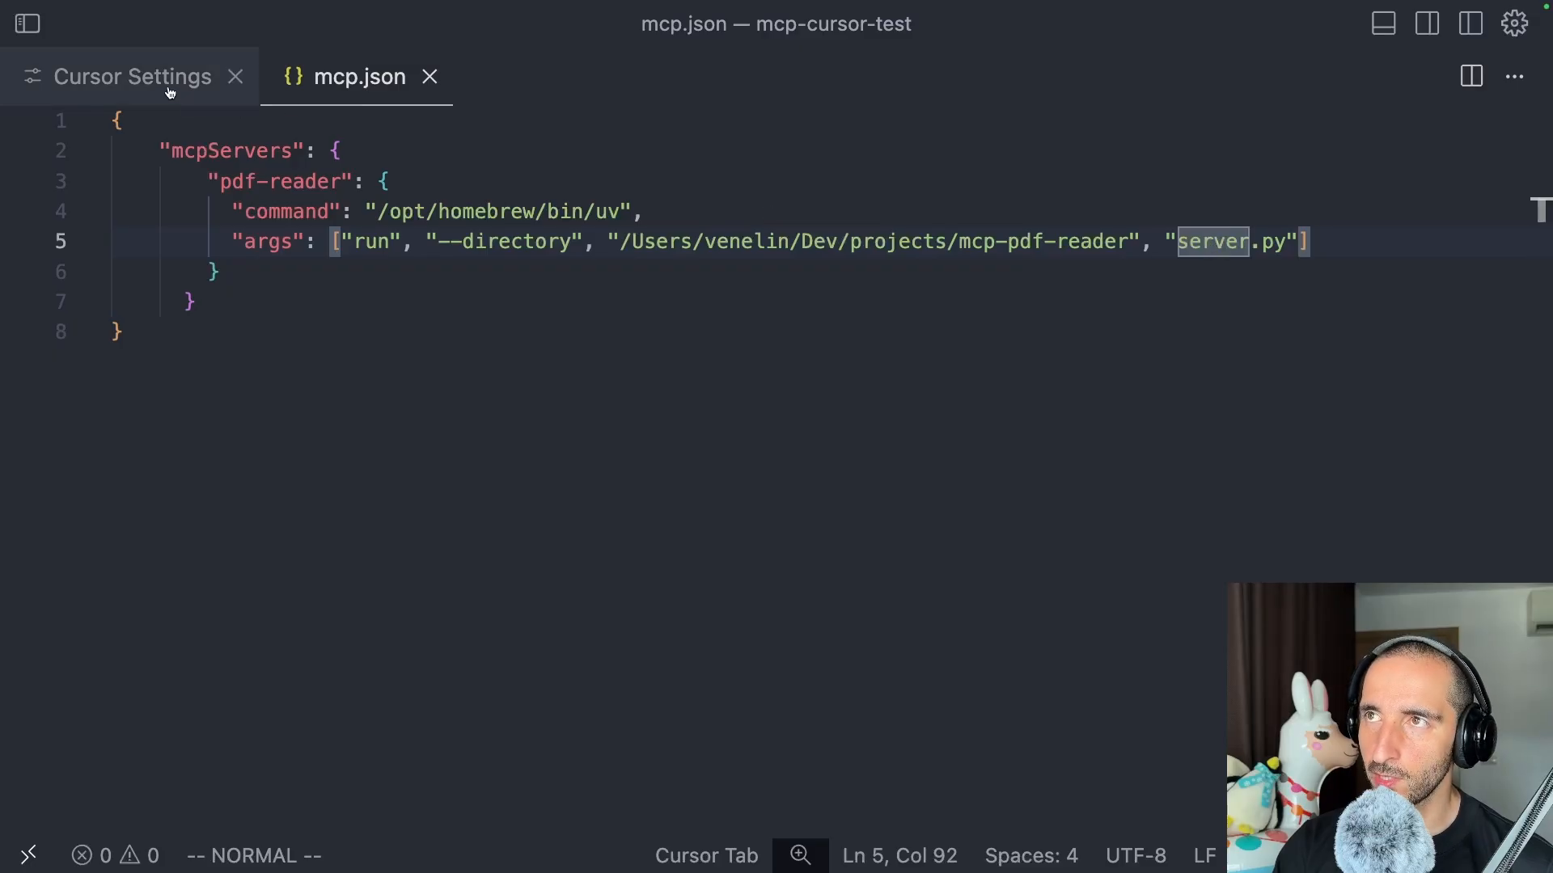
{"action": "left_click", "coordinate": [132, 76]}
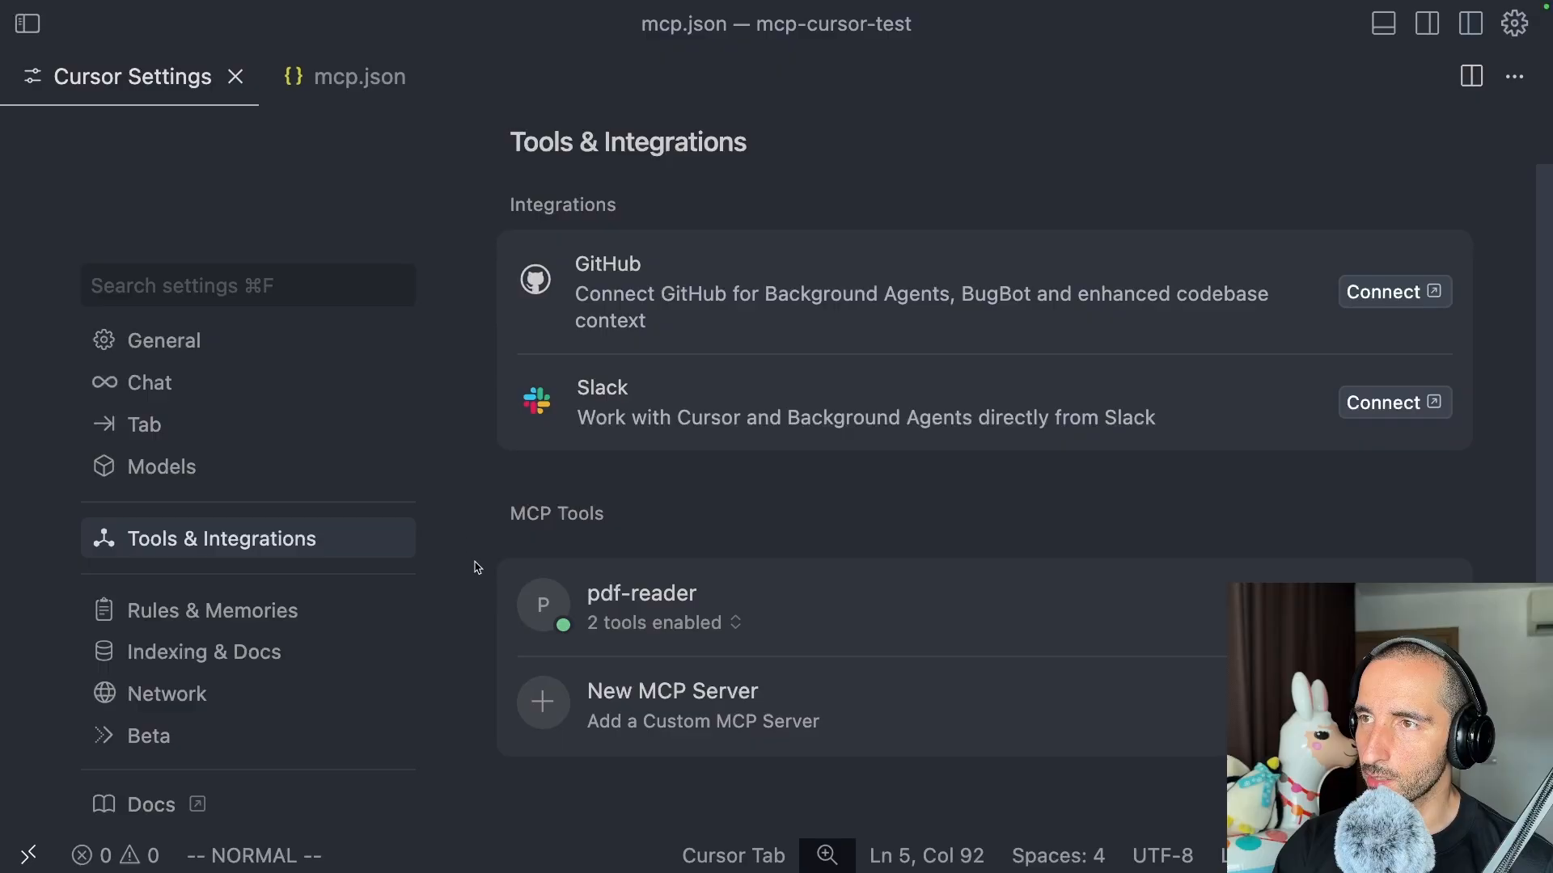
{"action": "mouse_move", "coordinate": [709, 623]}
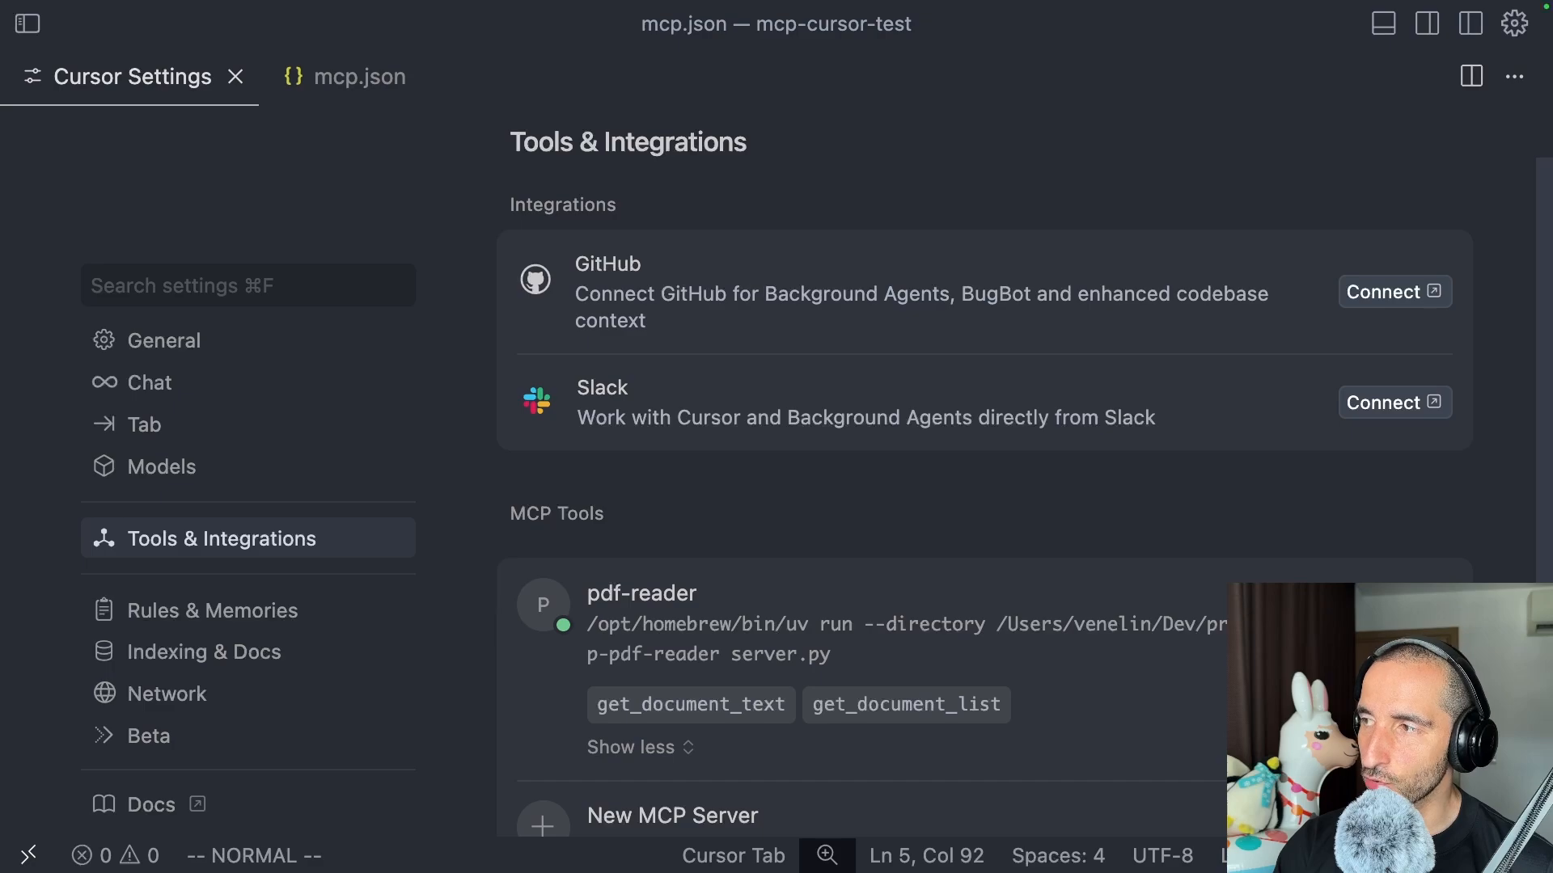
{"action": "mouse_move", "coordinate": [817, 660]}
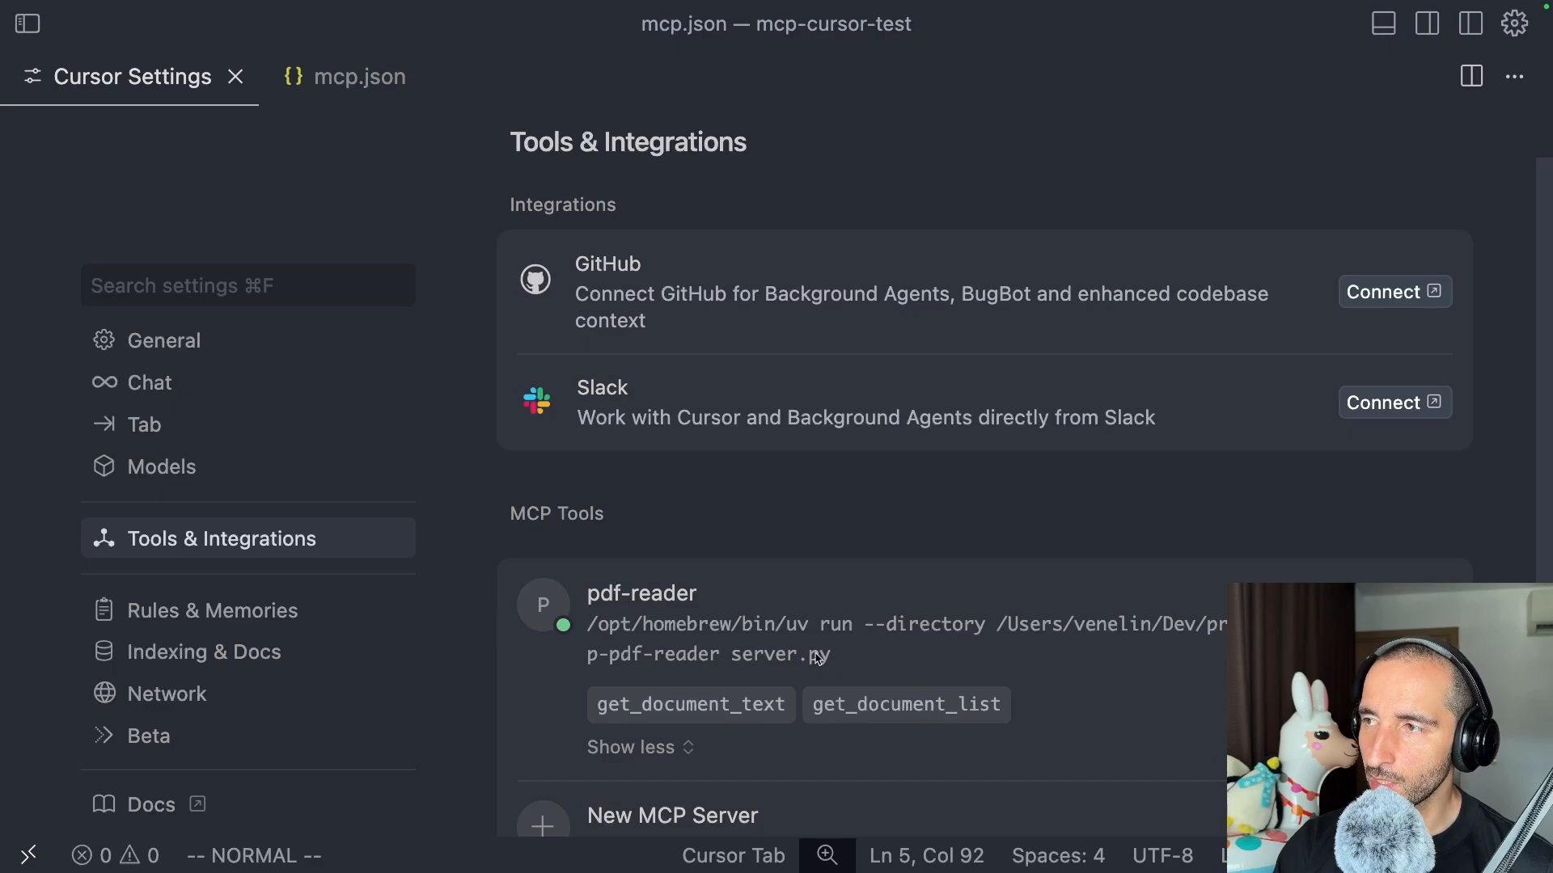
{"action": "mouse_move", "coordinate": [712, 723]}
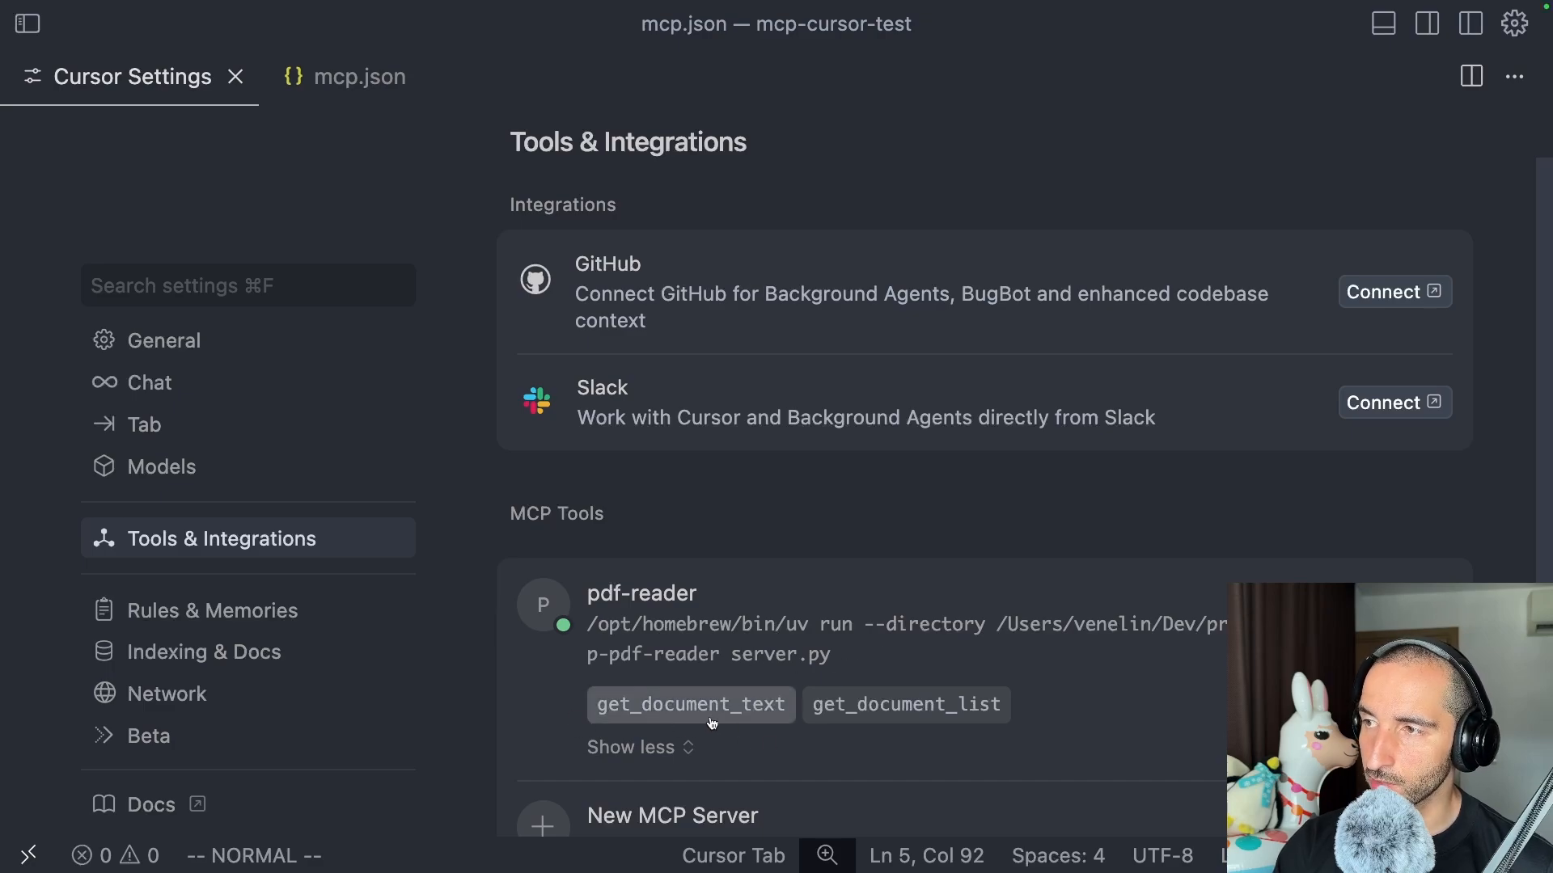
{"action": "mouse_move", "coordinate": [912, 707]}
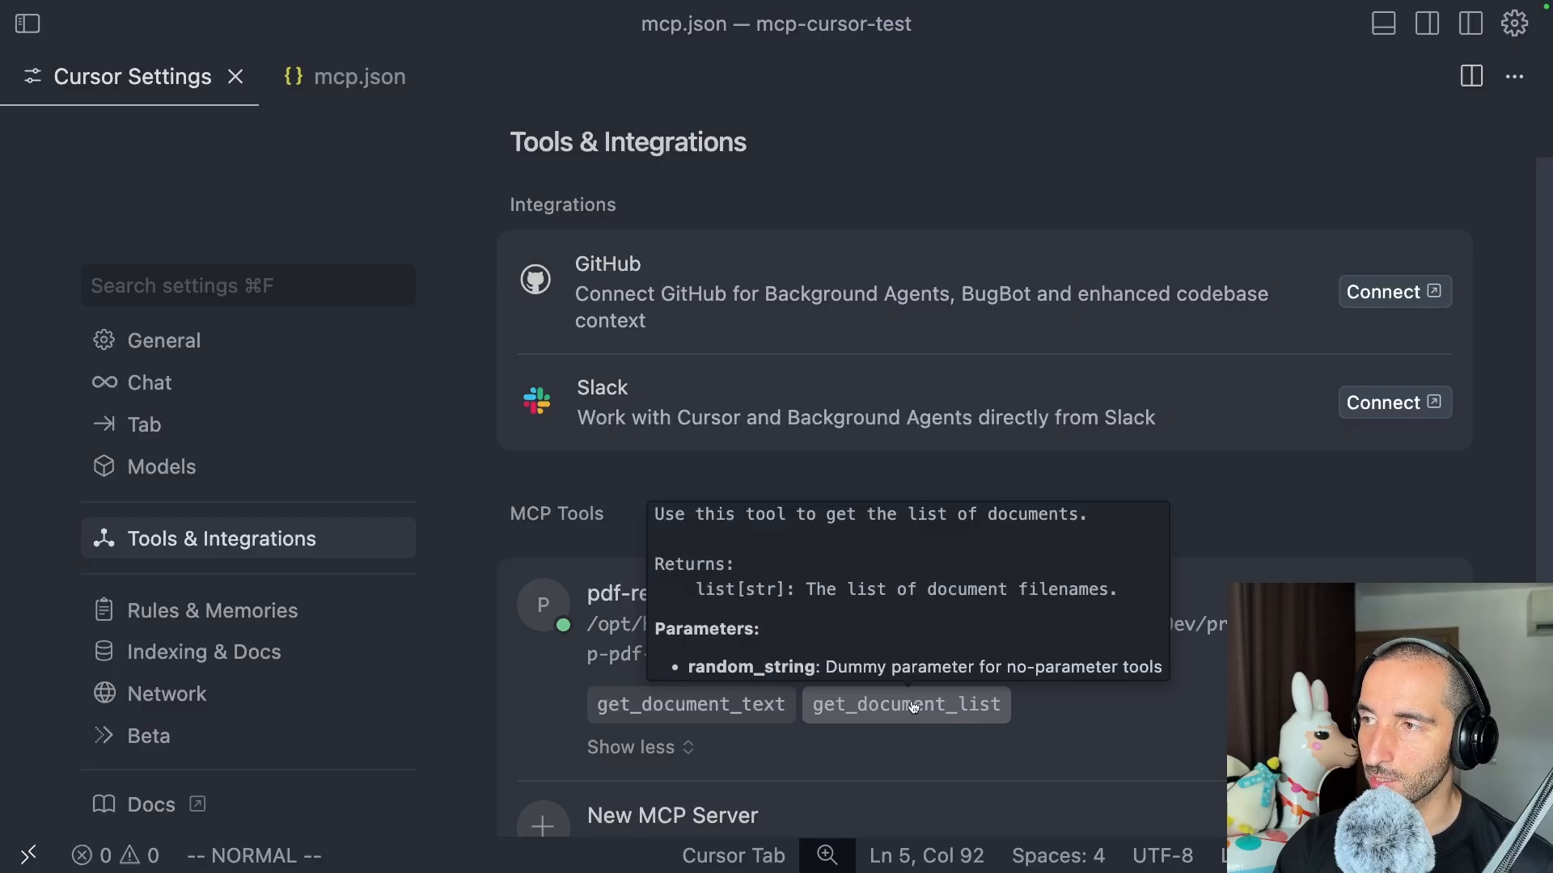
{"action": "mouse_move", "coordinate": [705, 682]}
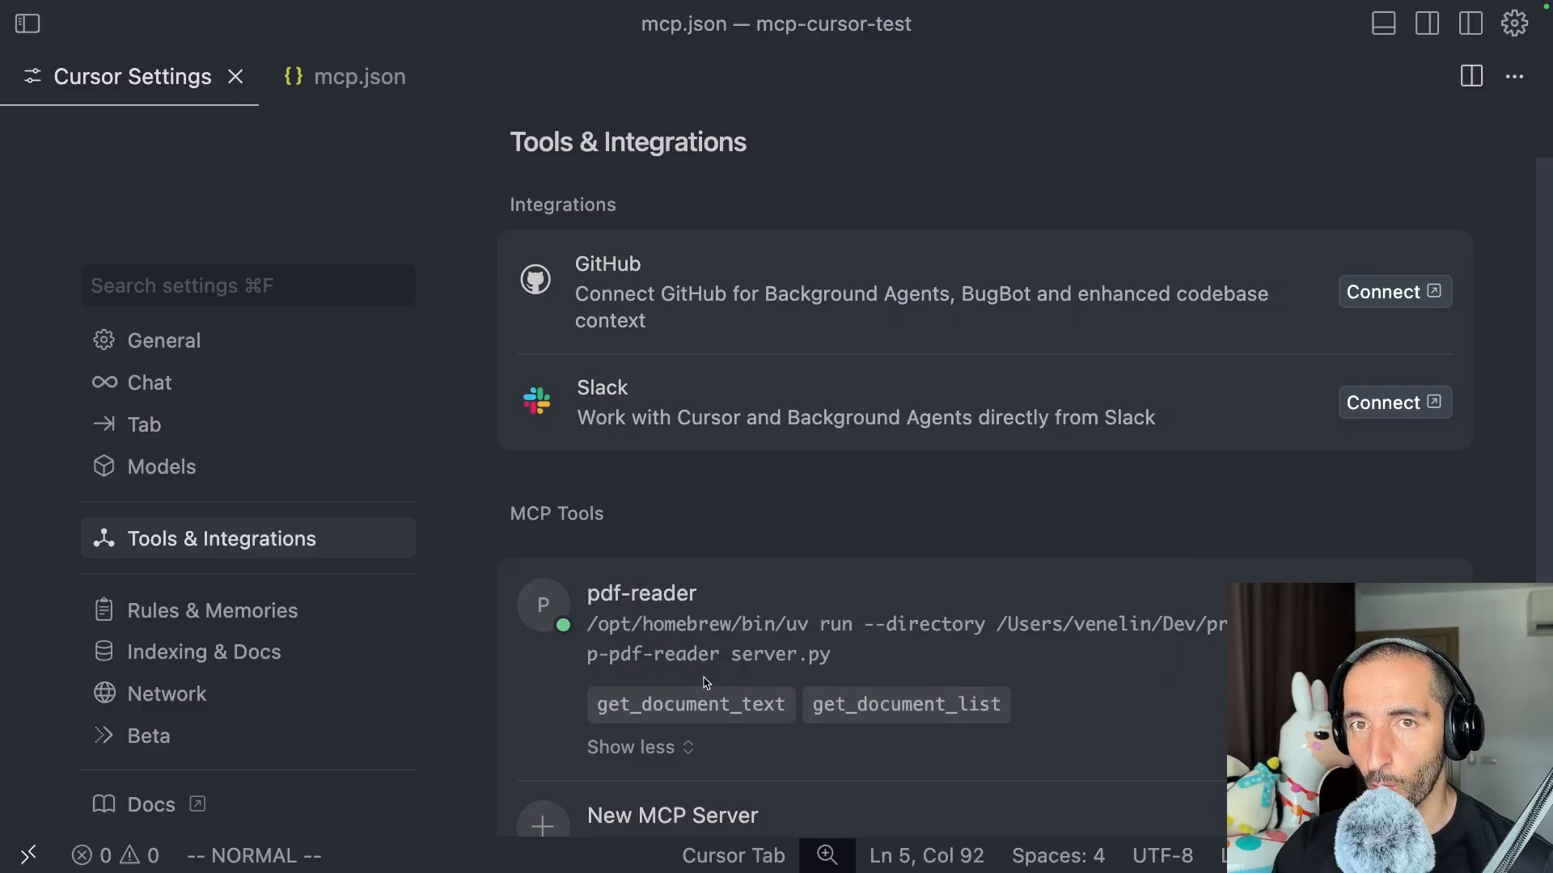
{"action": "mouse_move", "coordinate": [839, 771]}
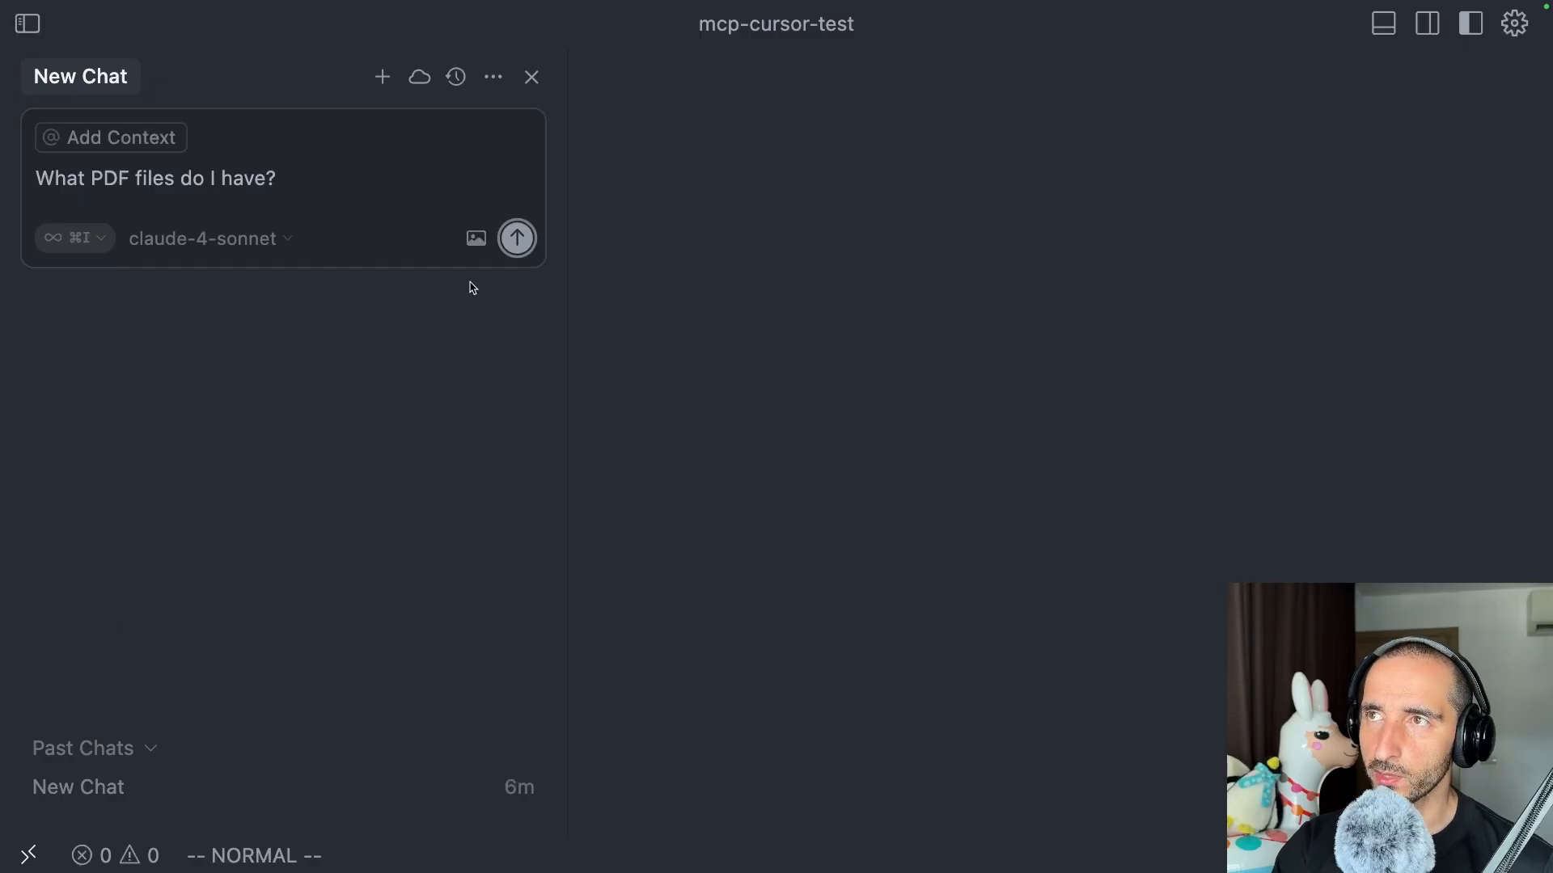
Step: Keep the new chat in Agent mode for the 'What PDF files do I have?' question
{"action": "left_click", "coordinate": [73, 238]}
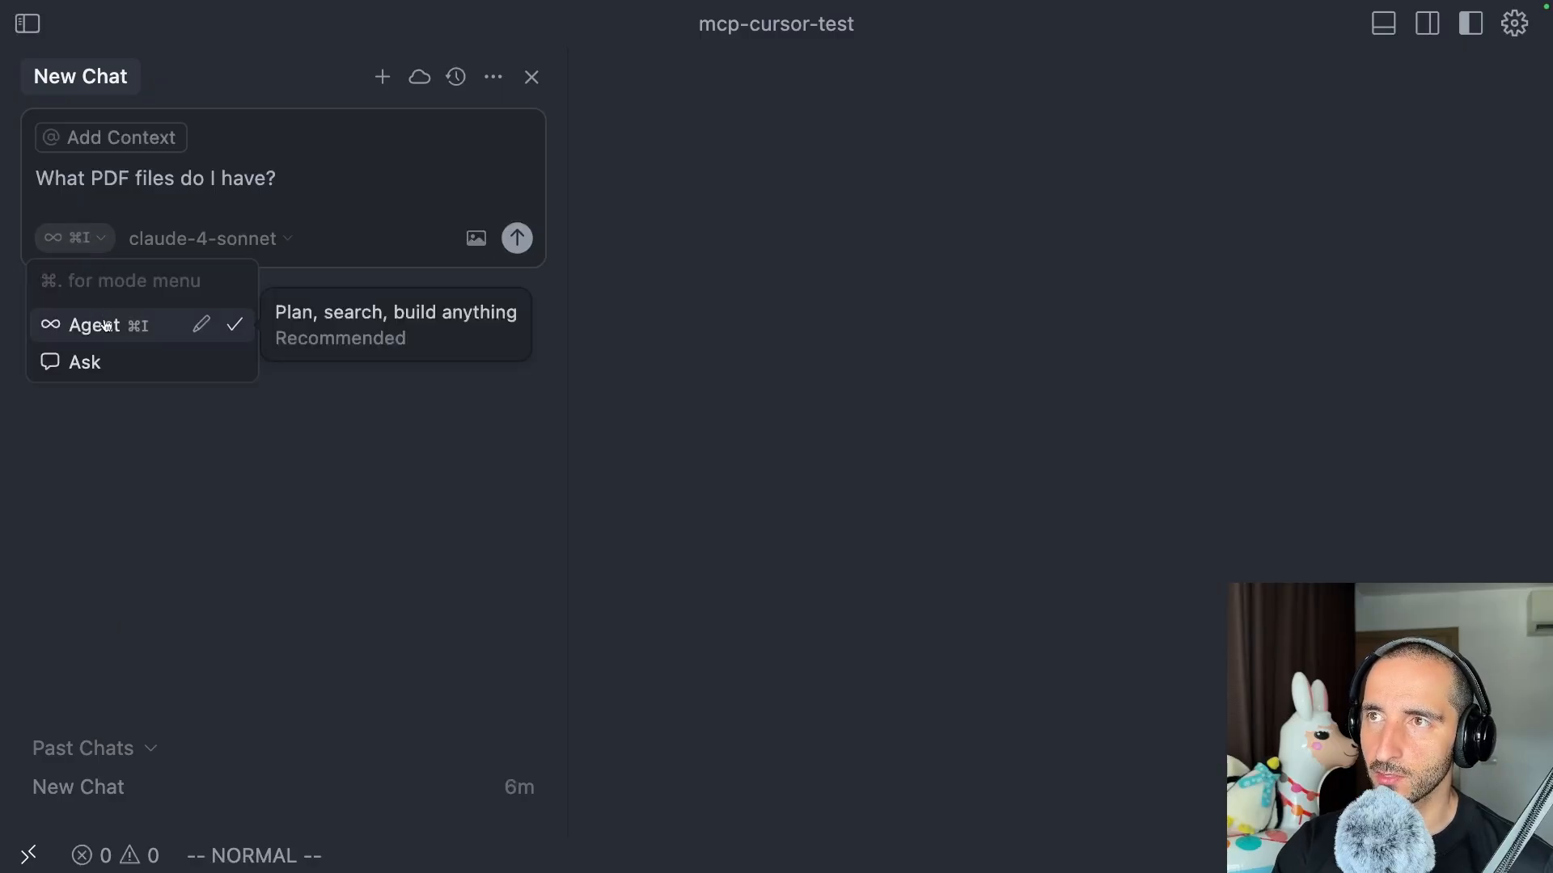
{"action": "left_click", "coordinate": [516, 238]}
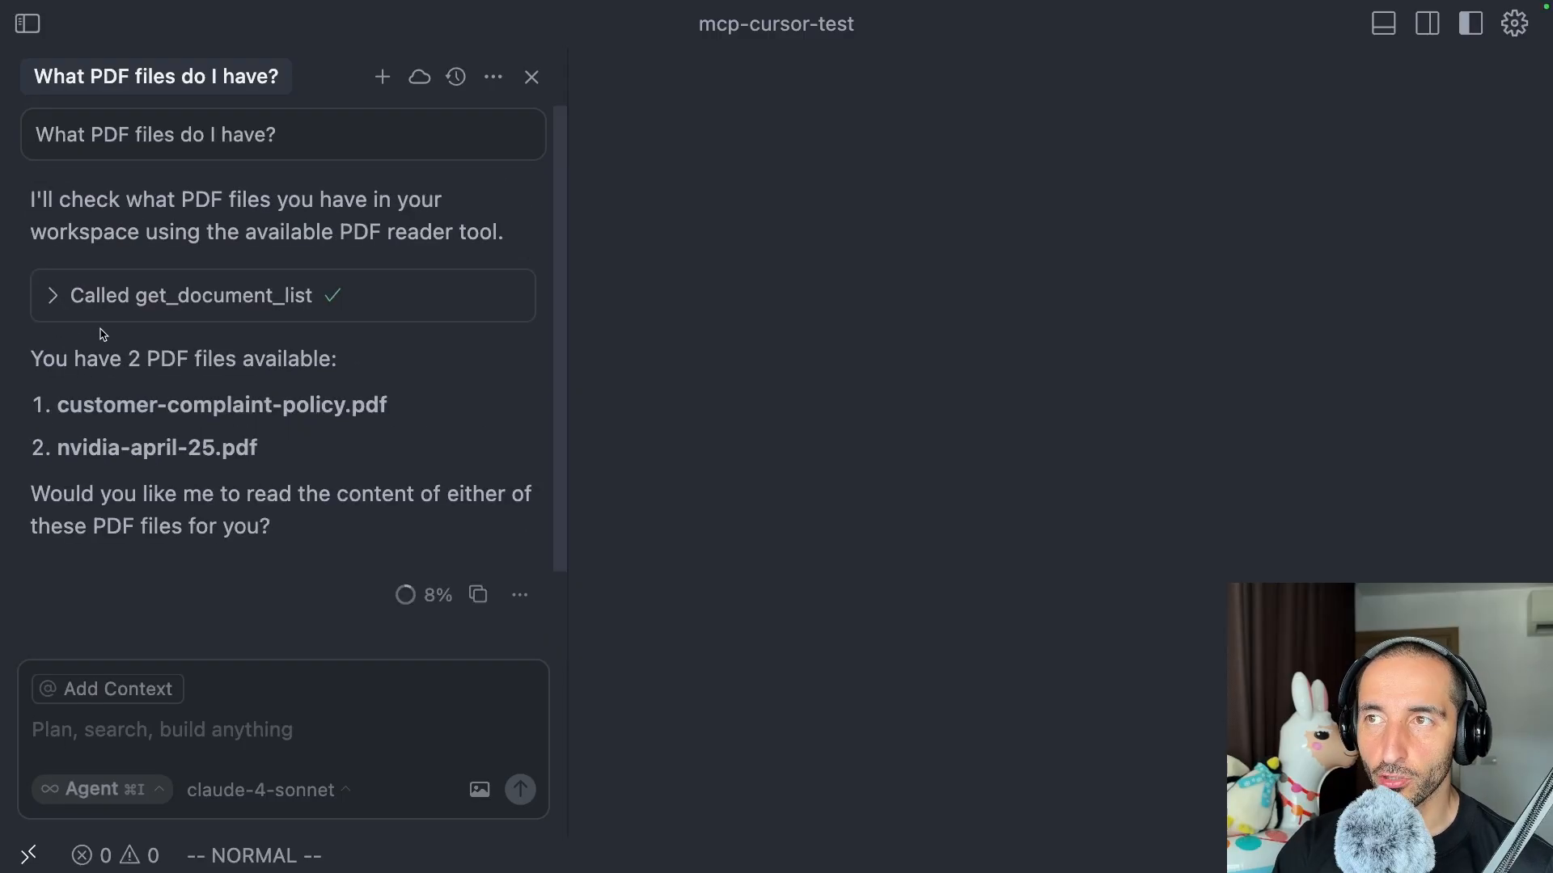
{"action": "mouse_move", "coordinate": [84, 411]}
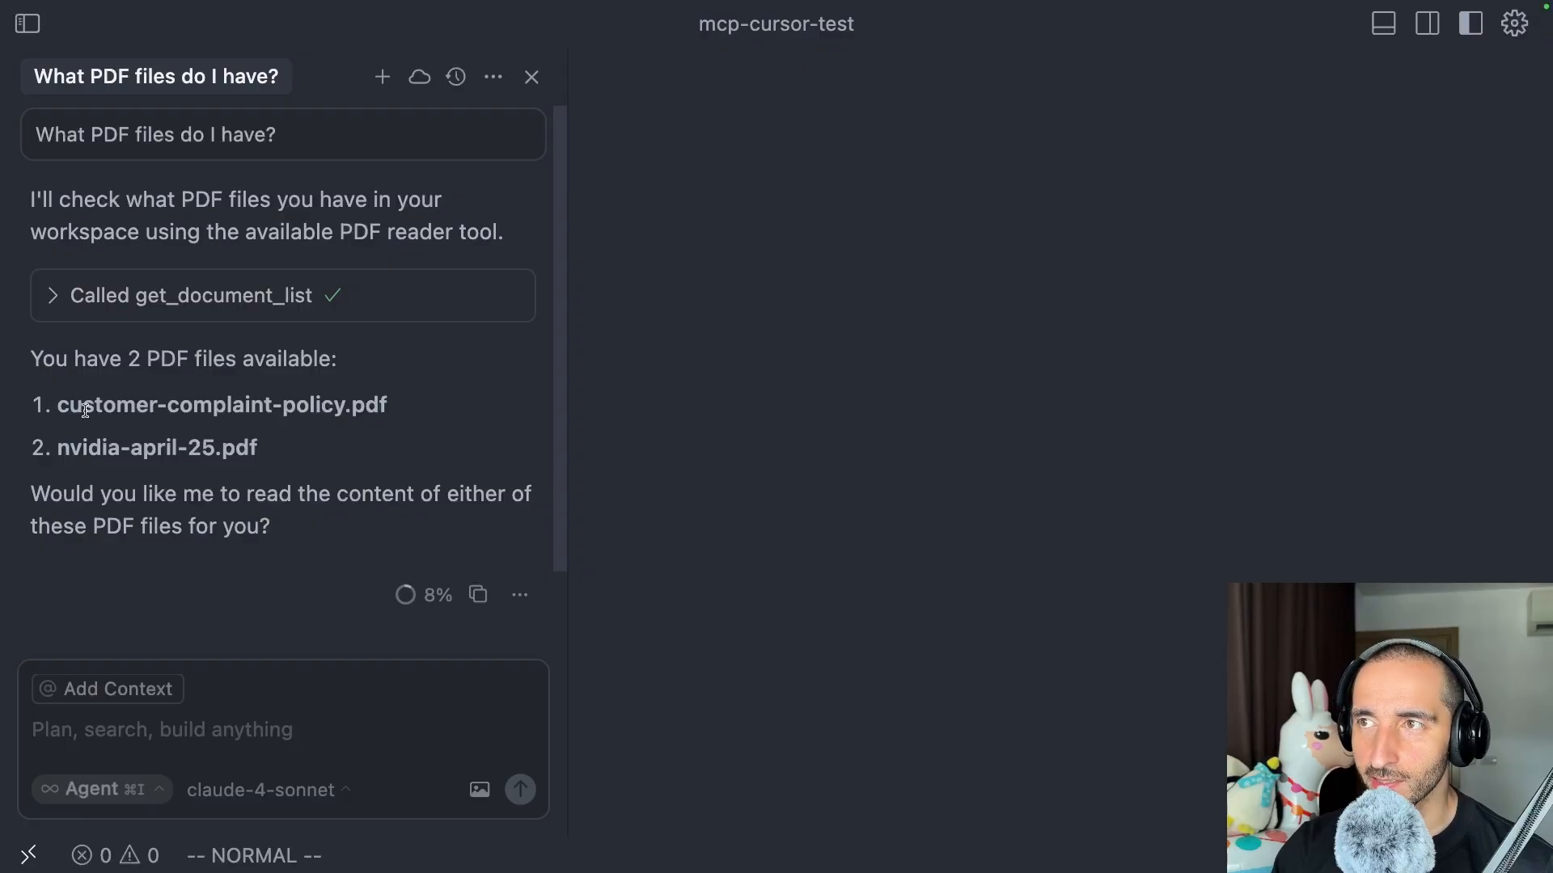
{"action": "mouse_move", "coordinate": [257, 460]}
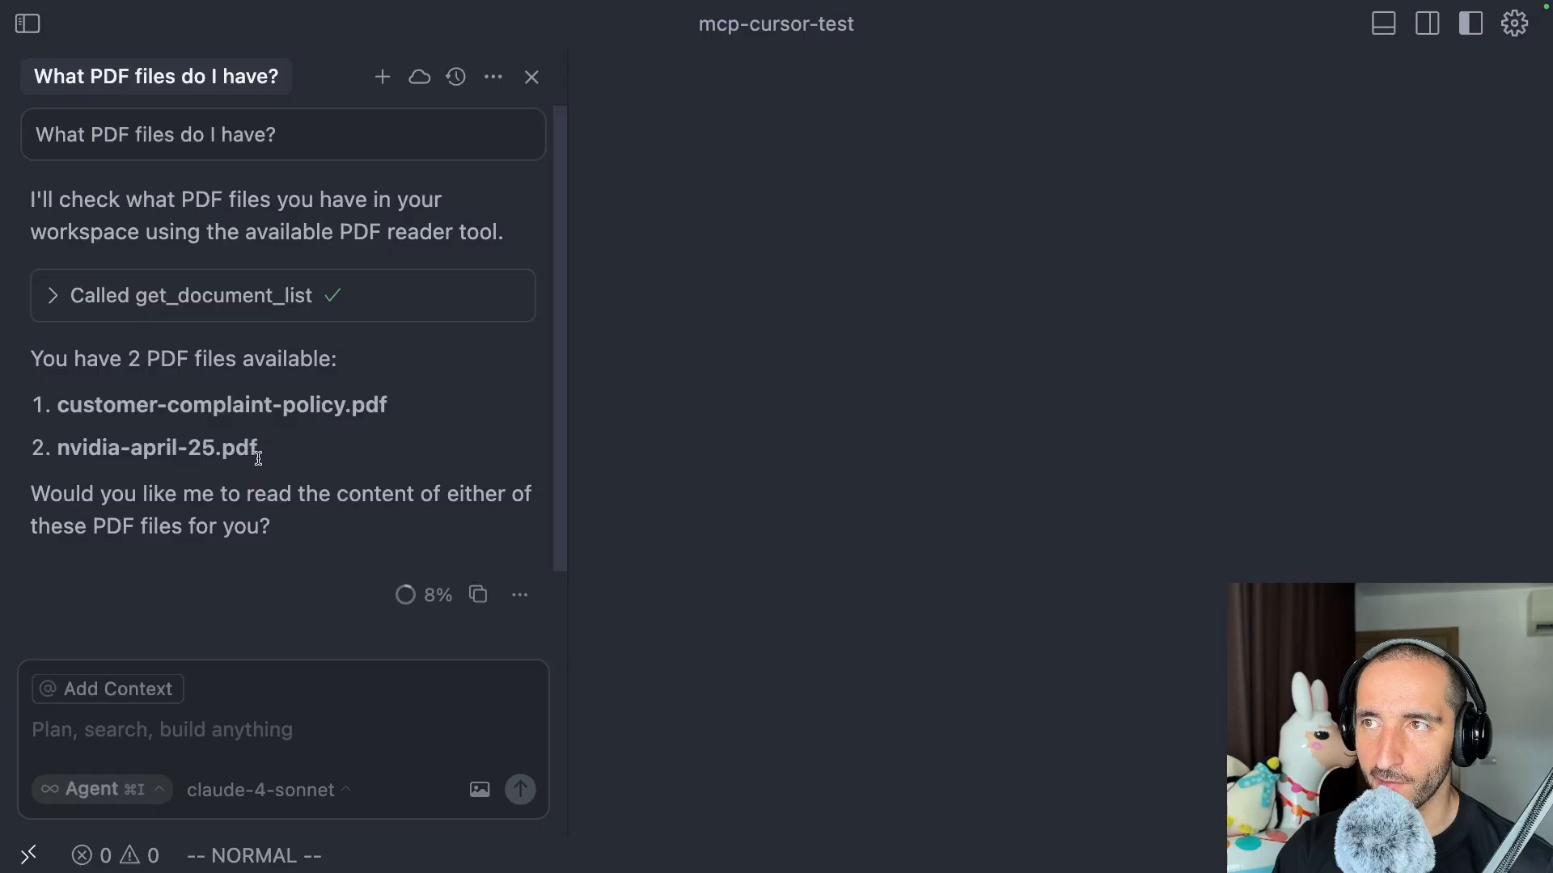
{"action": "mouse_move", "coordinate": [893, 606]}
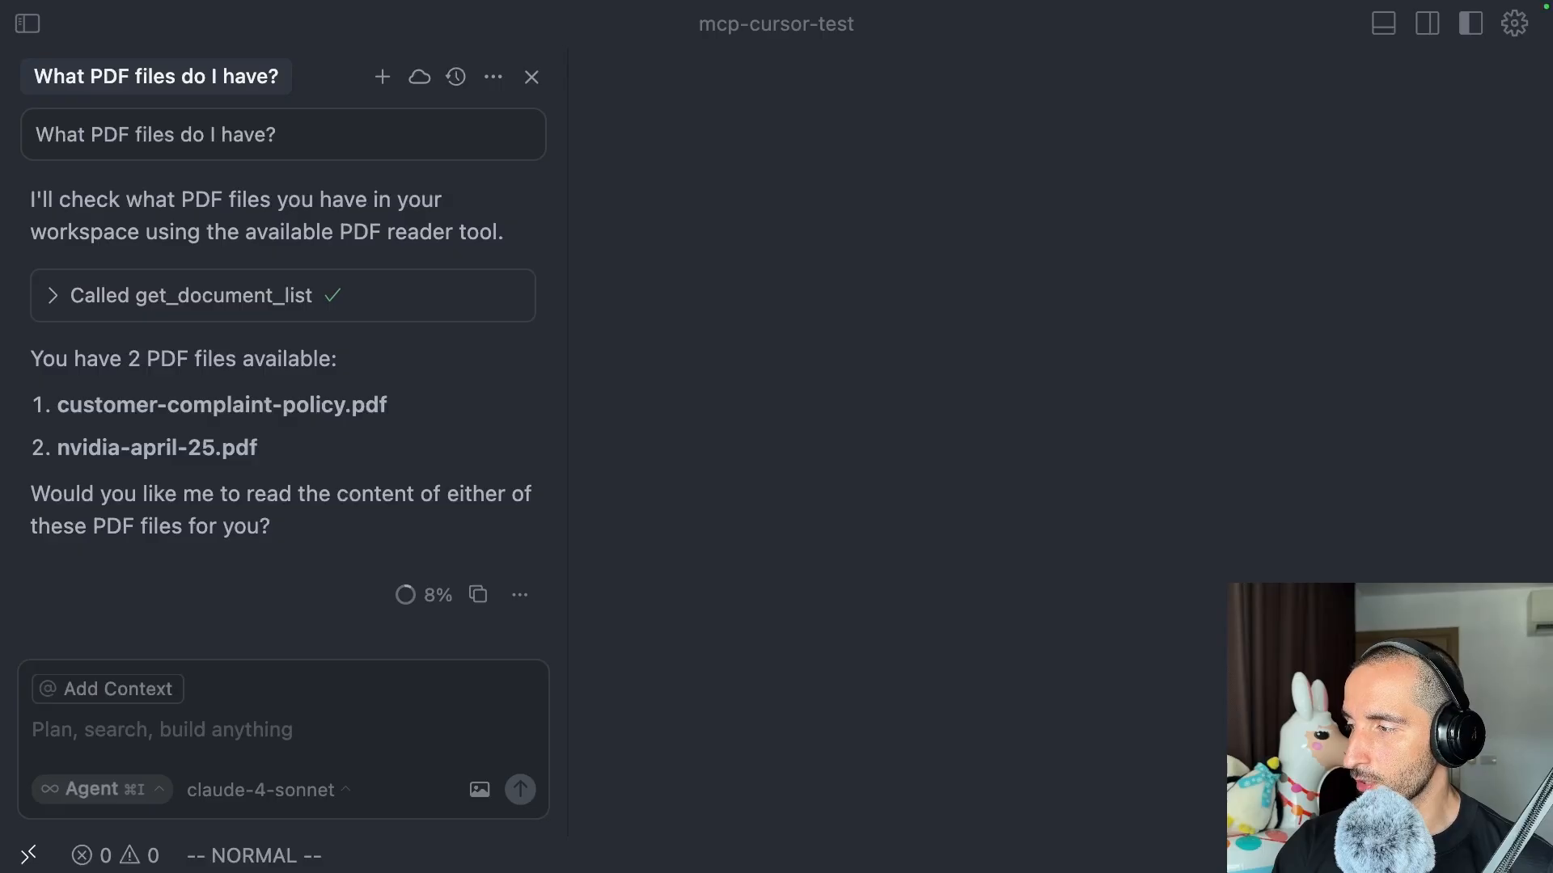
{"action": "mouse_move", "coordinate": [230, 598]}
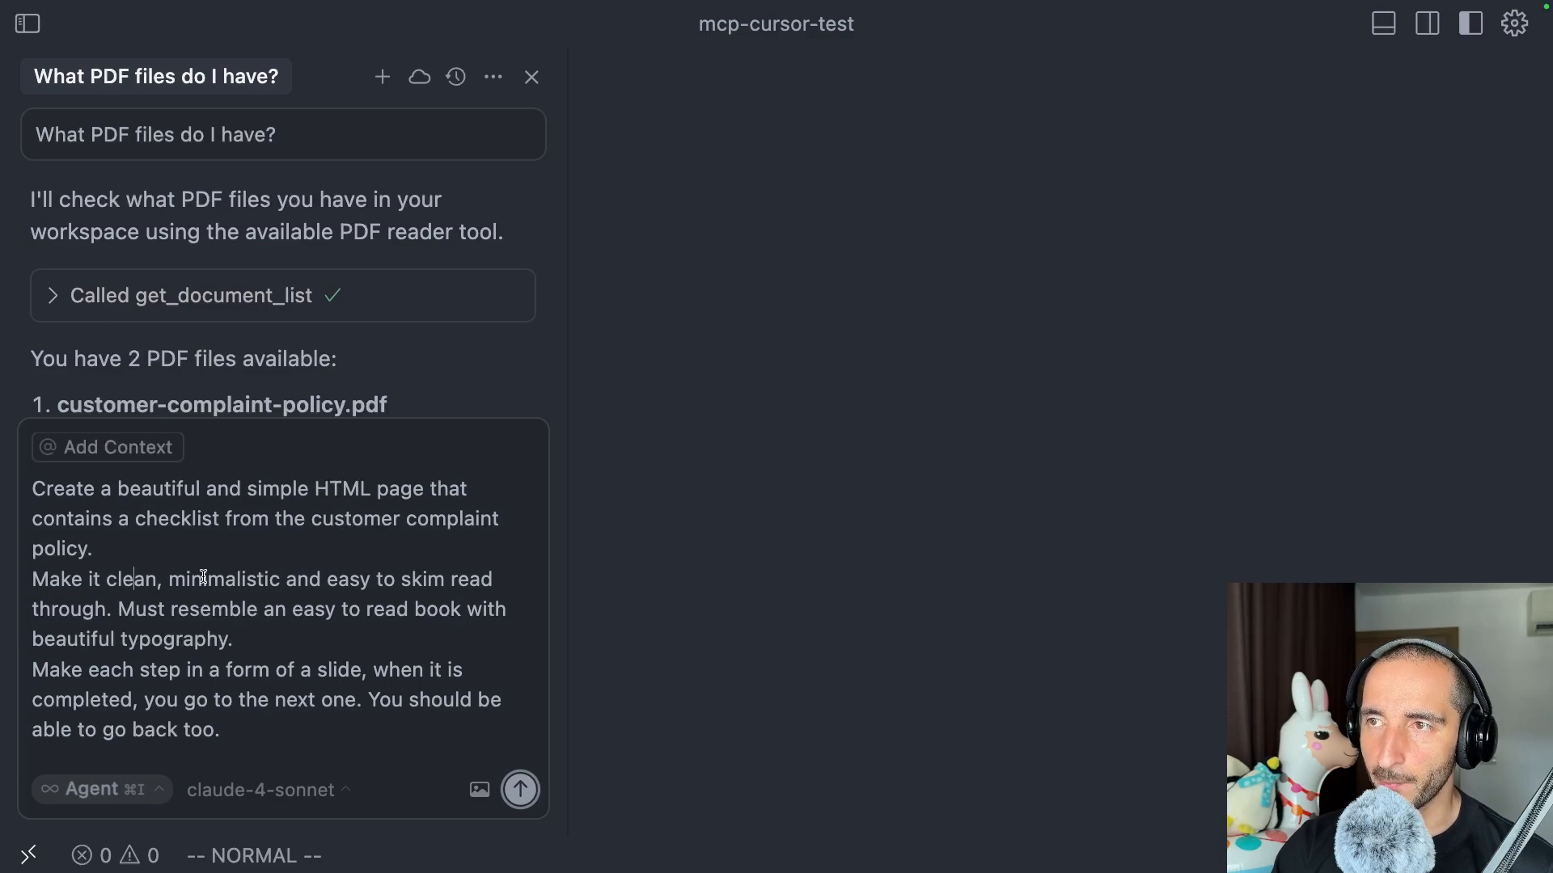
{"action": "mouse_move", "coordinate": [331, 561]}
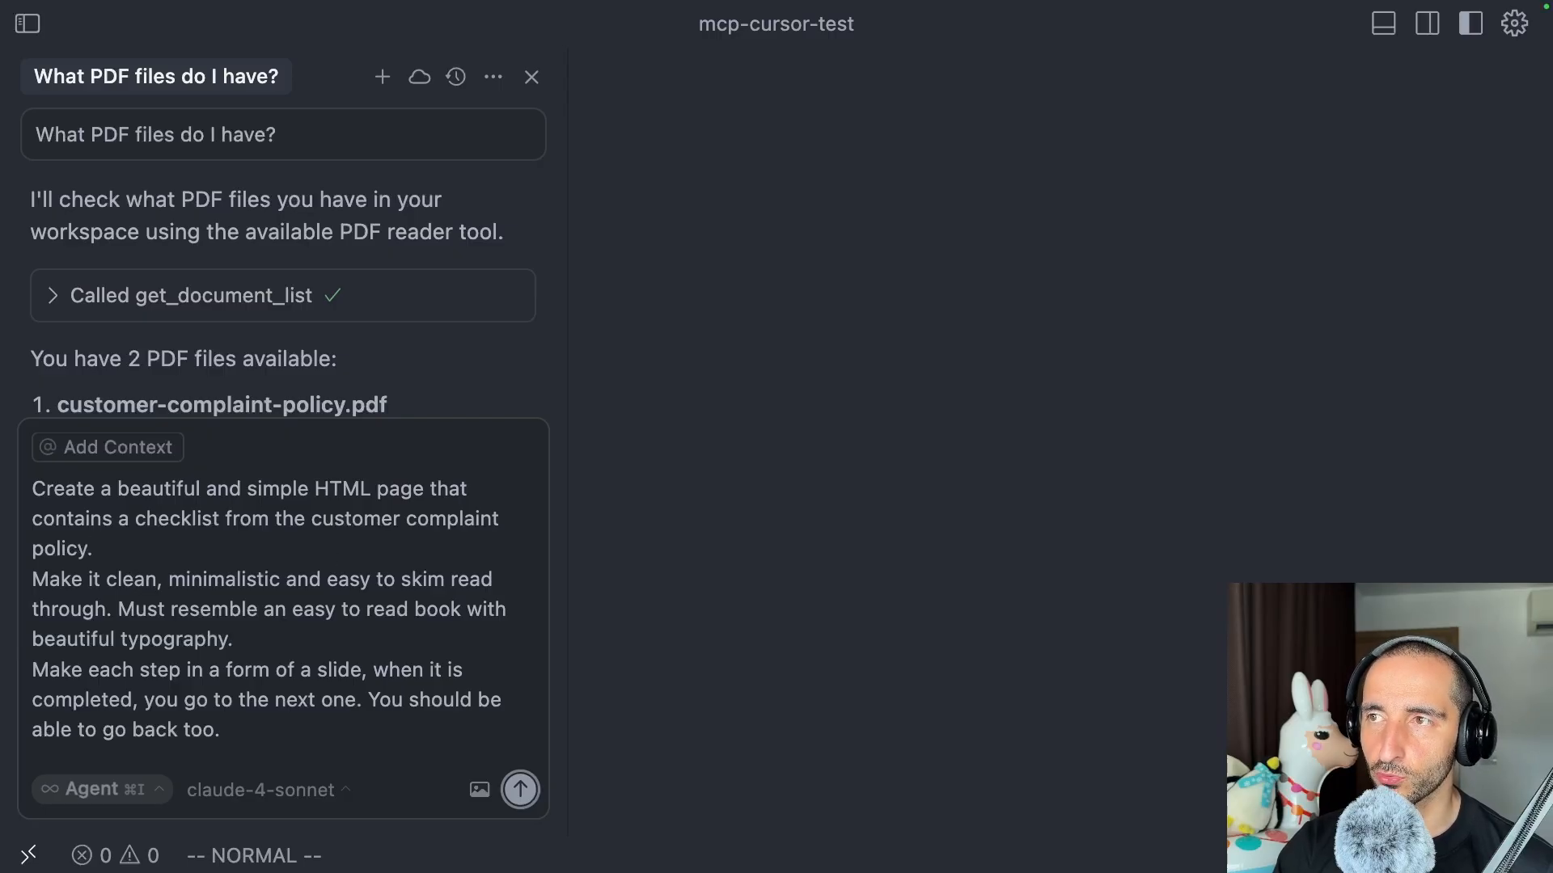
Step: Send the checklist page request and inspect the policy text returned by get_document_text
{"action": "left_click", "coordinate": [520, 789]}
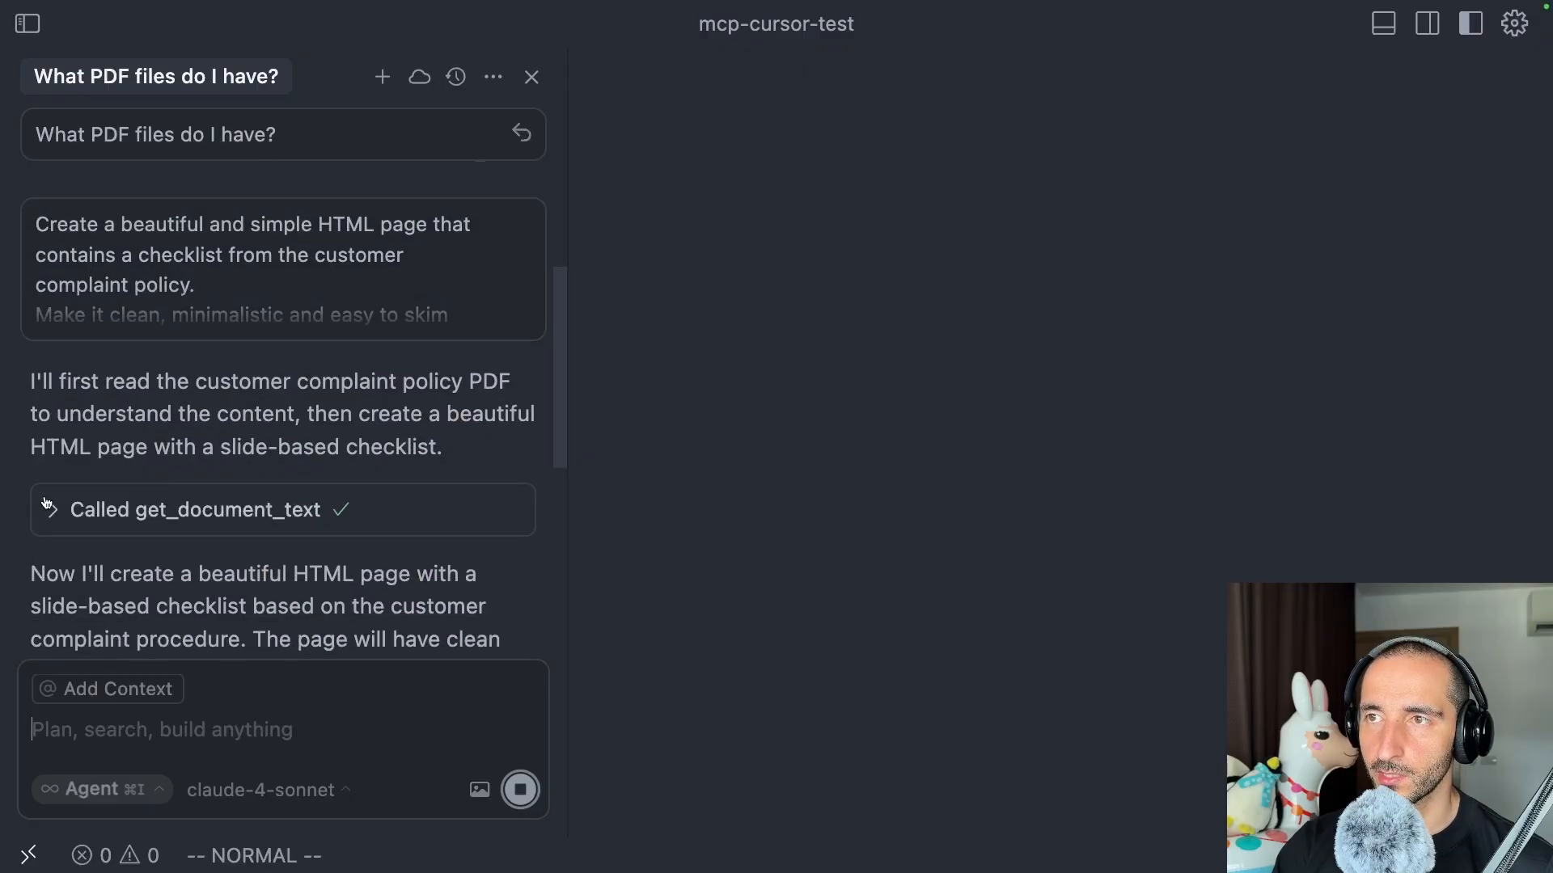
{"action": "left_click", "coordinate": [194, 510]}
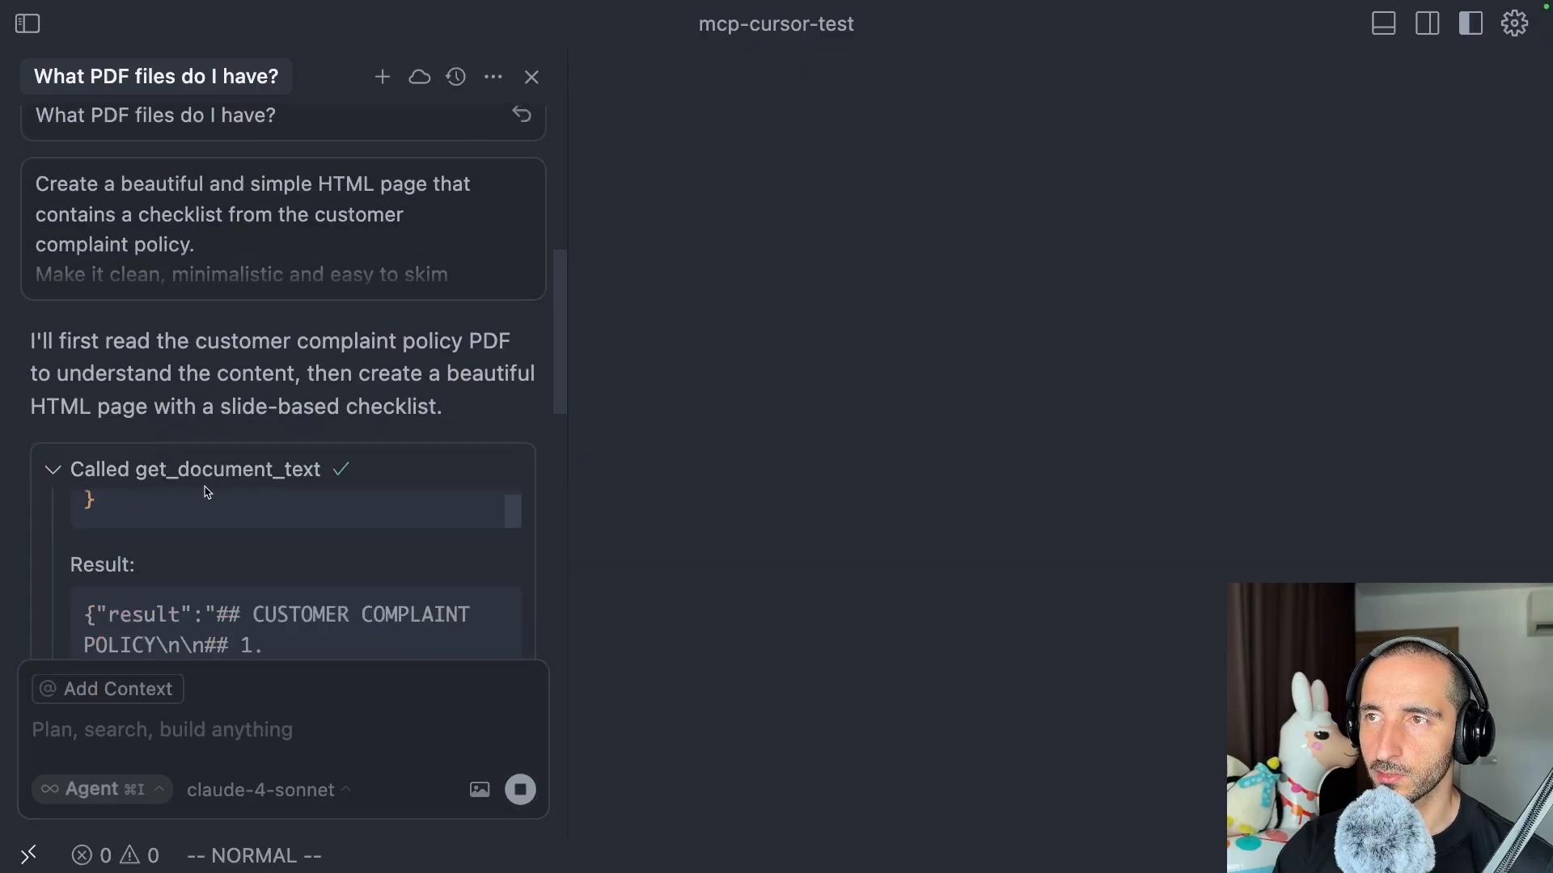
{"action": "scroll", "scroll_direction": "down", "scroll_amount": 3}
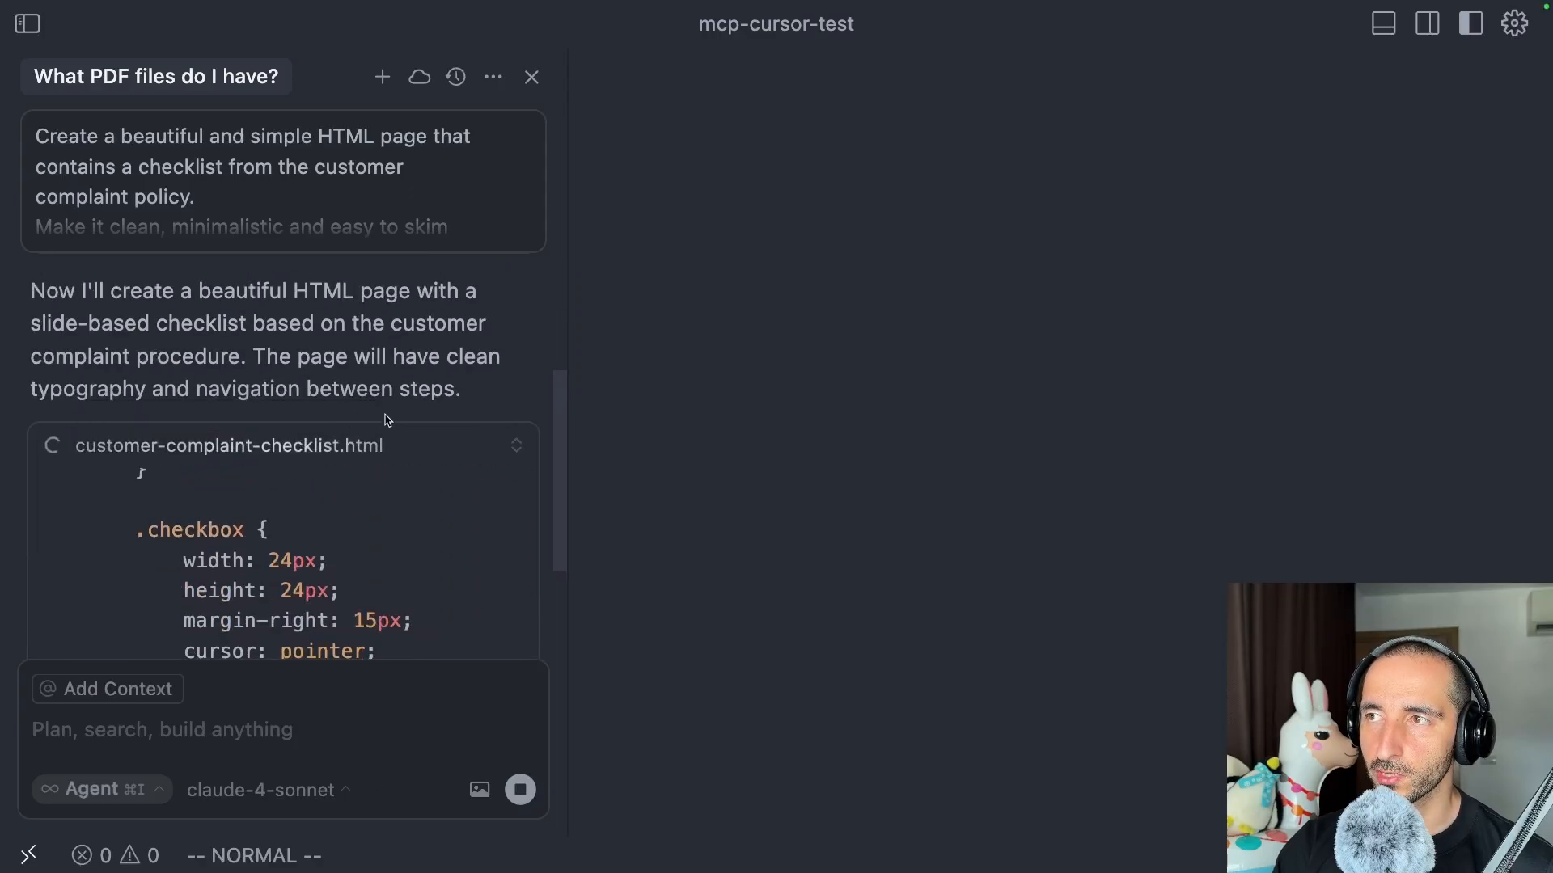
{"action": "scroll", "scroll_direction": "down", "scroll_amount": 3}
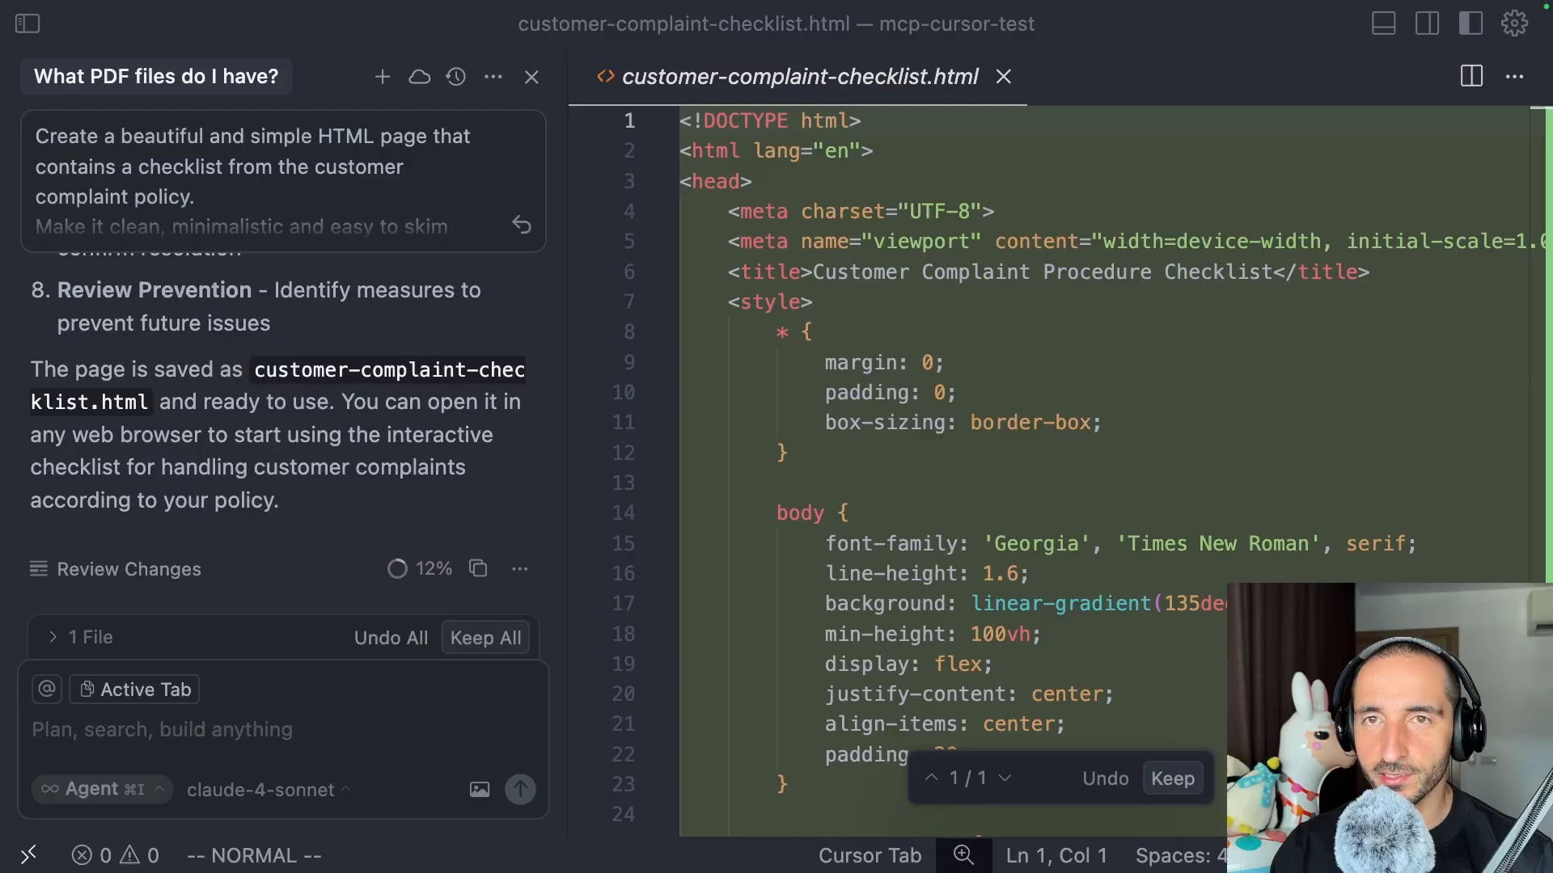
{"action": "mouse_move", "coordinate": [1174, 760]}
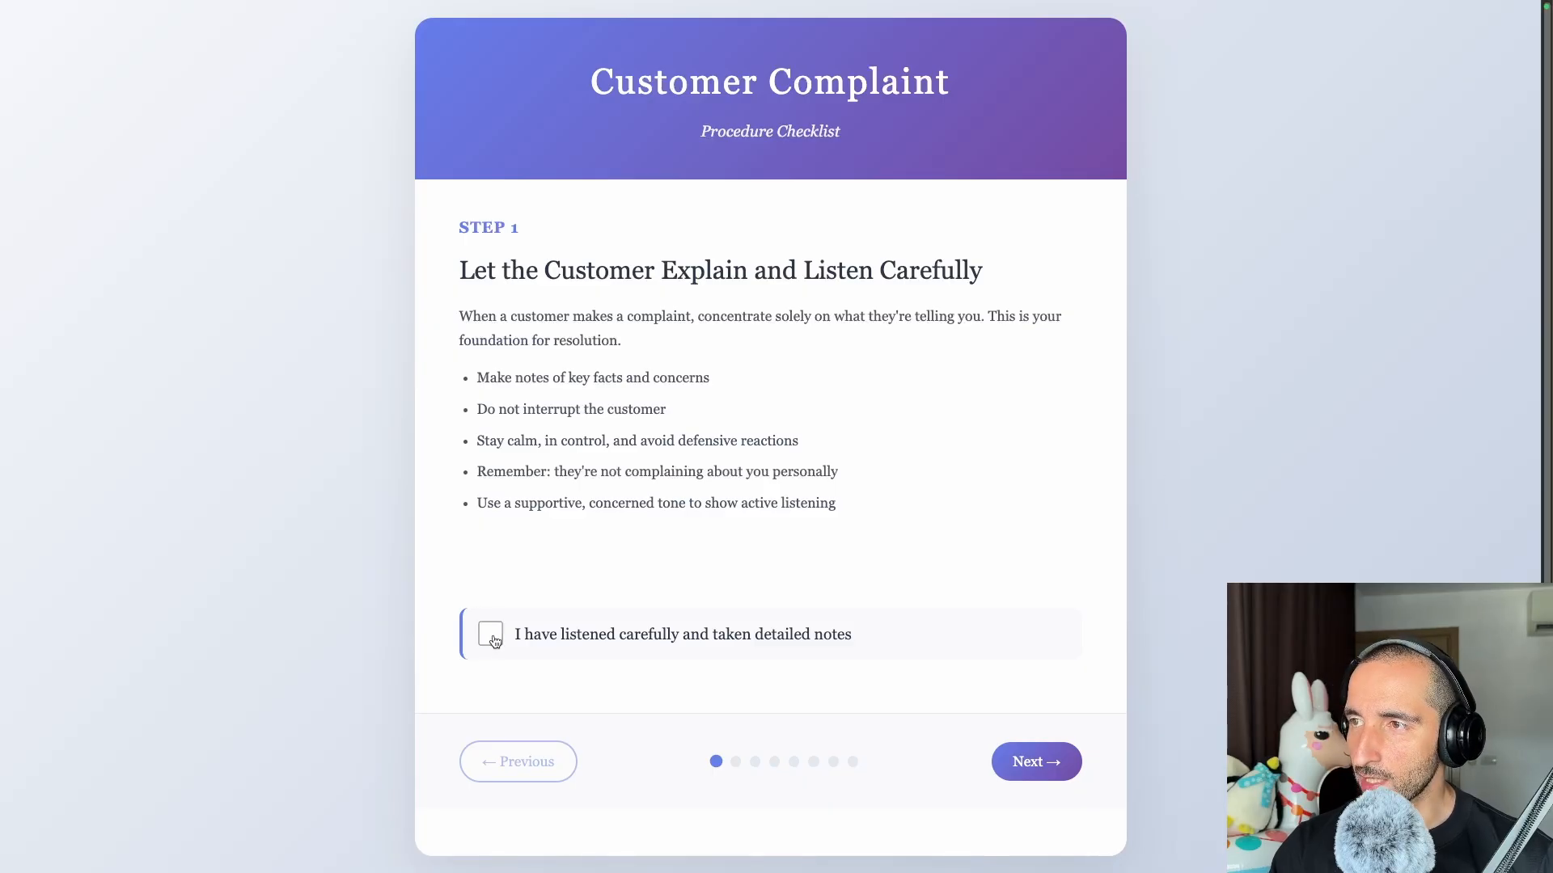
Step: Tick off checklist steps 1 and 2 and advance to step 3, Ask Questions and Summarise
{"action": "left_click", "coordinate": [490, 634]}
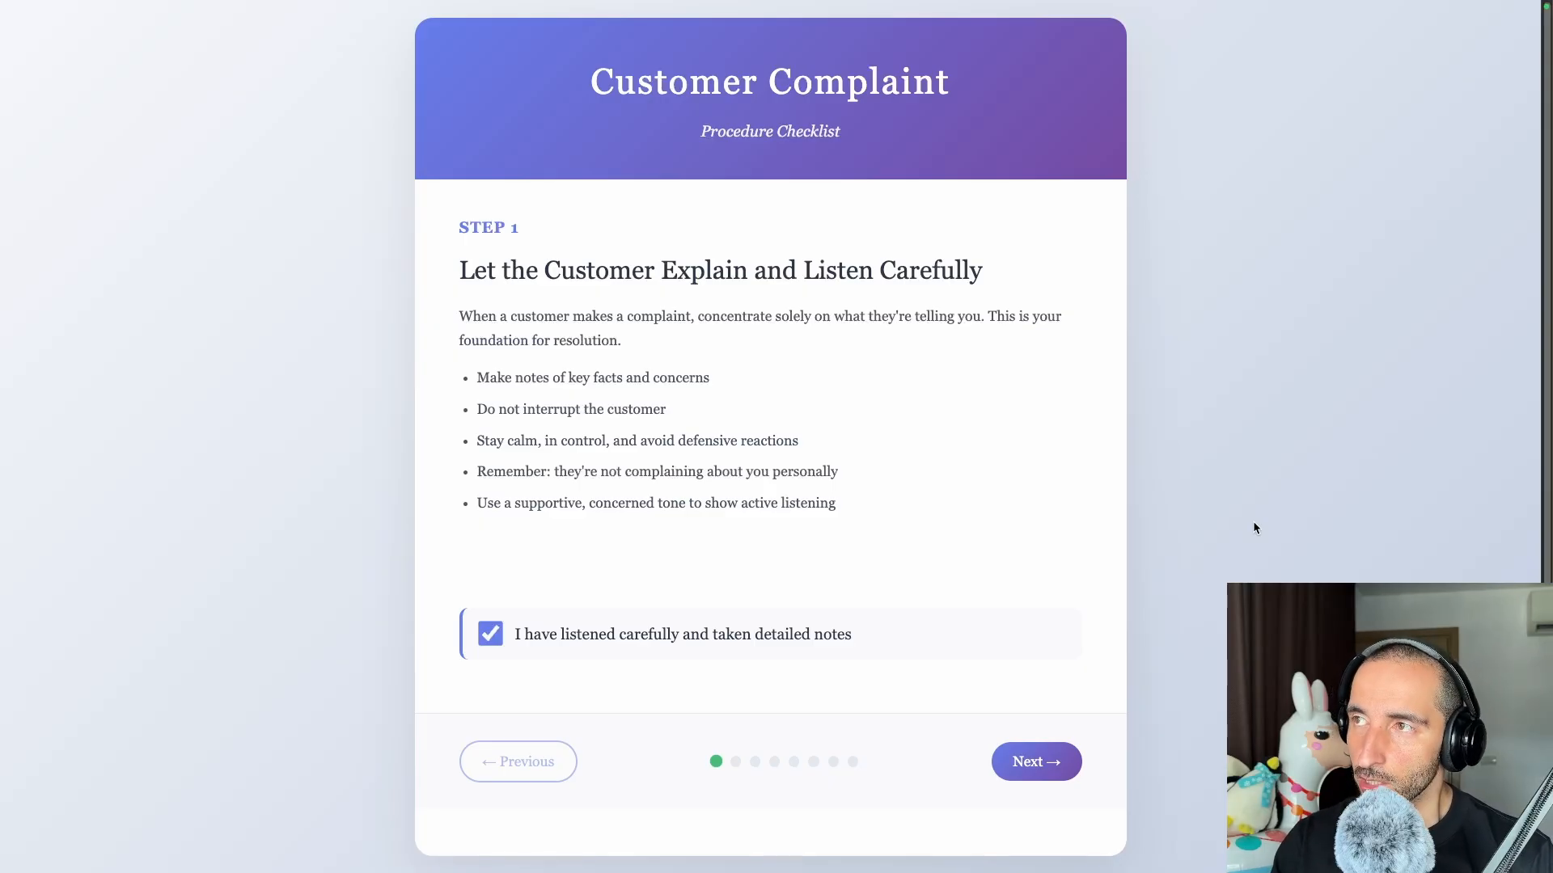
{"action": "mouse_move", "coordinate": [649, 358]}
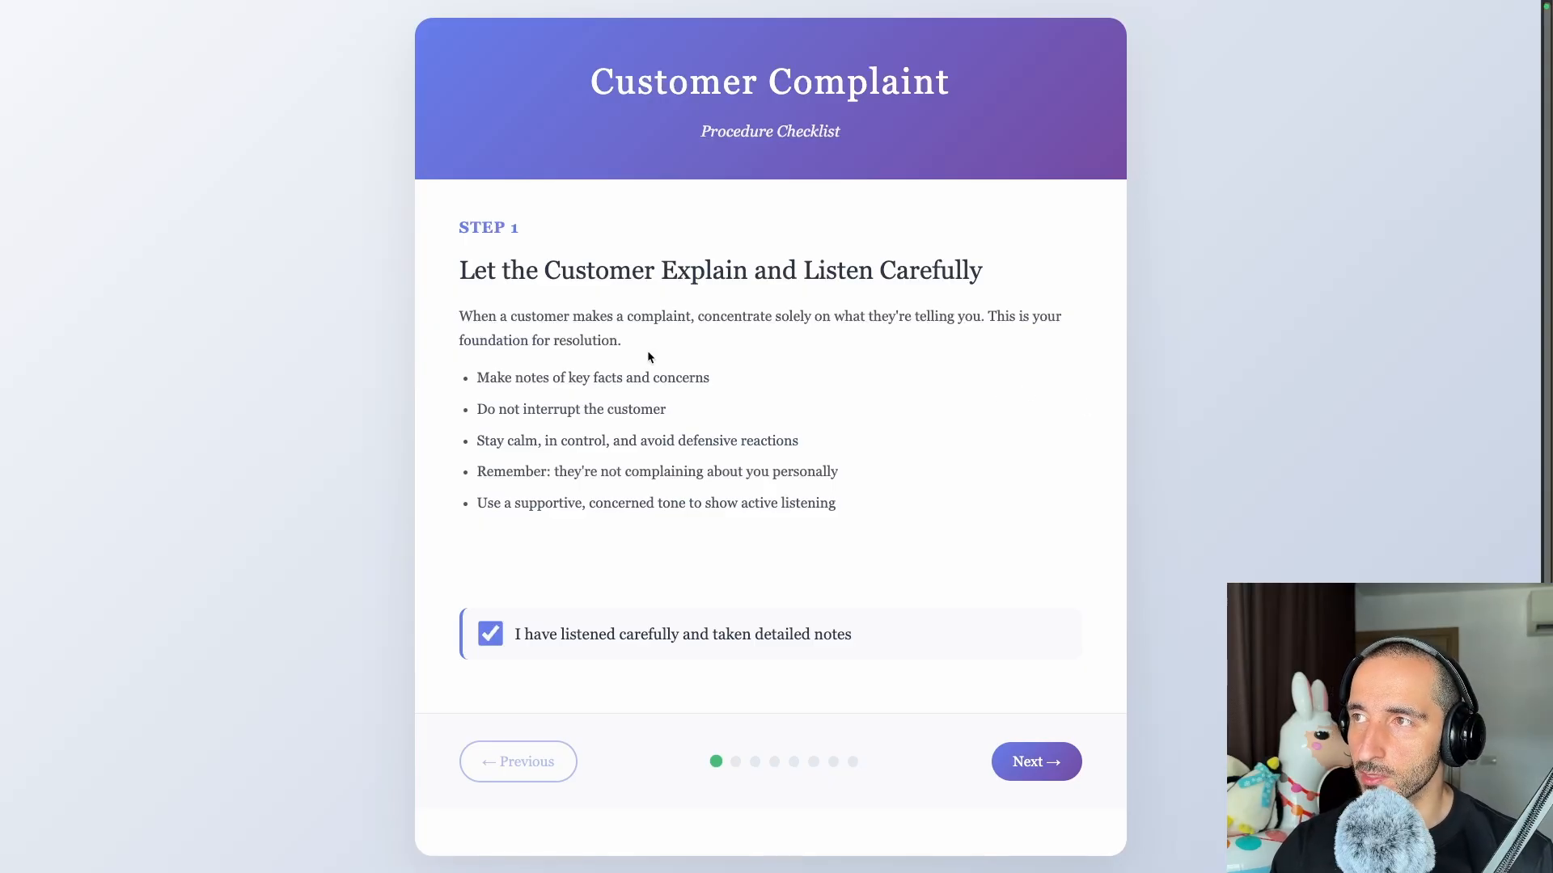
{"action": "left_click", "coordinate": [1035, 761]}
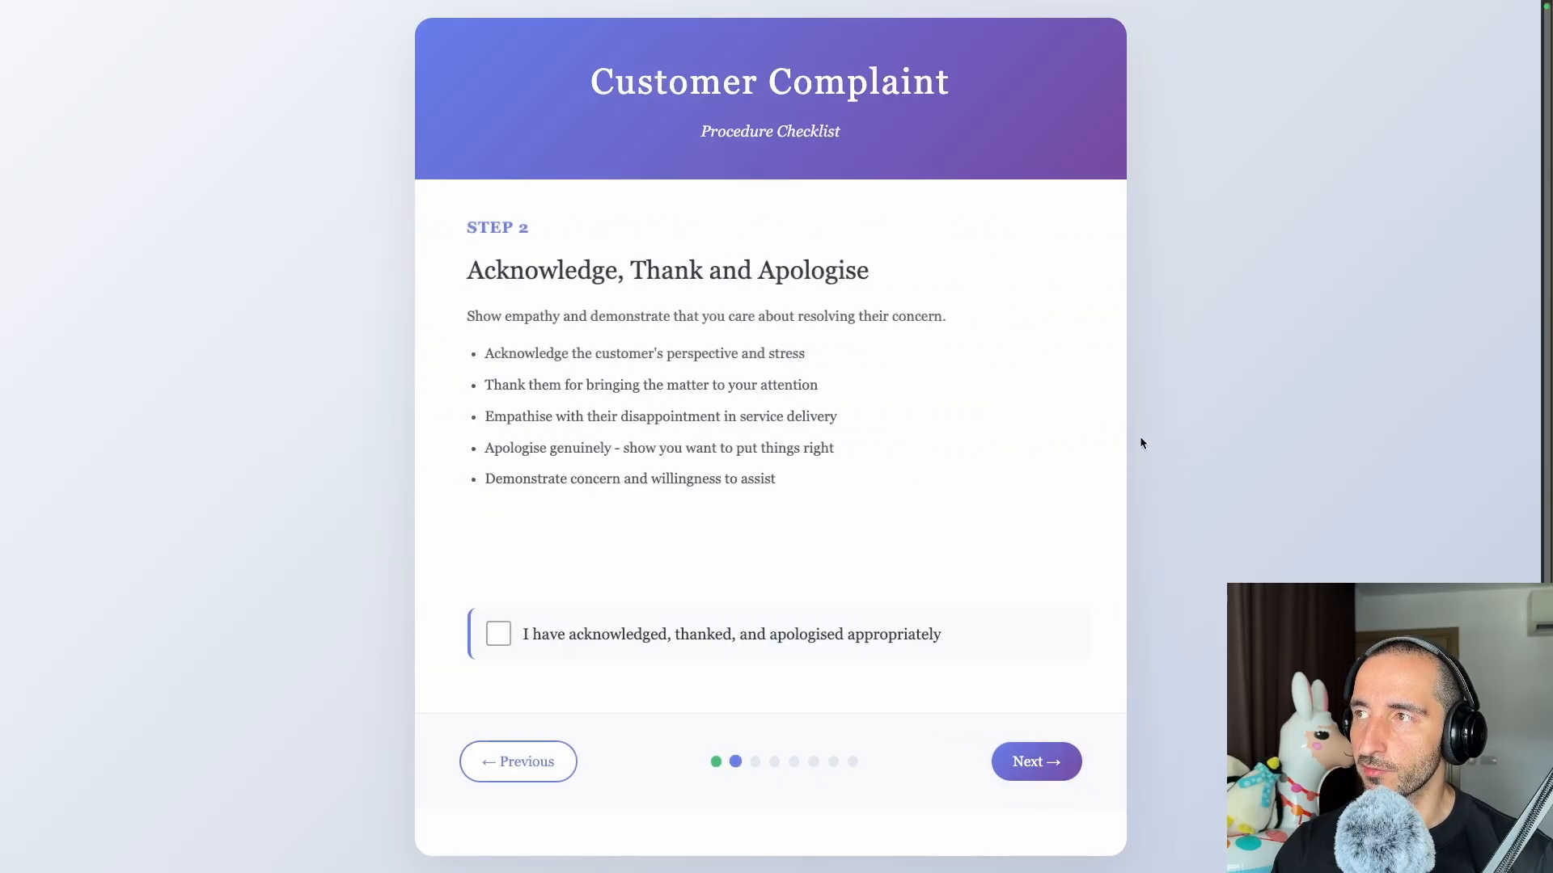
{"action": "left_click", "coordinate": [498, 634]}
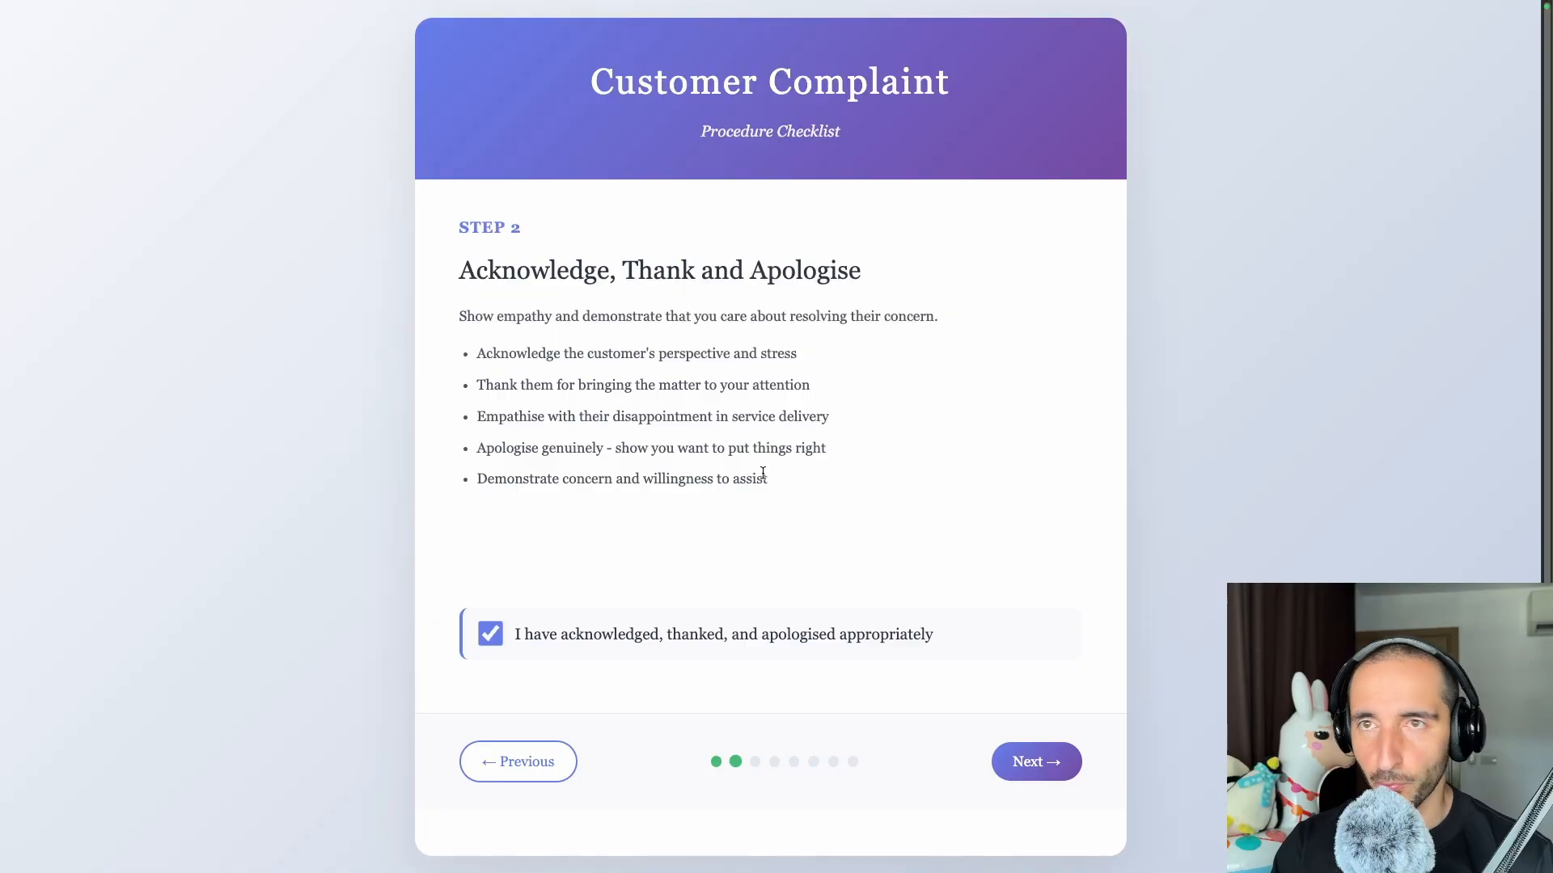
{"action": "left_click", "coordinate": [1035, 762]}
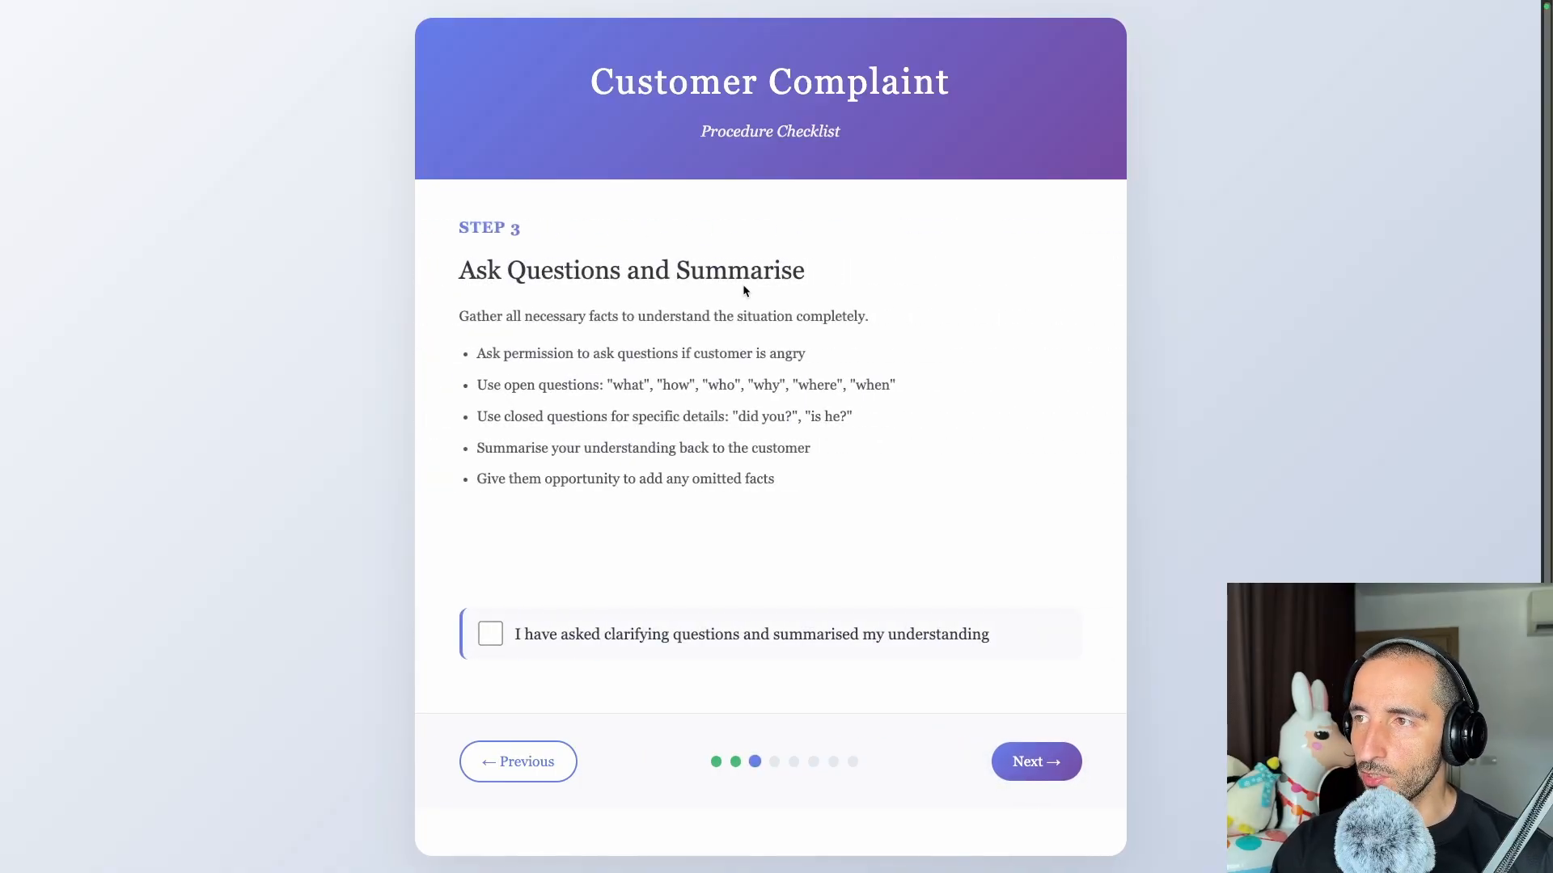
{"action": "mouse_move", "coordinate": [573, 618]}
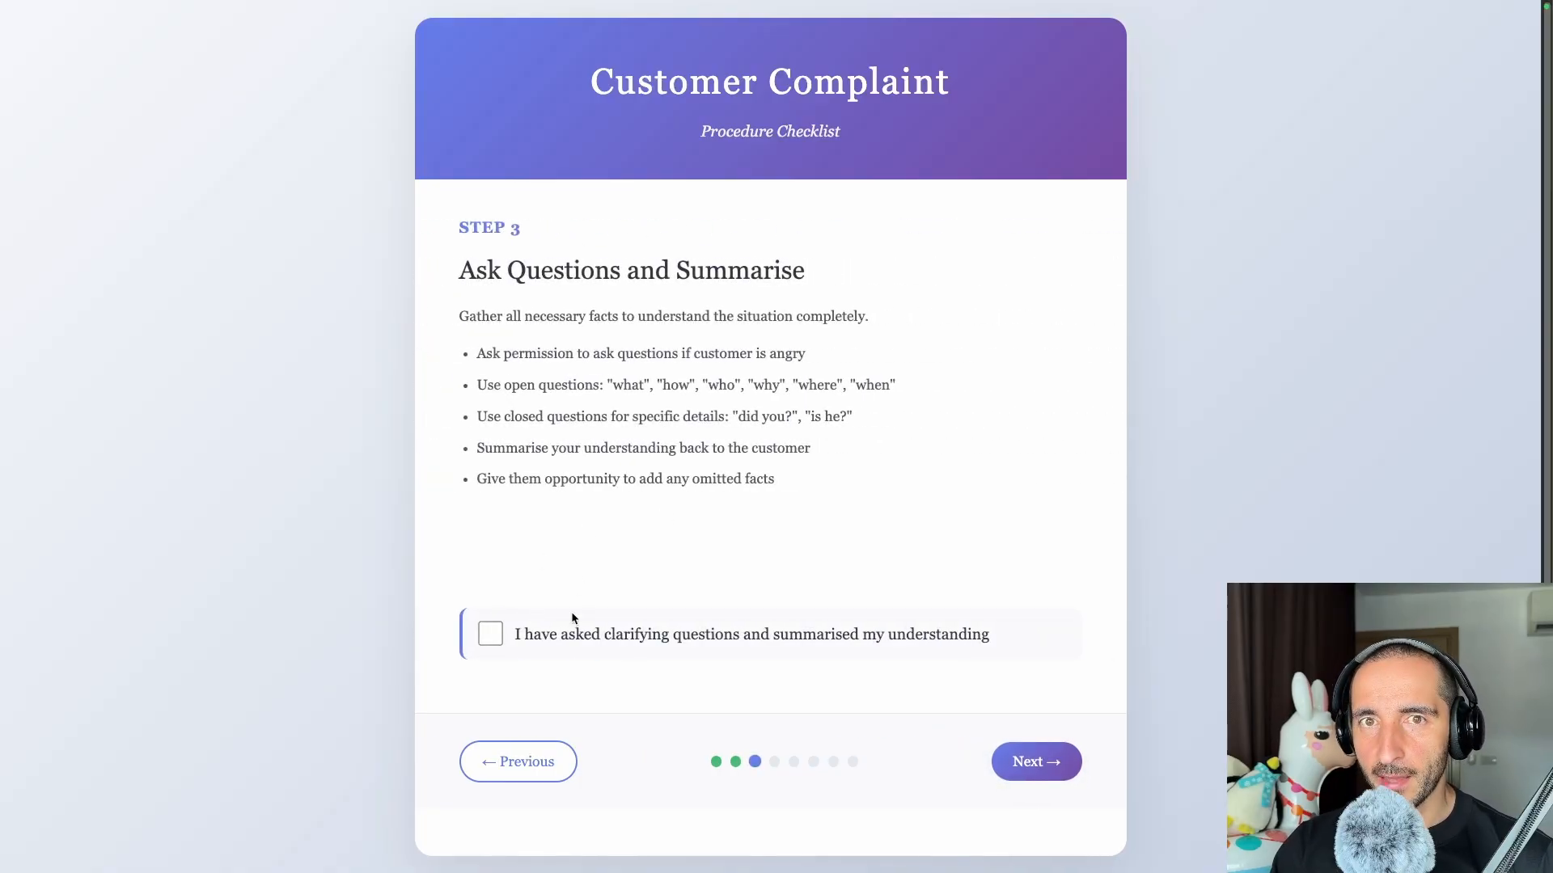
{"action": "mouse_move", "coordinate": [427, 616]}
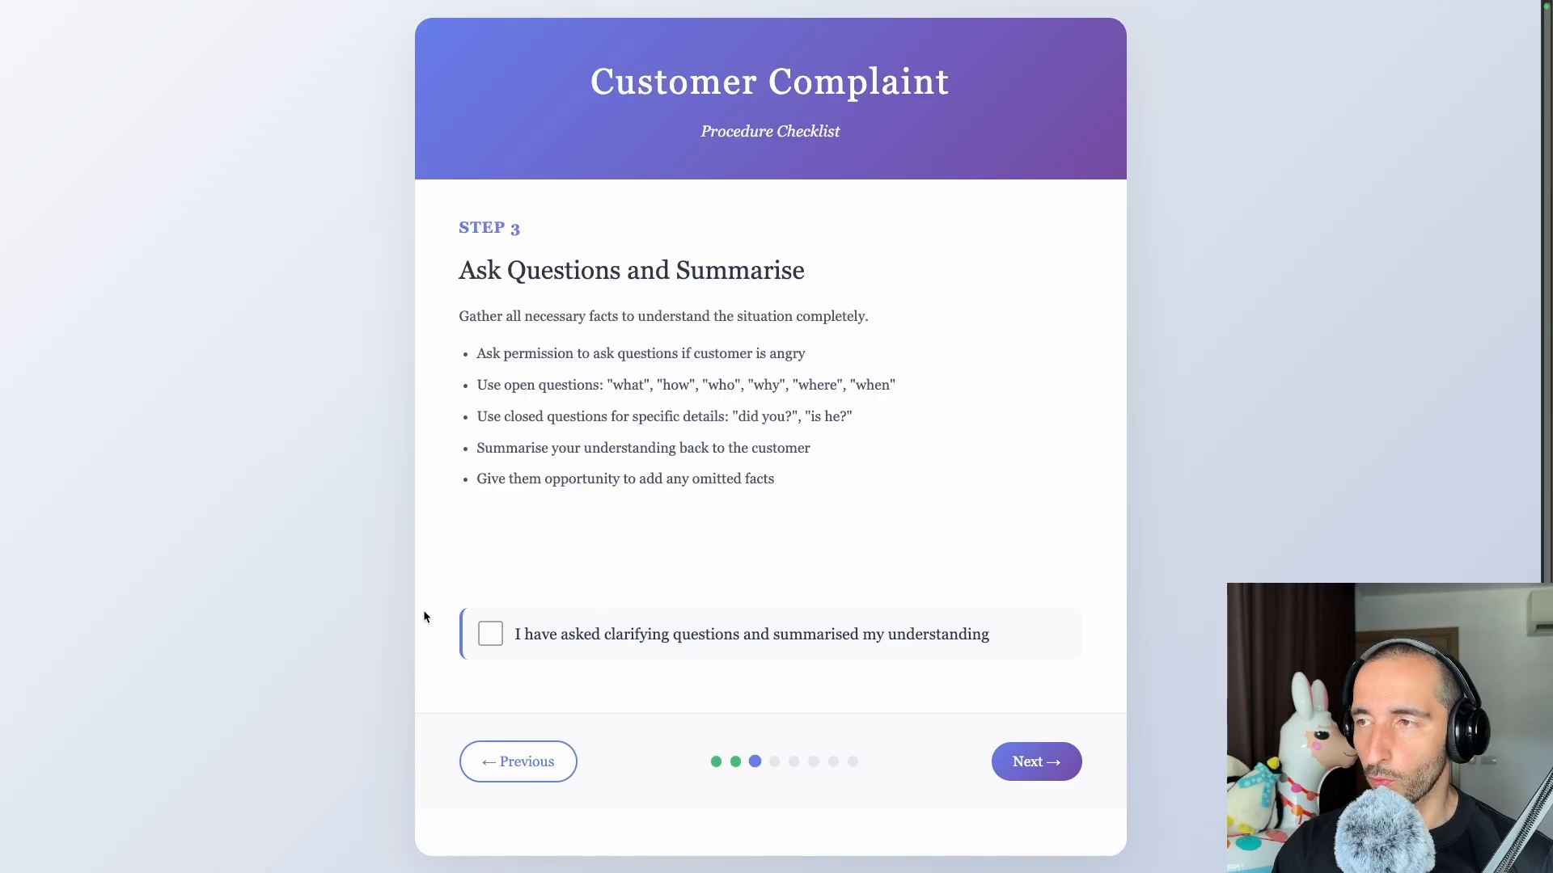